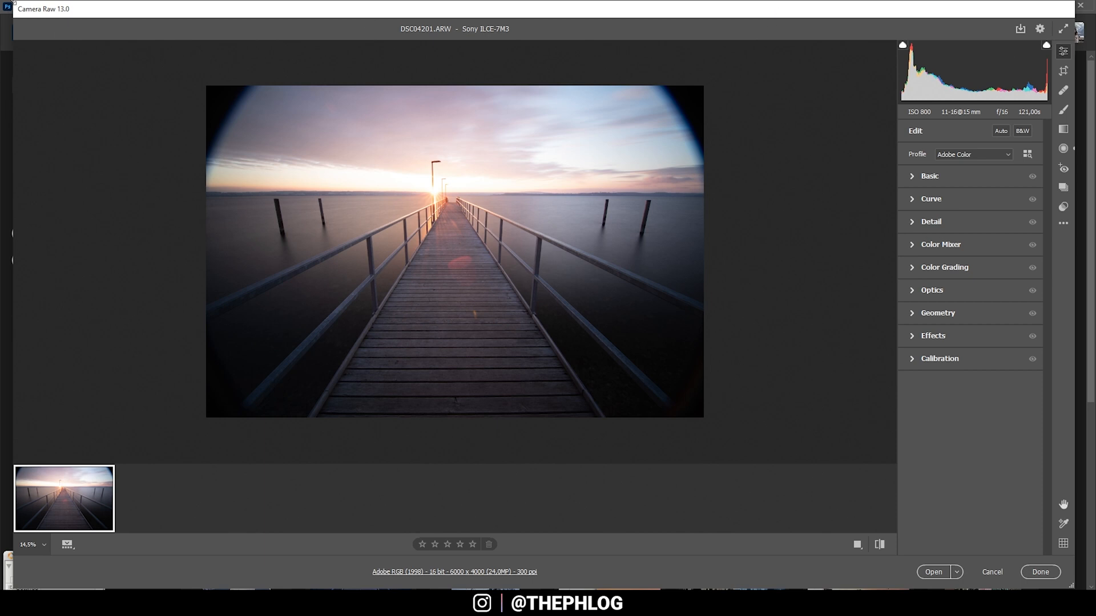
{"action": "mouse_move", "coordinate": [63, 31]}
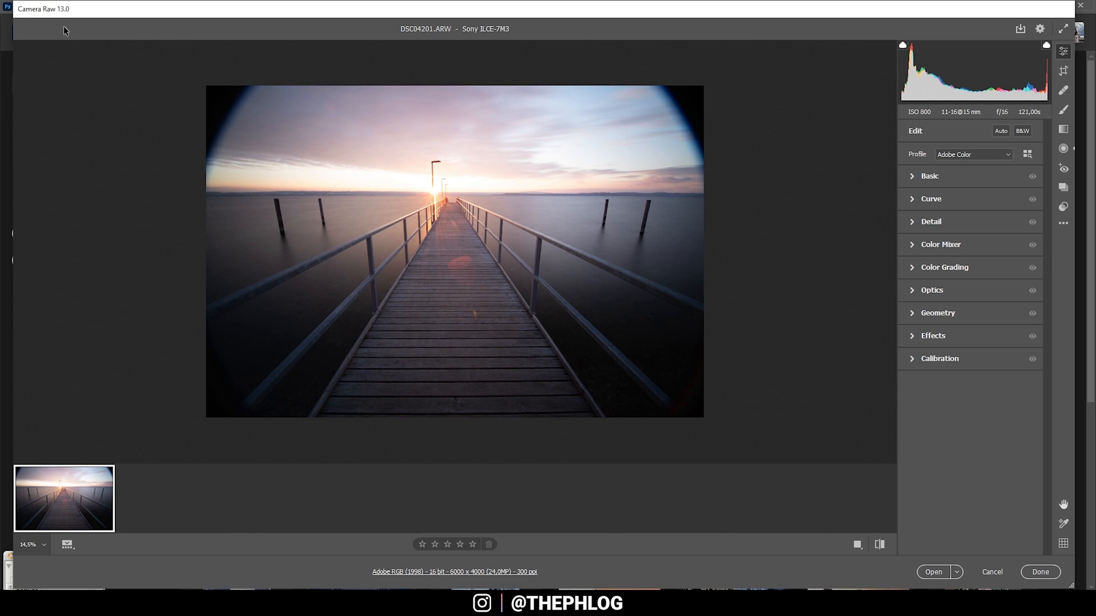
{"action": "mouse_move", "coordinate": [1031, 273]}
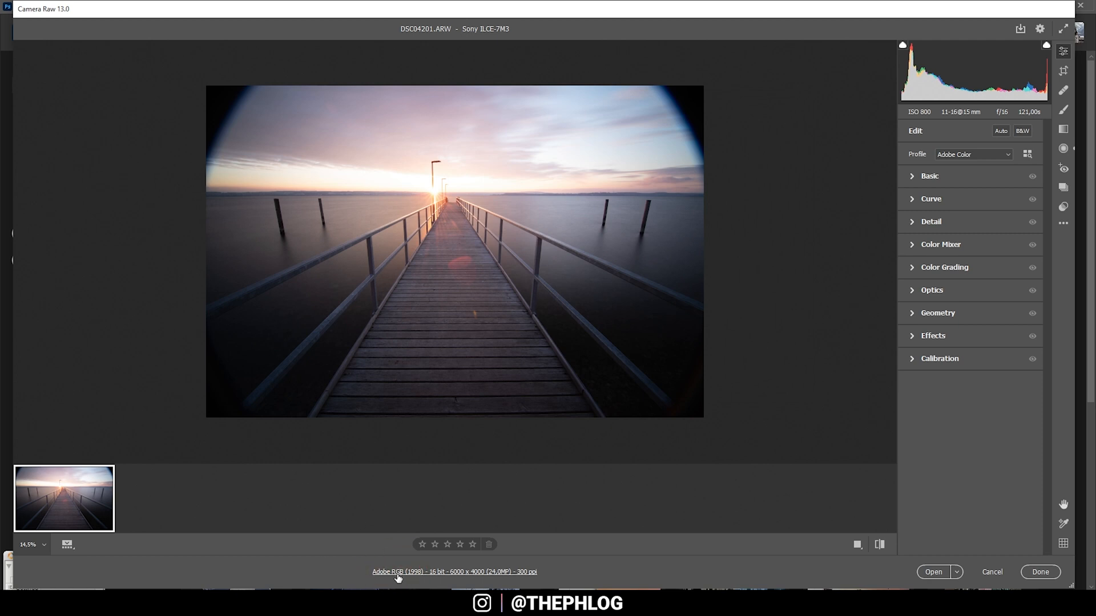
- Set the workflow output colour space to ProPhoto RGB in Camera Raw Preferences and confirm
{"action": "left_click", "coordinate": [453, 572]}
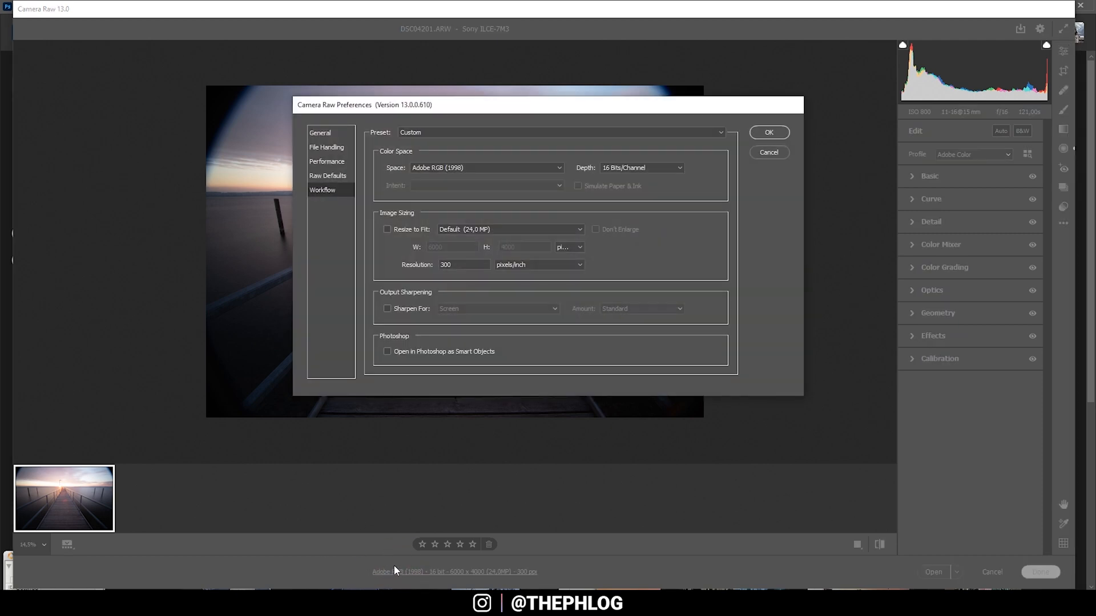
{"action": "left_click", "coordinate": [487, 166]}
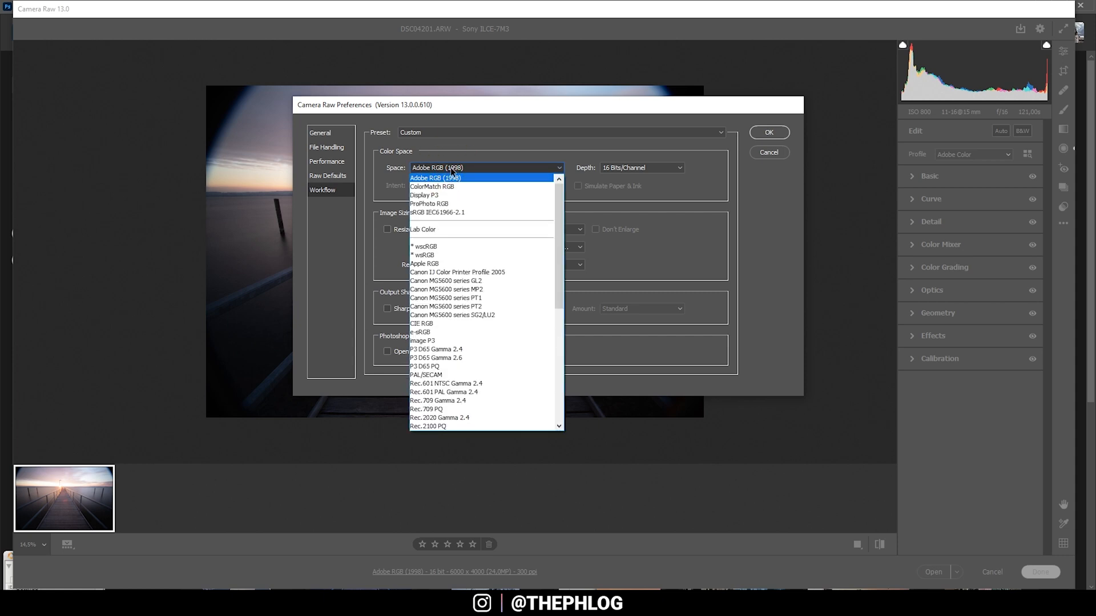
{"action": "mouse_move", "coordinate": [428, 204]}
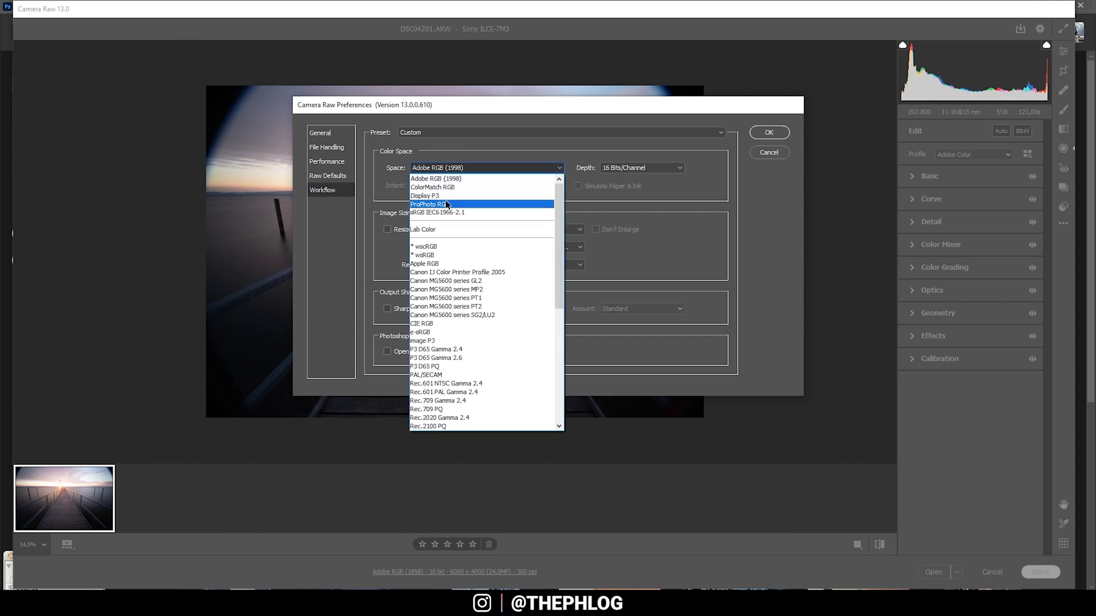
{"action": "left_click", "coordinate": [428, 204]}
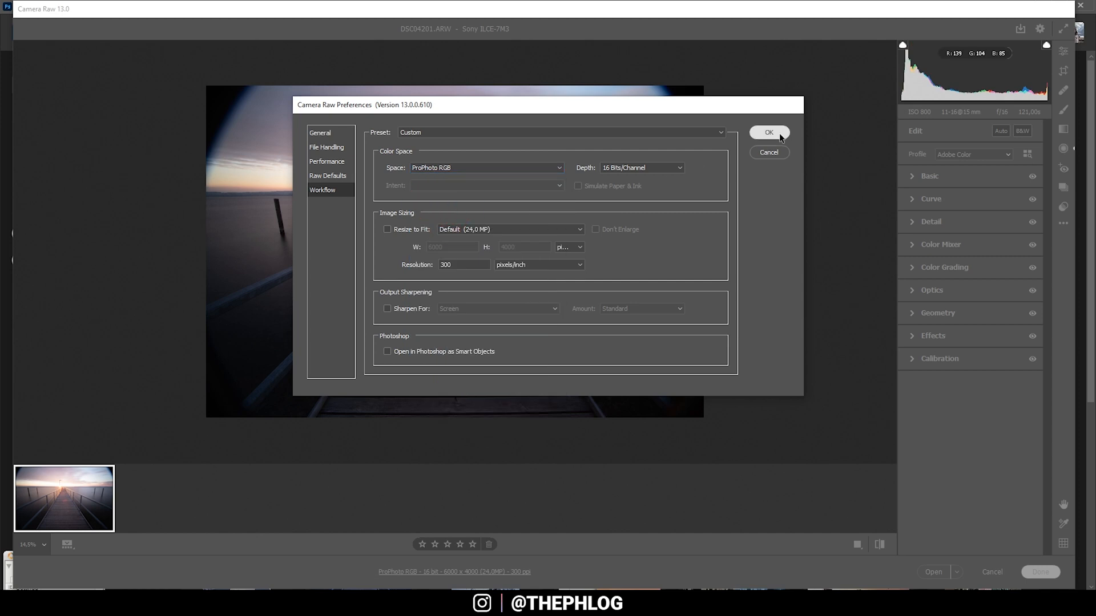
{"action": "left_click", "coordinate": [768, 132]}
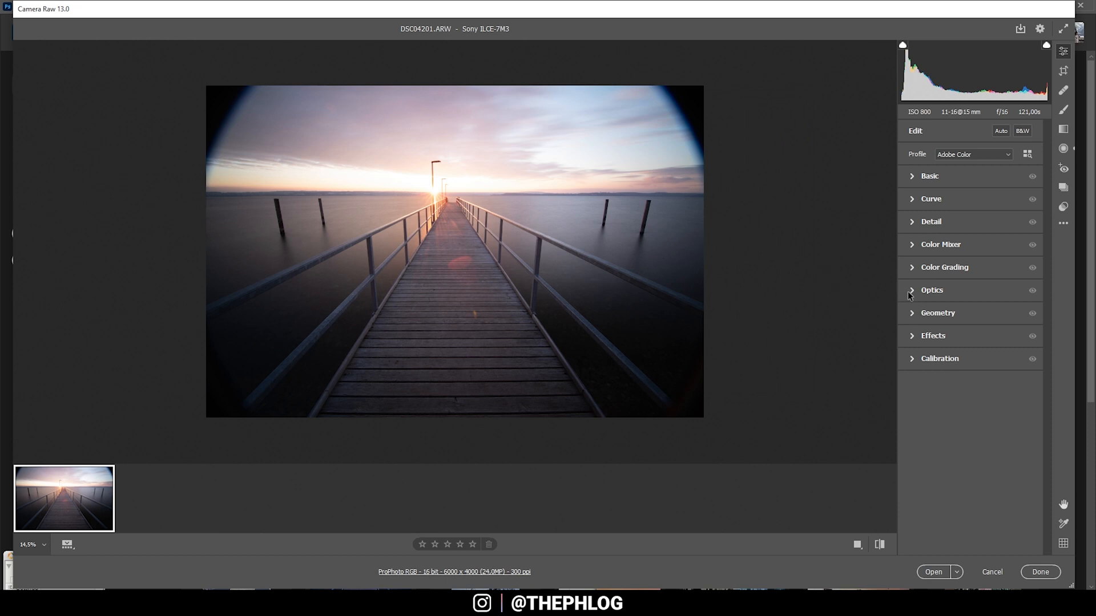
- In Optics, enable Remove chromatic aberration, compare profile corrections on and off, leaving them off
{"action": "left_click", "coordinate": [931, 290]}
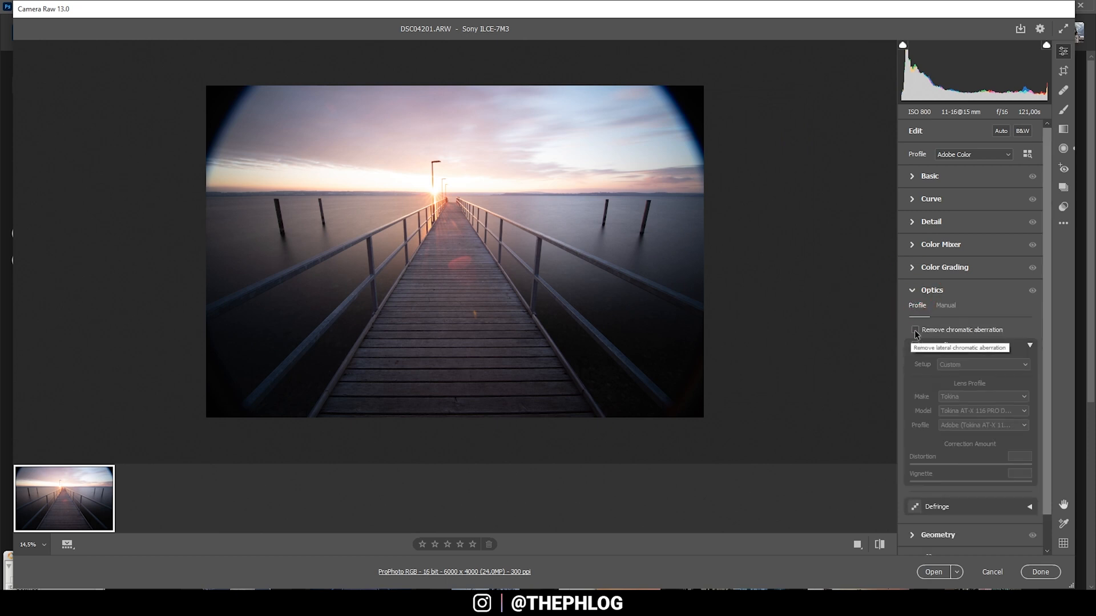
{"action": "left_click", "coordinate": [914, 329]}
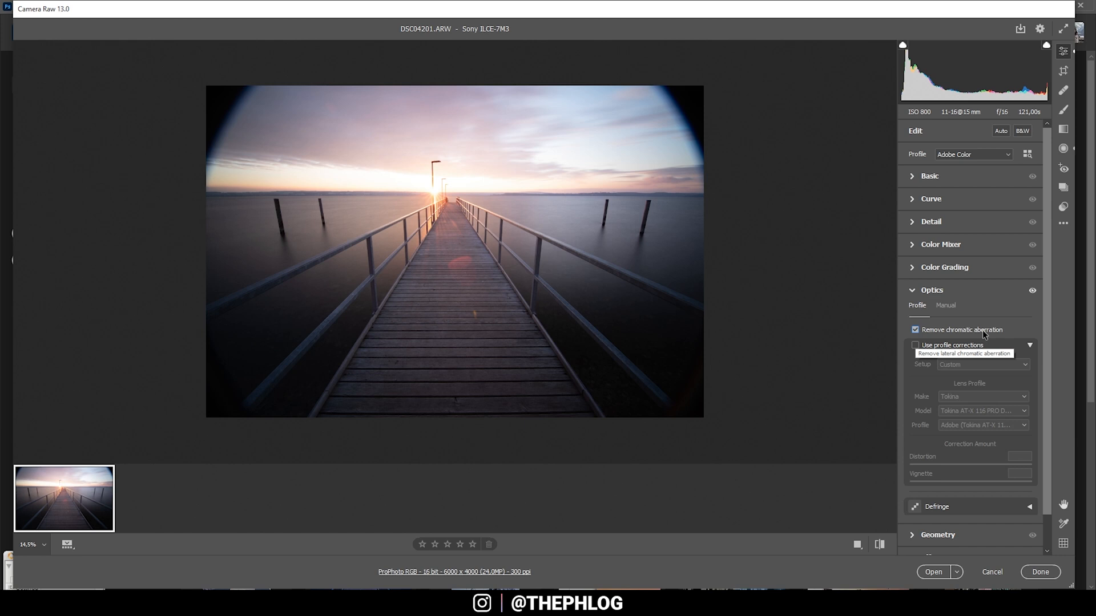
{"action": "left_click", "coordinate": [915, 344]}
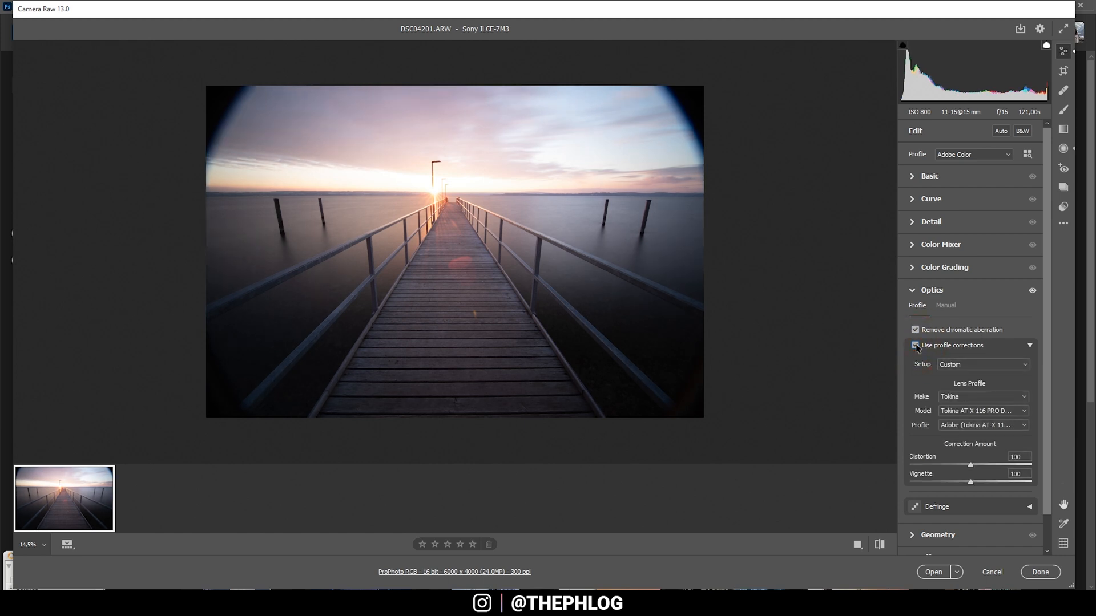
{"action": "left_click", "coordinate": [914, 344]}
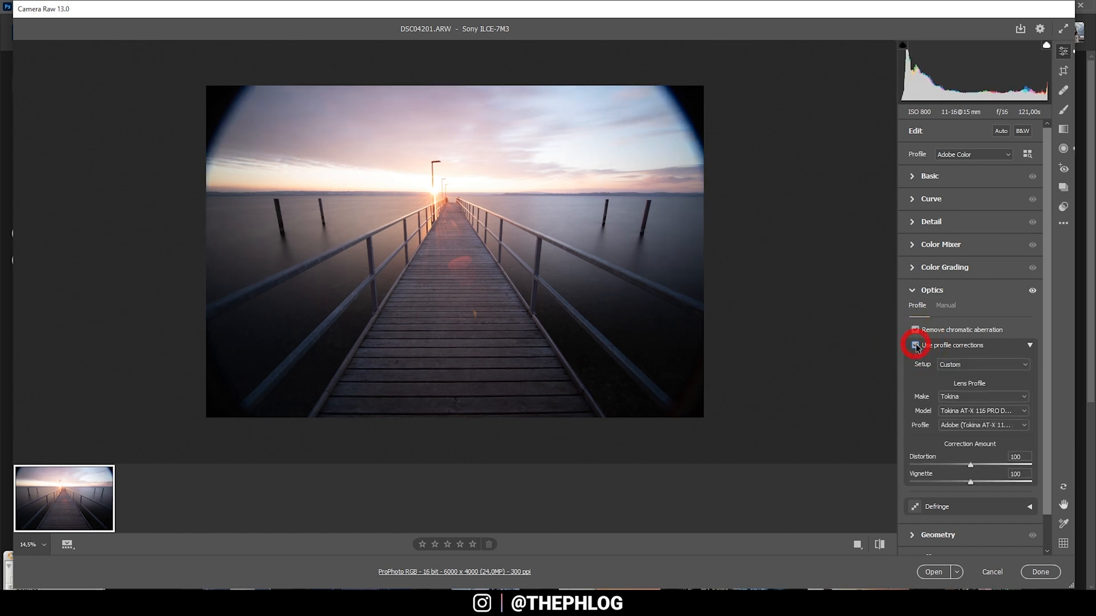
{"action": "left_click", "coordinate": [914, 345]}
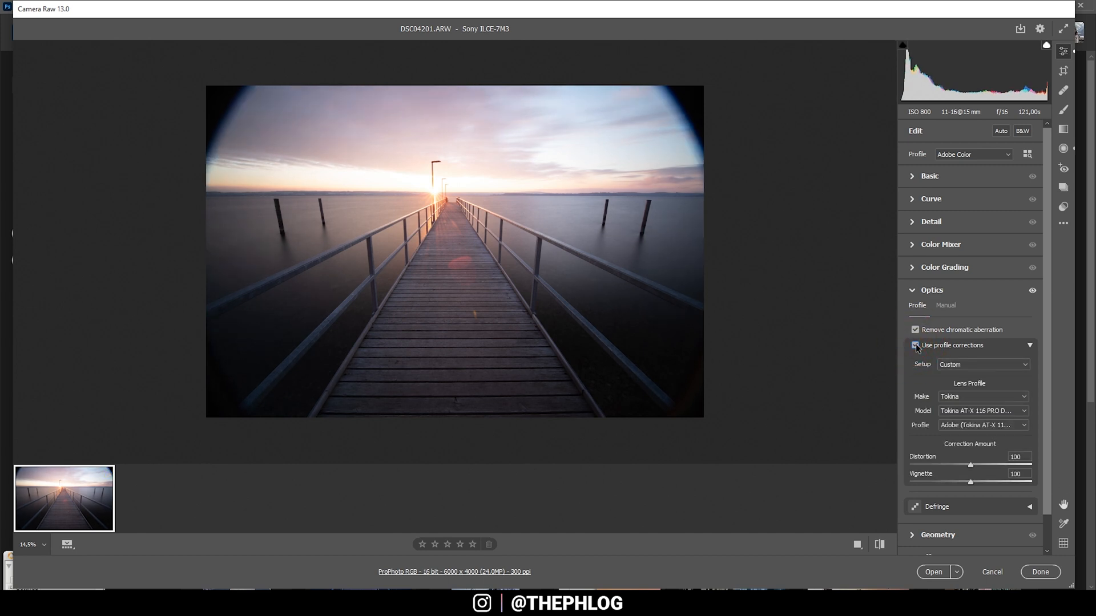
{"action": "left_click", "coordinate": [916, 344]}
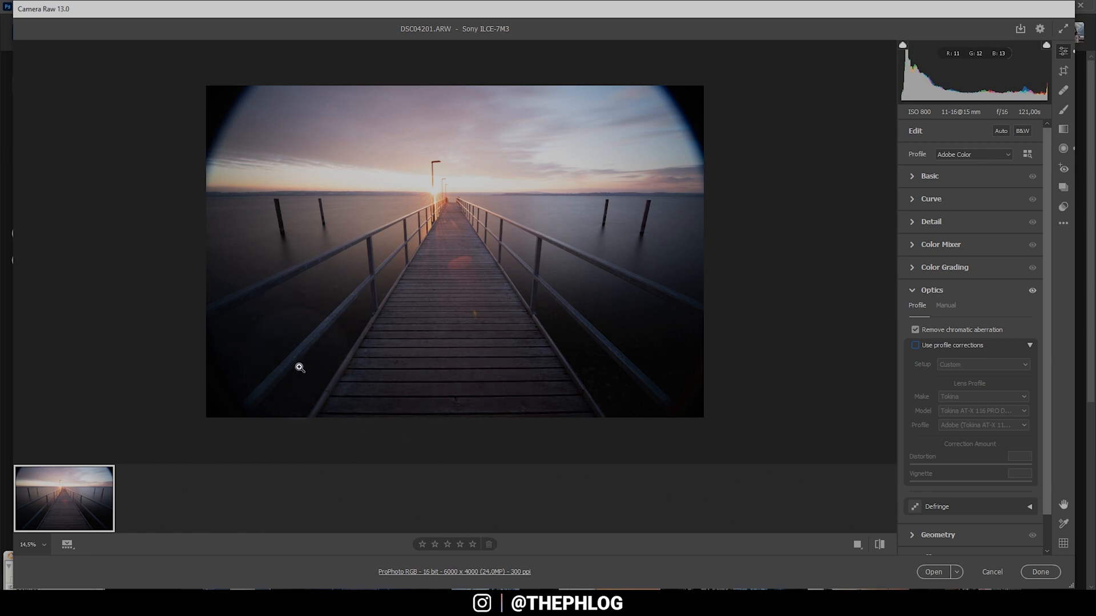
{"action": "left_click", "coordinate": [931, 290]}
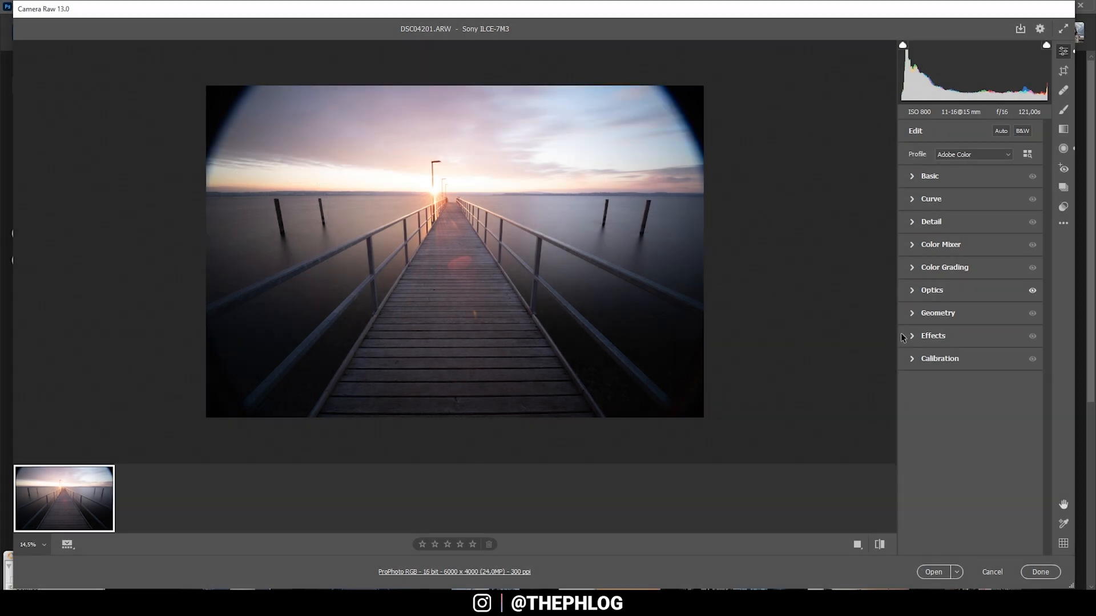
- In Geometry, raise the Vertical perspective slider to +52 so the pier posts stand upright
{"action": "left_click", "coordinate": [937, 313]}
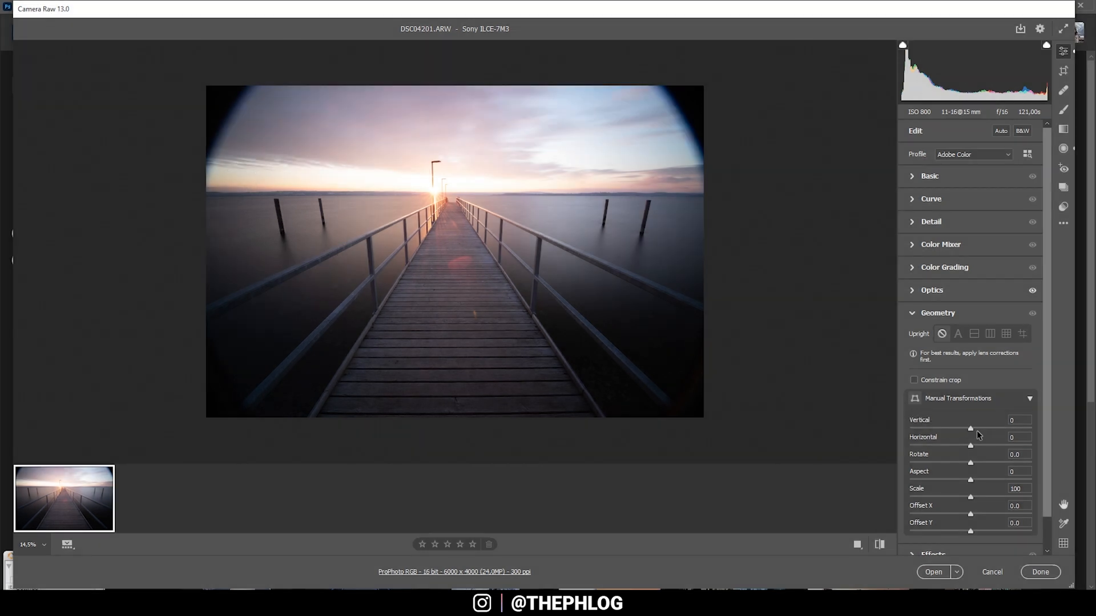
{"action": "left_click", "coordinate": [1018, 419]}
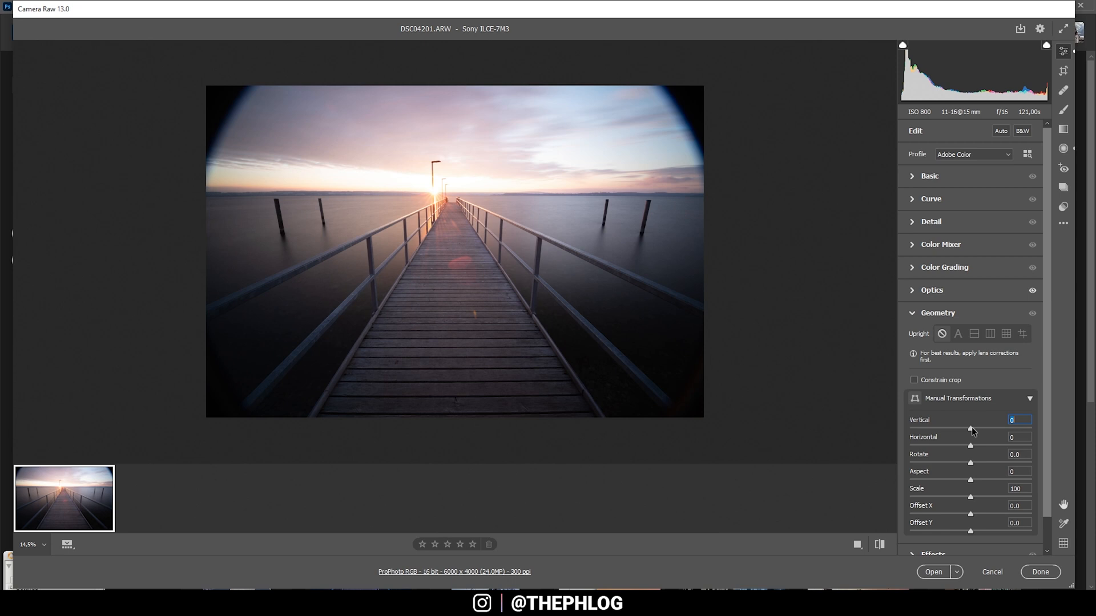
{"action": "left_click_drag", "start_coordinate": [970, 428], "coordinate": [977, 428]}
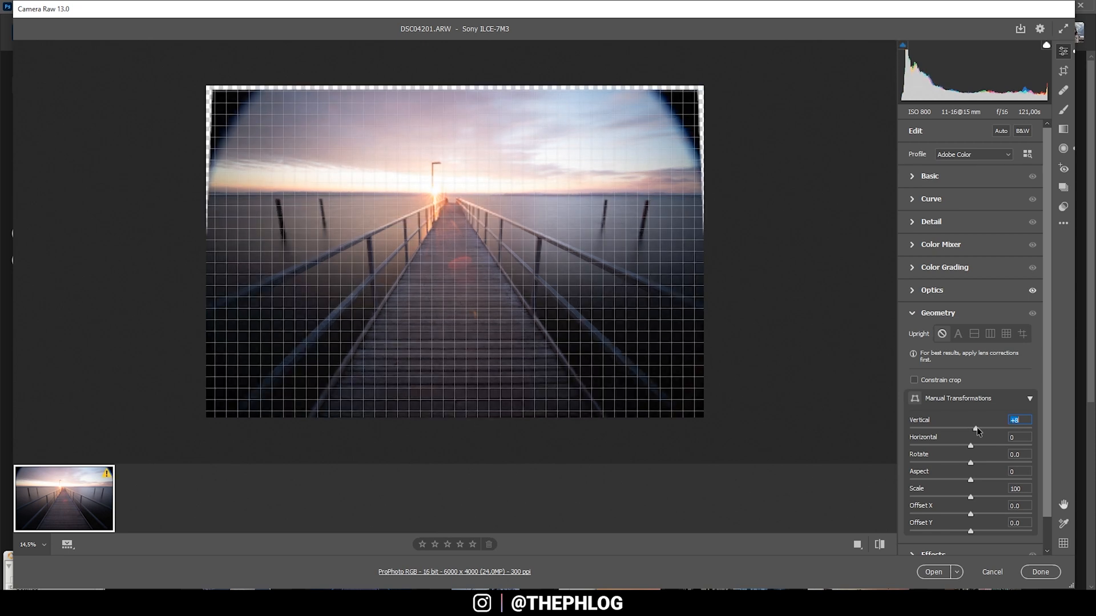
{"action": "left_click_drag", "start_coordinate": [970, 429], "coordinate": [992, 428]}
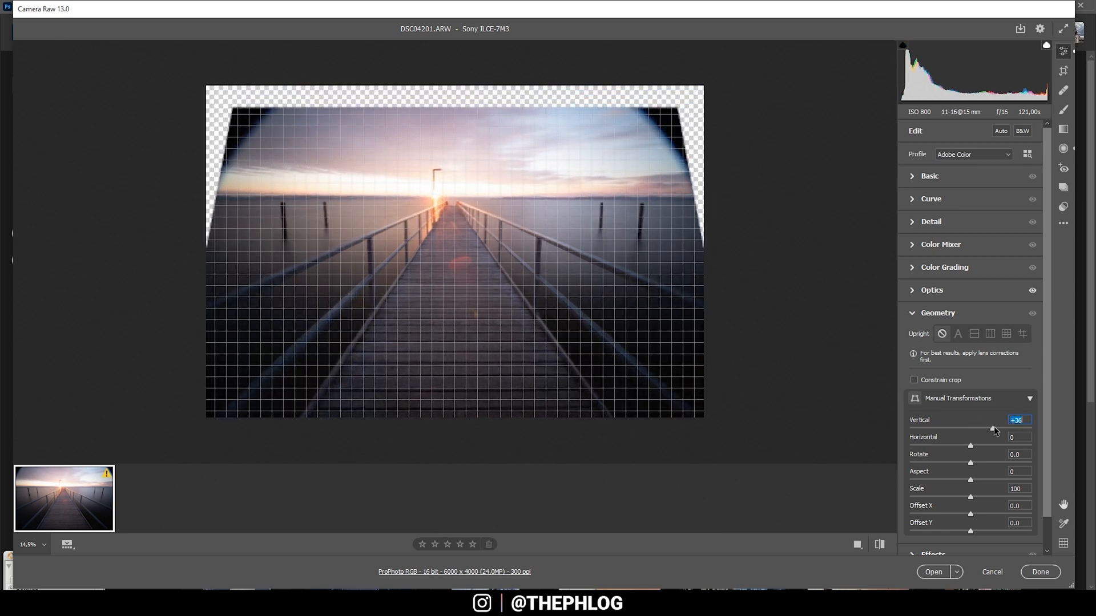
{"action": "left_click_drag", "start_coordinate": [992, 426], "coordinate": [1007, 426]}
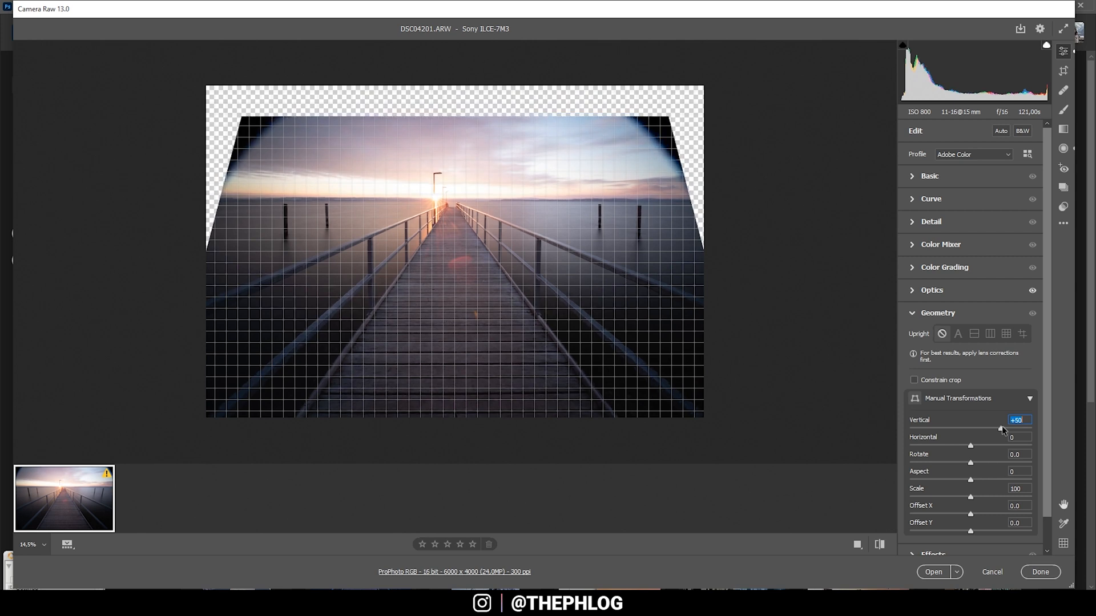
{"action": "left_click_drag", "start_coordinate": [969, 427], "coordinate": [971, 427]}
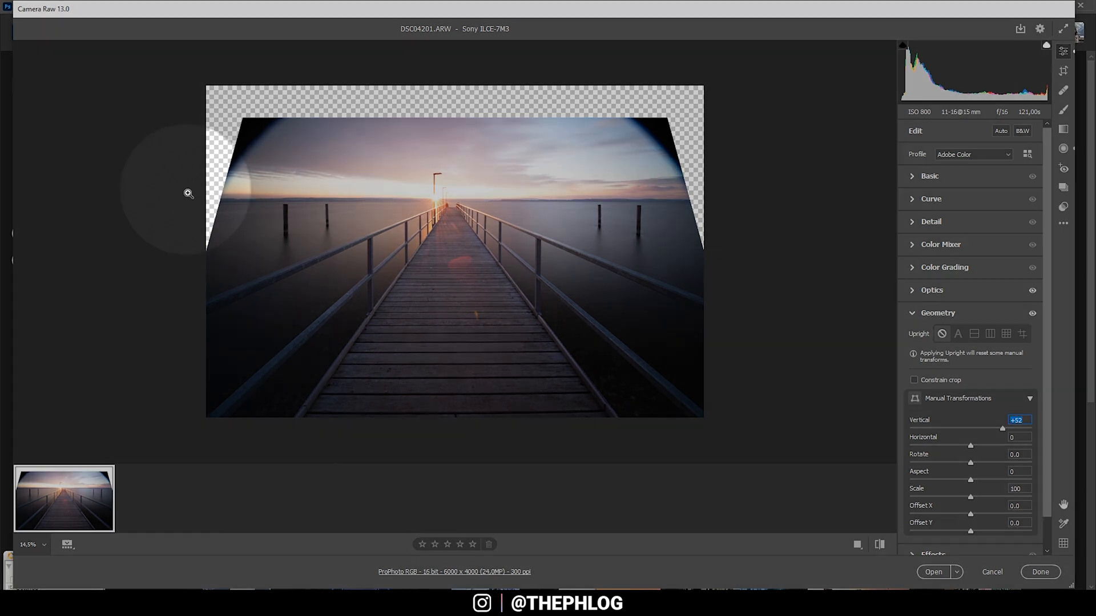
{"action": "mouse_move", "coordinate": [196, 139]}
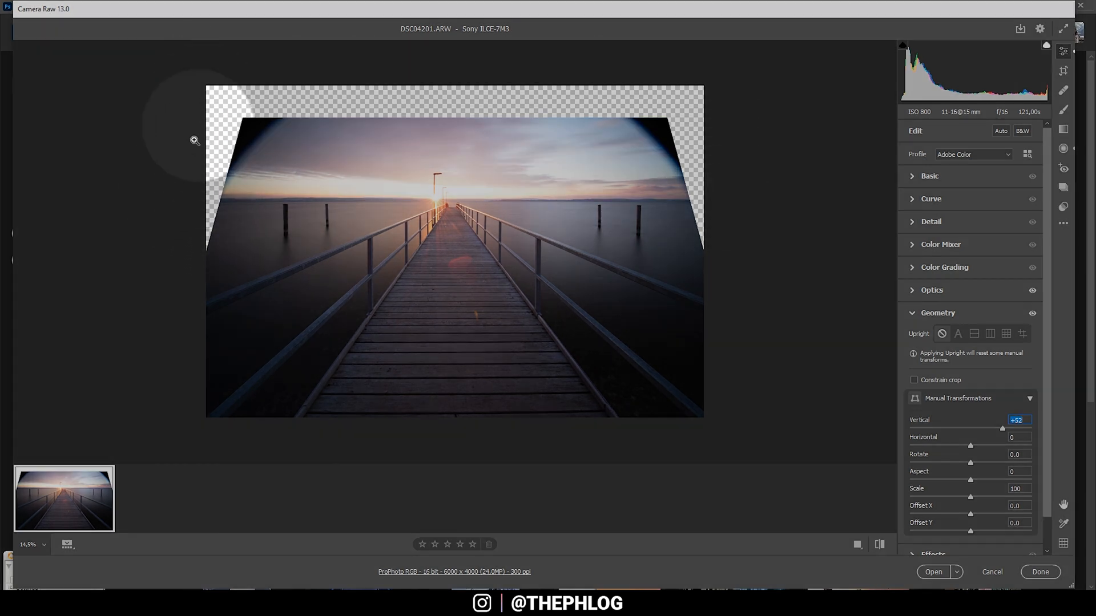
- Crop inward to exclude the transparent corners, leaving a 5078 × 3385 image
{"action": "left_click", "coordinate": [1063, 71]}
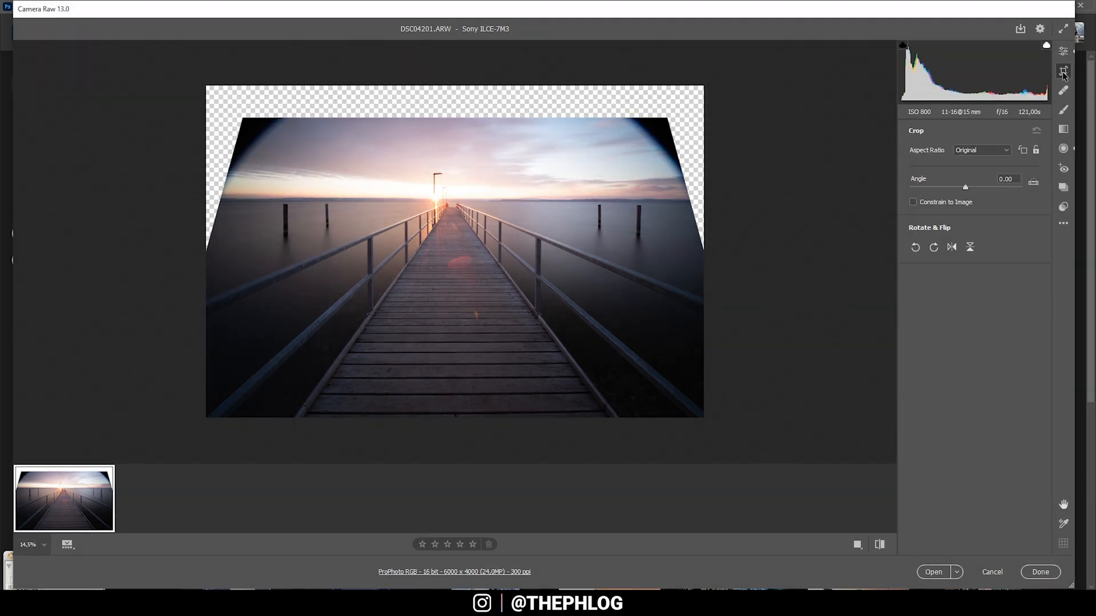
{"action": "left_click", "coordinate": [1063, 70]}
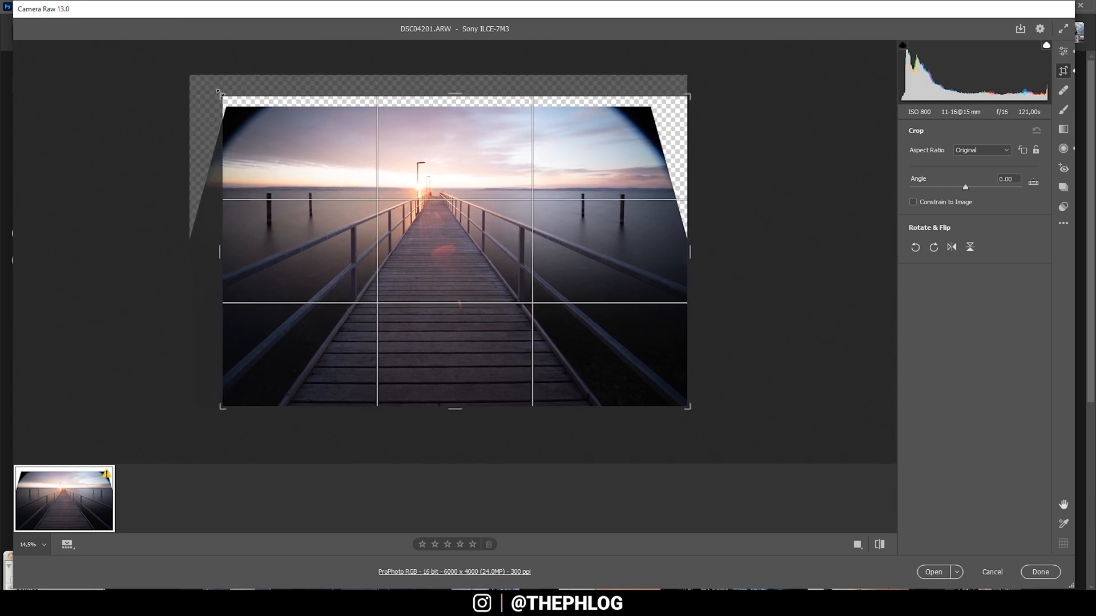
{"action": "left_click_drag", "start_coordinate": [219, 92], "coordinate": [226, 101]}
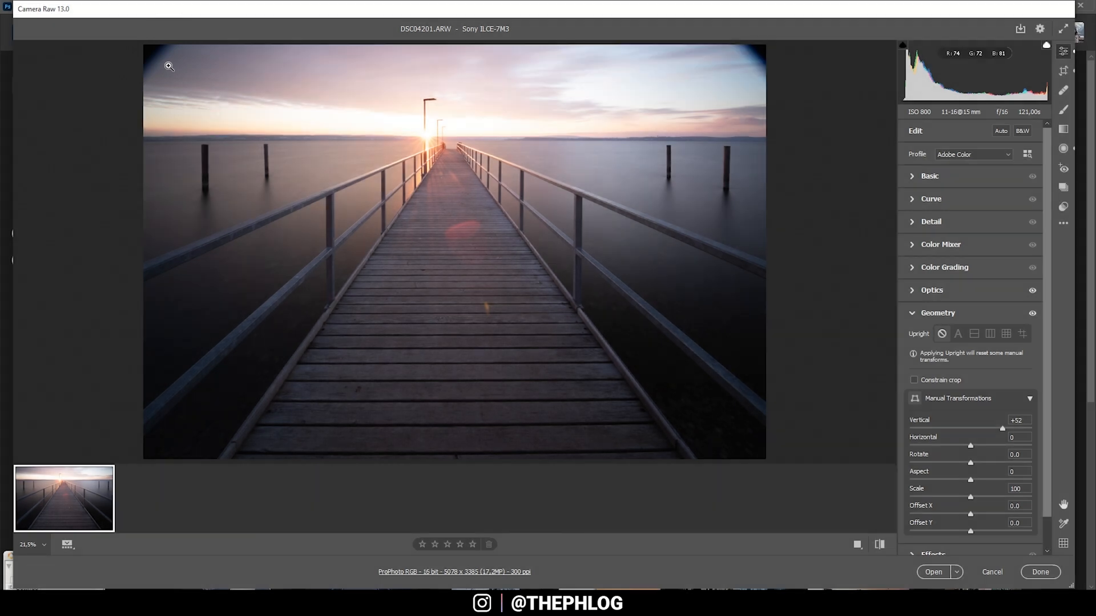
- Choose the Adobe Landscape profile from the Profile list in the Edit panel
{"action": "left_click", "coordinate": [930, 176]}
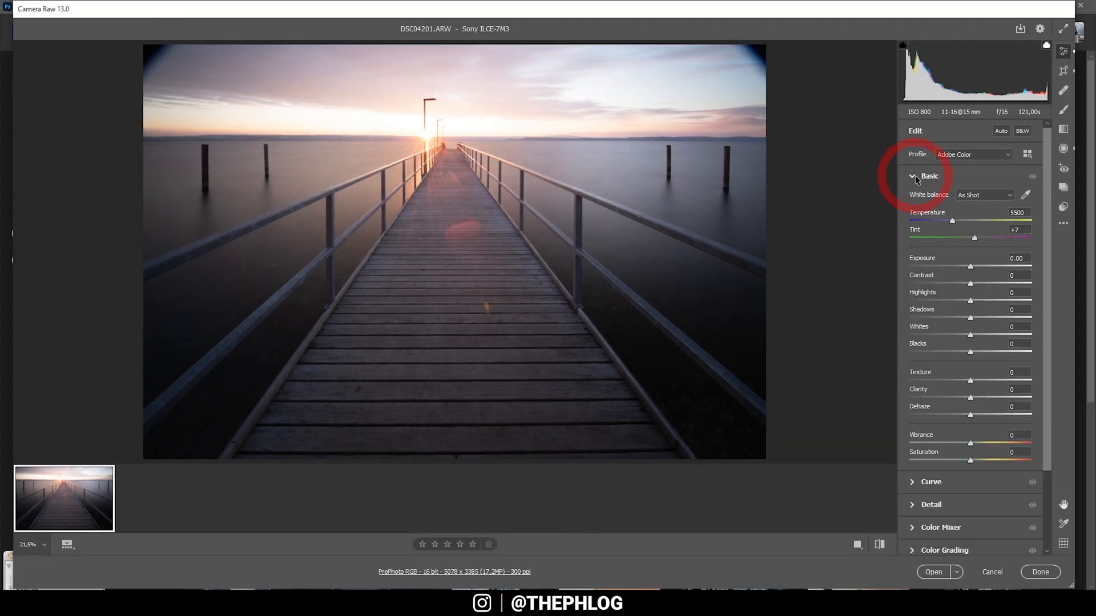
{"action": "mouse_move", "coordinate": [427, 172]}
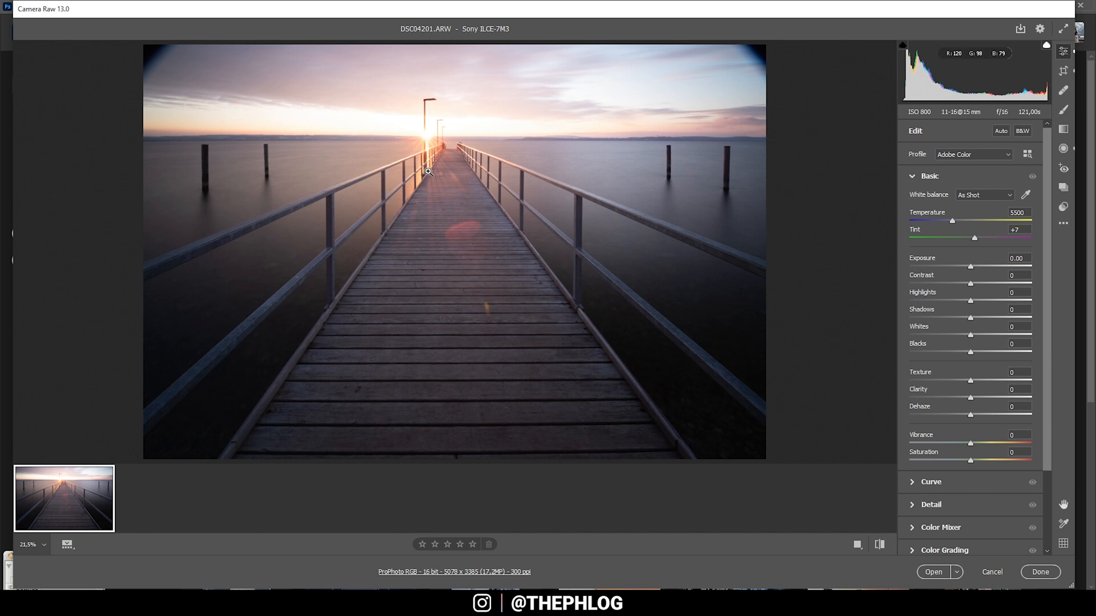
{"action": "left_click", "coordinate": [972, 154]}
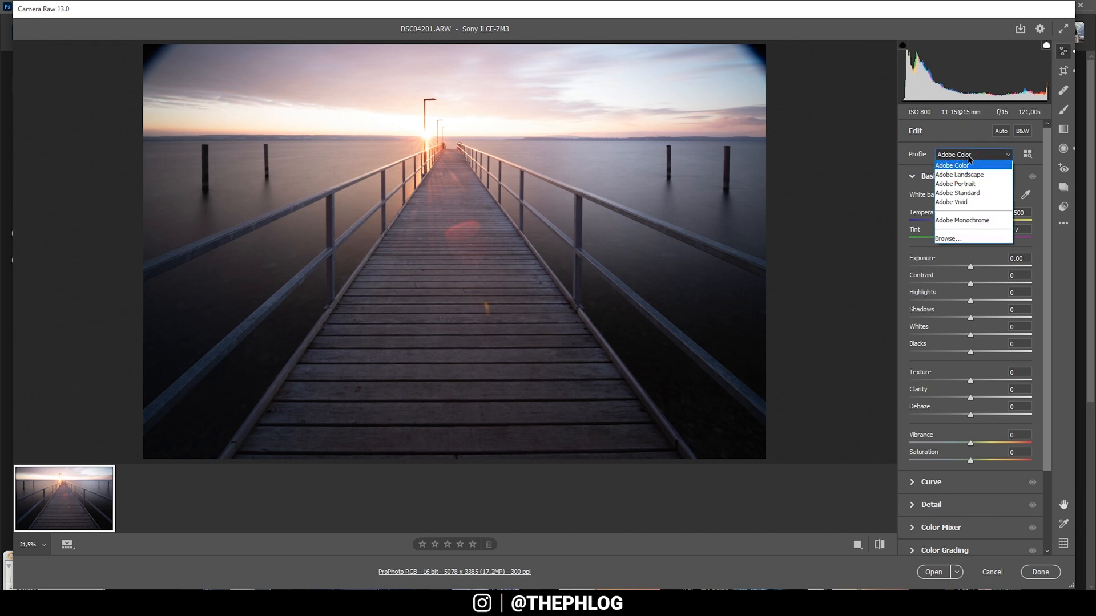
{"action": "left_click", "coordinate": [958, 173]}
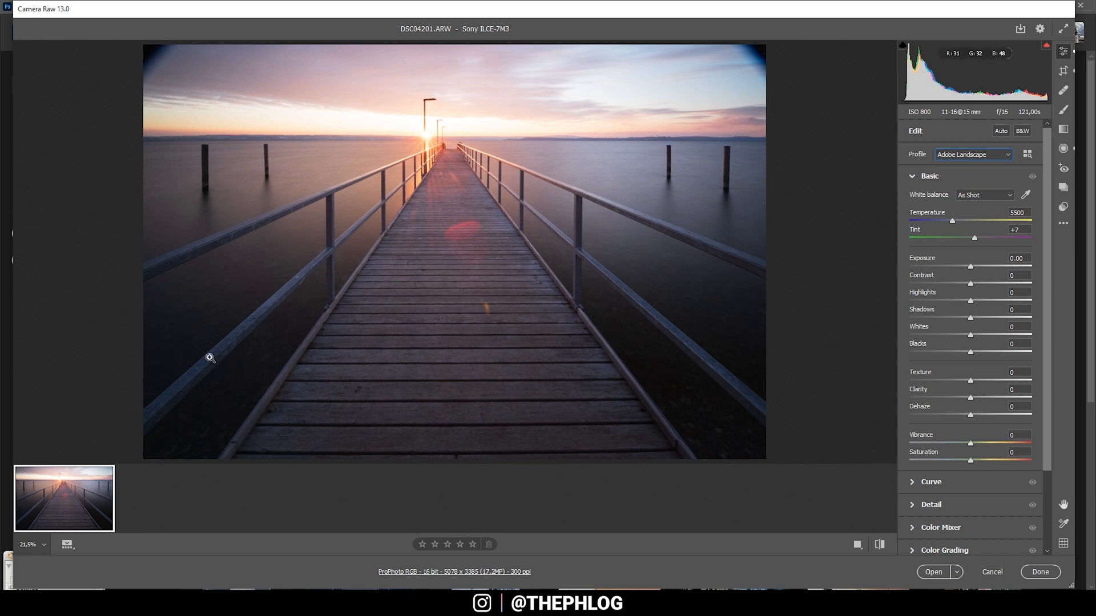
{"action": "mouse_move", "coordinate": [592, 175]}
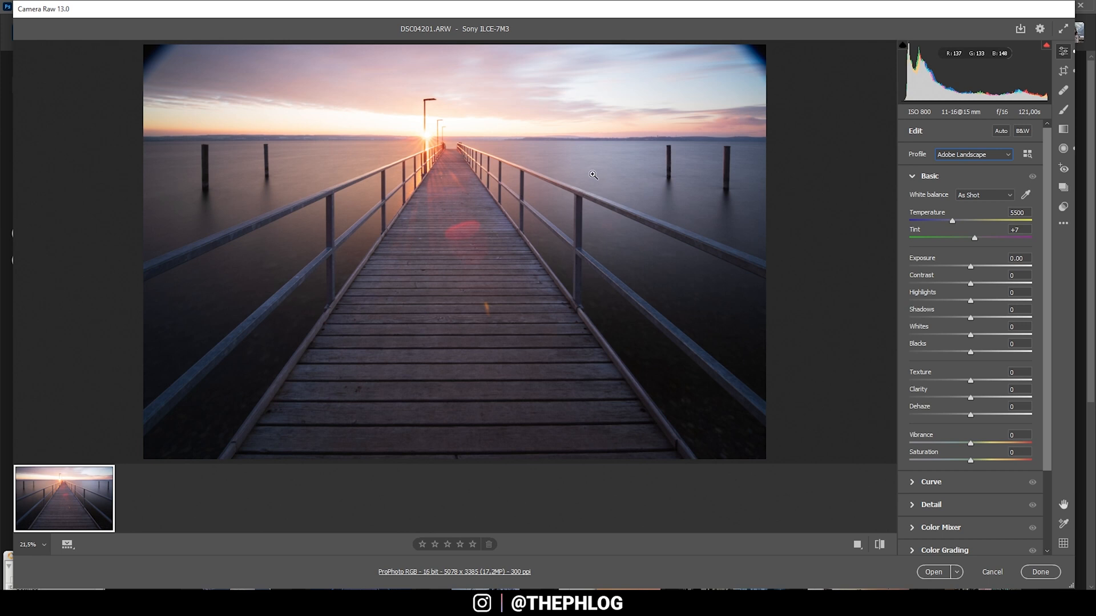
{"action": "mouse_move", "coordinate": [1001, 203]}
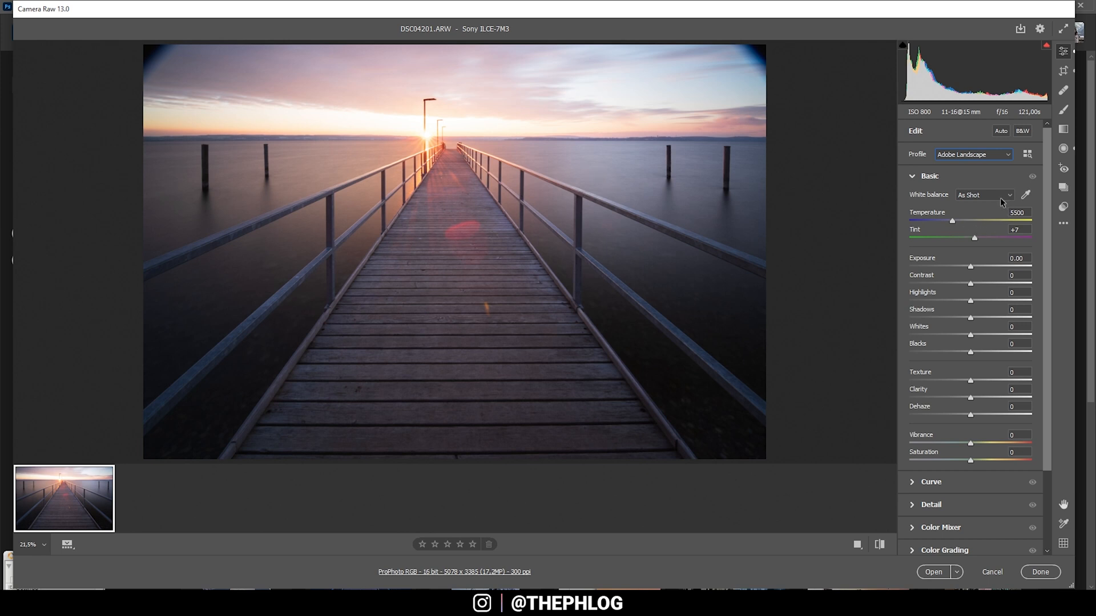
{"action": "mouse_move", "coordinate": [634, 159]}
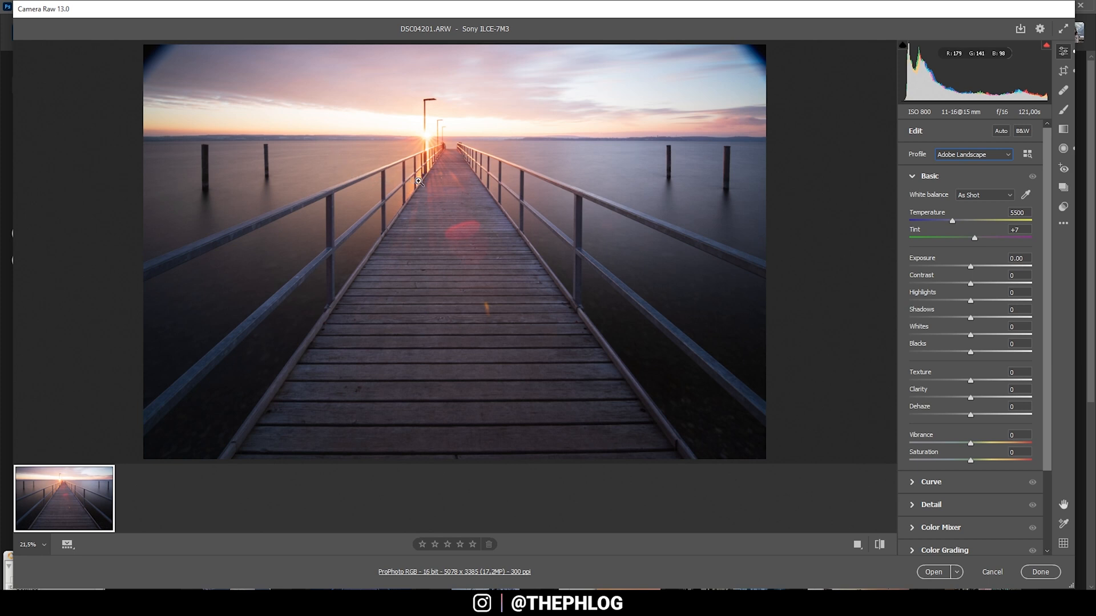
{"action": "mouse_move", "coordinate": [953, 226]}
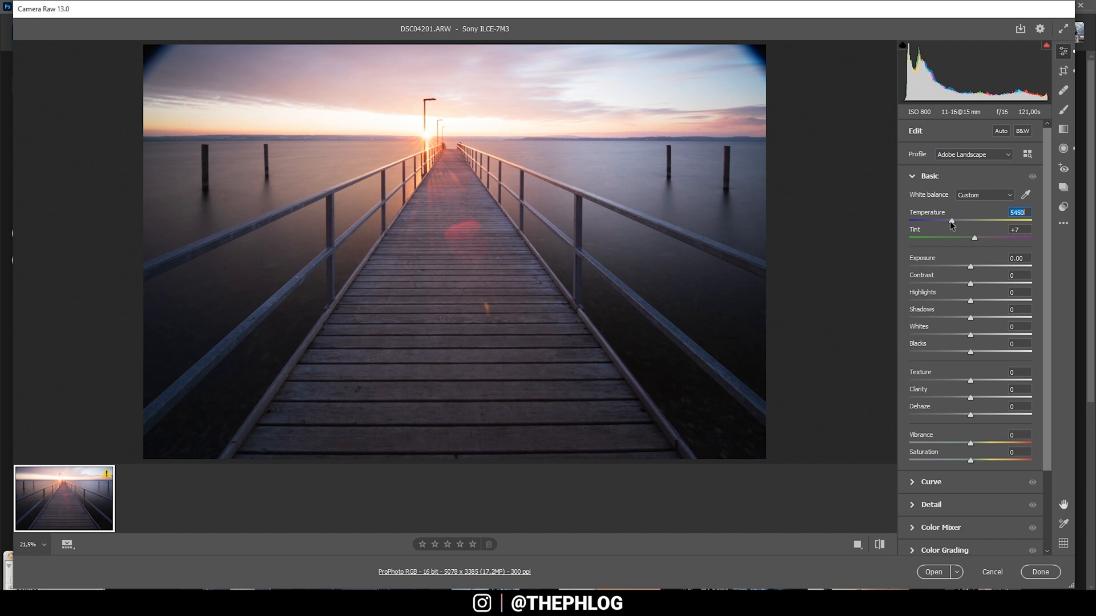
- Lower Temperature to 4750 and raise Tint to +11 for a cooler white balance
{"action": "left_click_drag", "start_coordinate": [970, 221], "coordinate": [948, 222]}
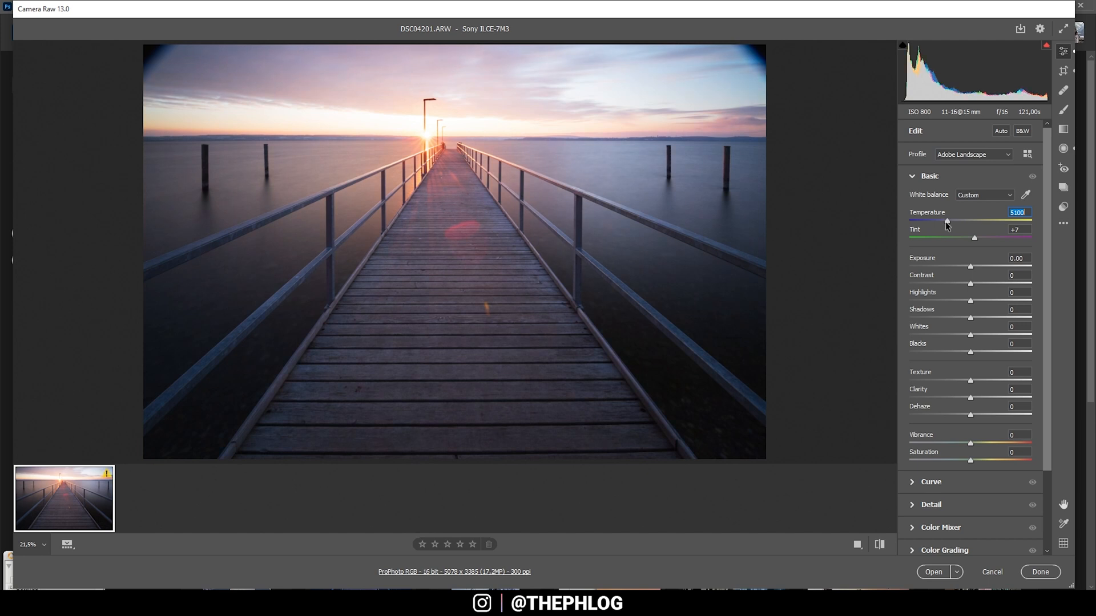
{"action": "left_click_drag", "start_coordinate": [948, 221], "coordinate": [943, 220]}
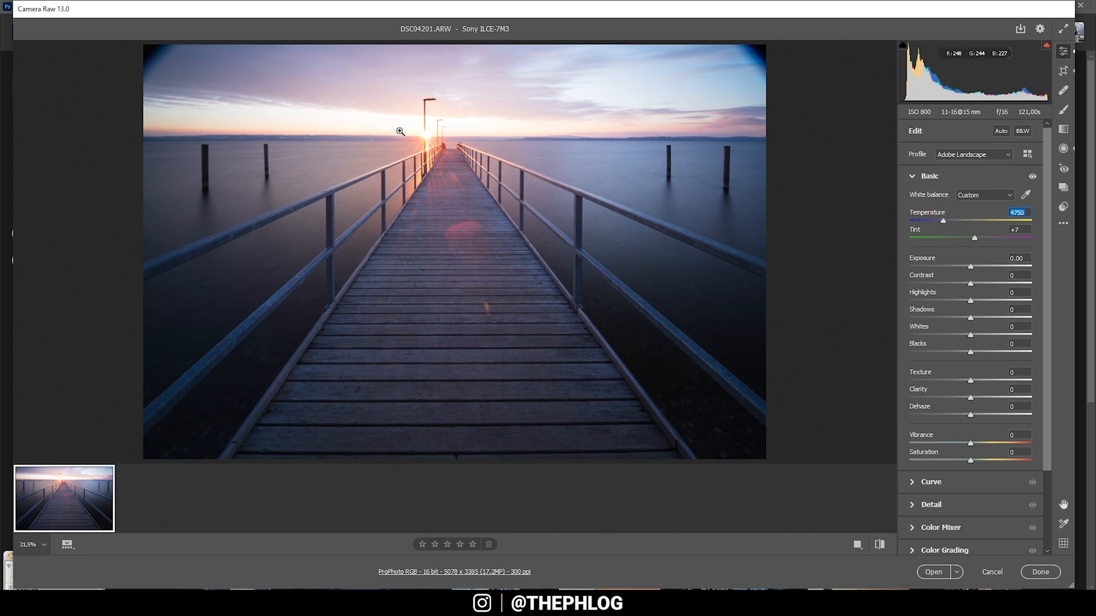
{"action": "mouse_move", "coordinate": [974, 241]}
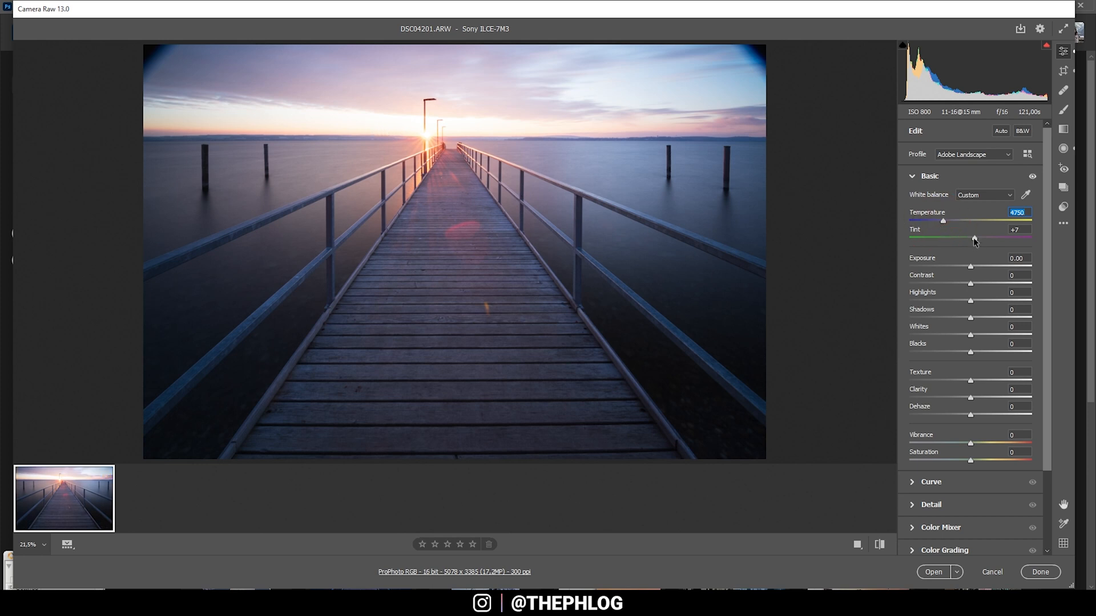
{"action": "left_click_drag", "start_coordinate": [970, 238], "coordinate": [977, 237]}
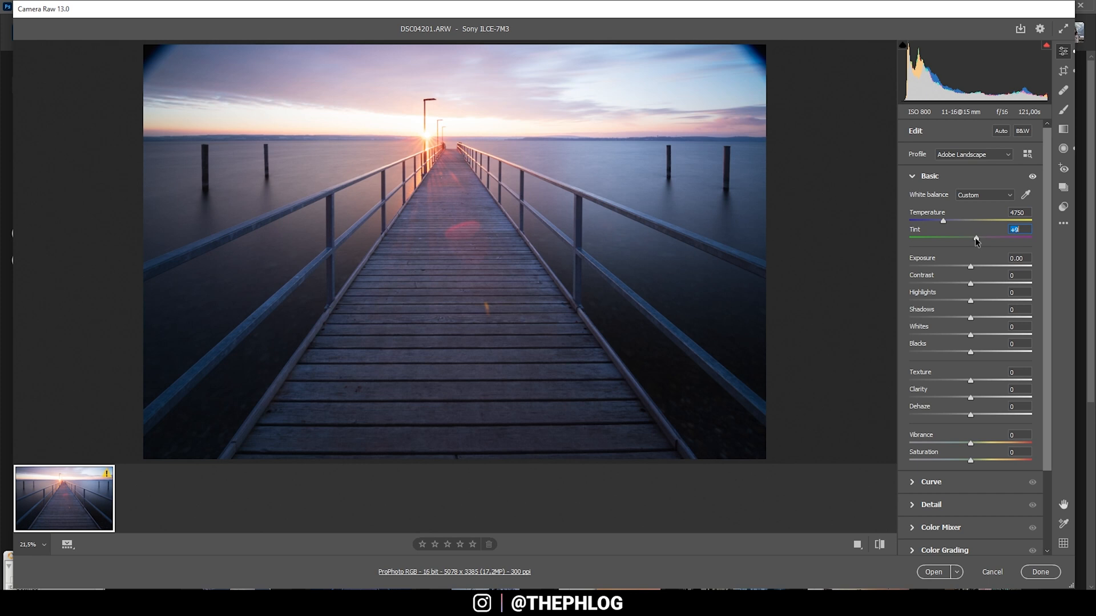
{"action": "left_click_drag", "start_coordinate": [974, 238], "coordinate": [977, 237]}
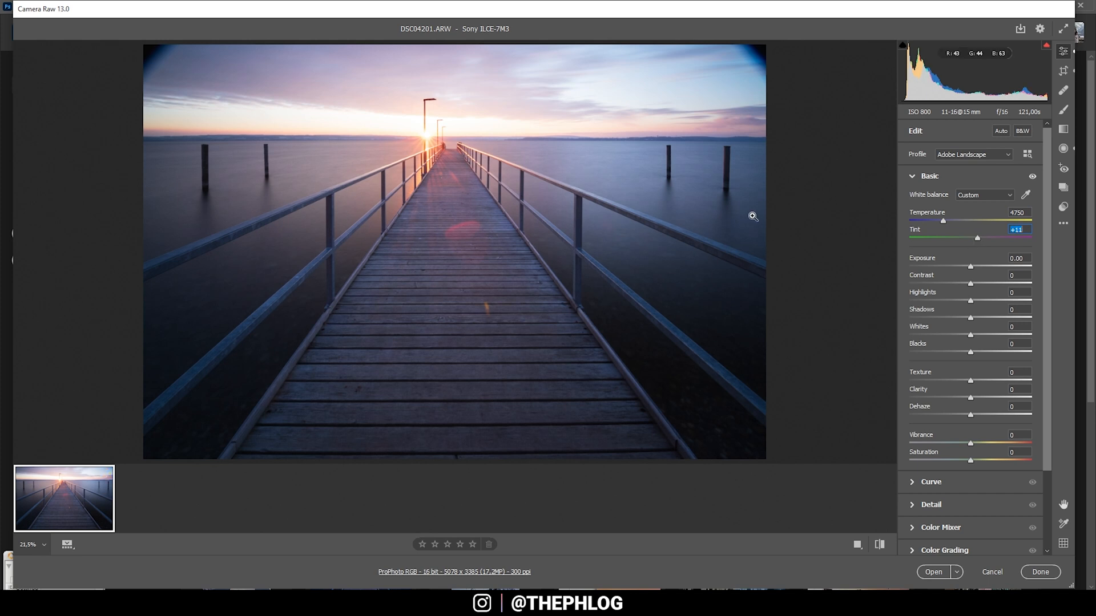
{"action": "mouse_move", "coordinate": [930, 206]}
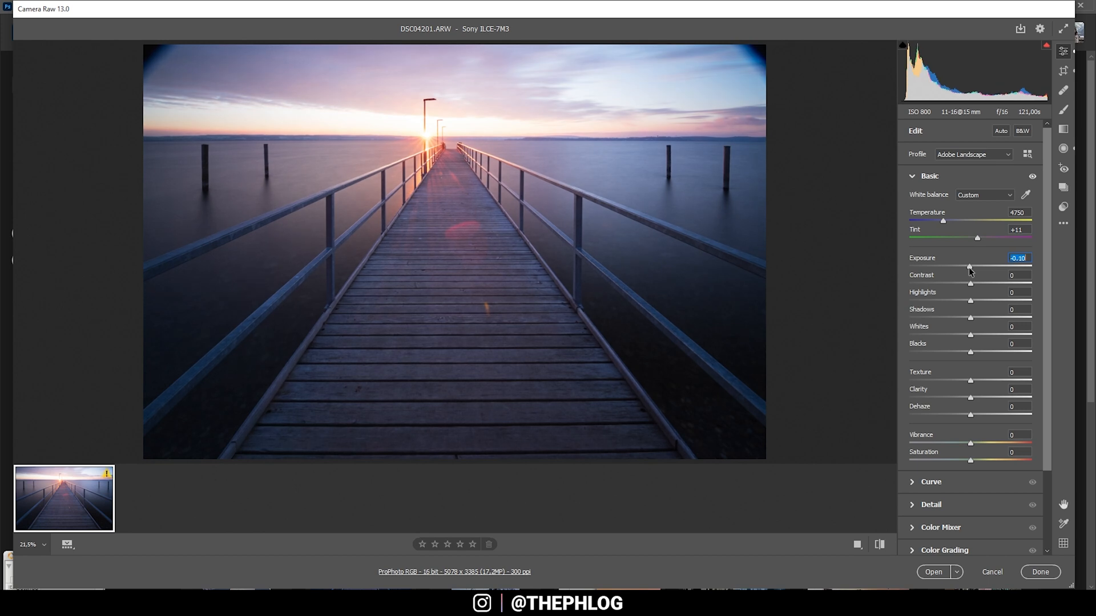
- Darken Exposure to -0.30 and pull Highlights down to -46
{"action": "left_click_drag", "start_coordinate": [970, 266], "coordinate": [964, 266]}
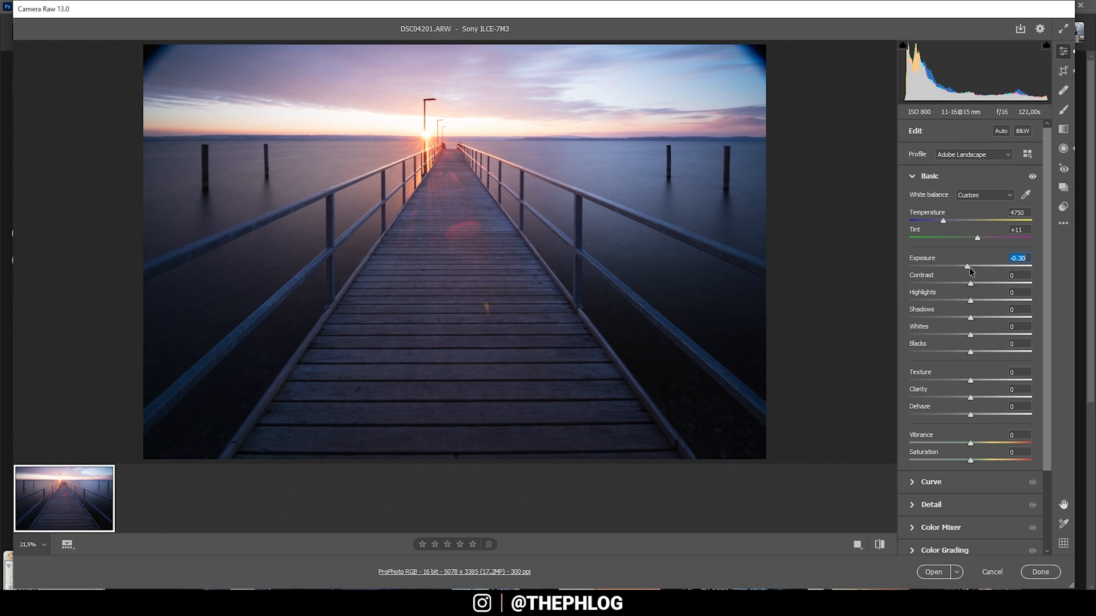
{"action": "mouse_move", "coordinate": [972, 300]}
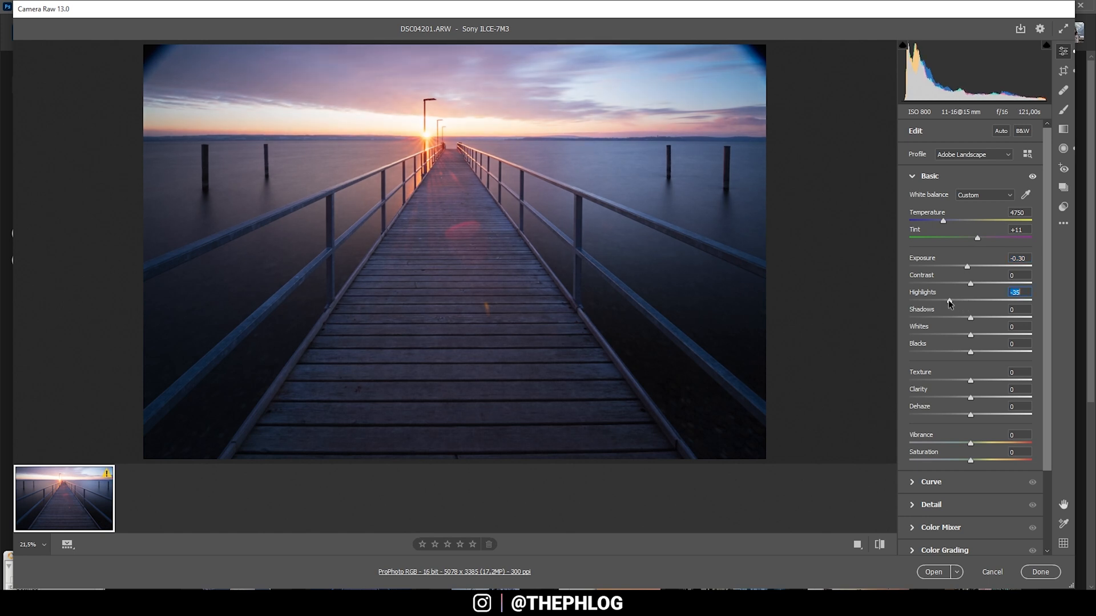
{"action": "left_click_drag", "start_coordinate": [949, 299], "coordinate": [941, 299]}
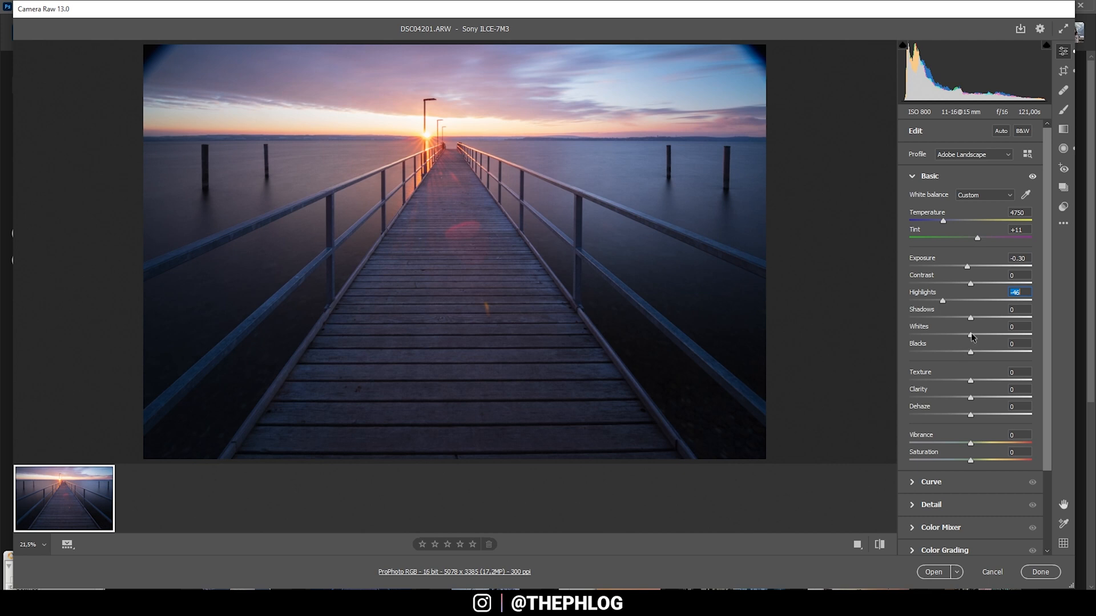
{"action": "left_click_drag", "start_coordinate": [969, 320], "coordinate": [979, 319]}
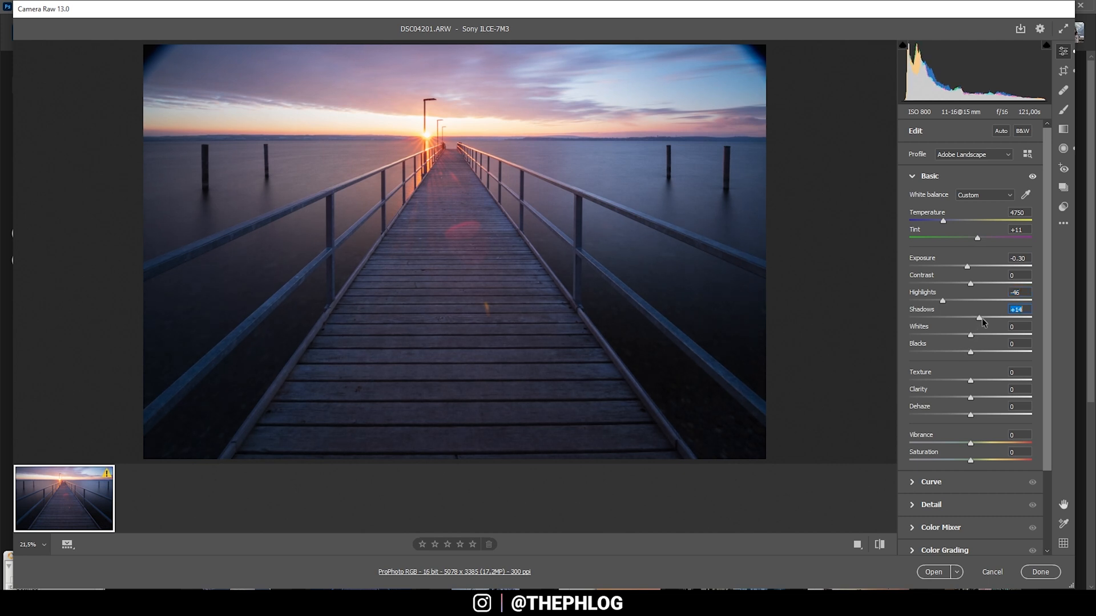
- Lift Shadows to +64 and increase Contrast to +13
{"action": "left_click_drag", "start_coordinate": [980, 319], "coordinate": [985, 318]}
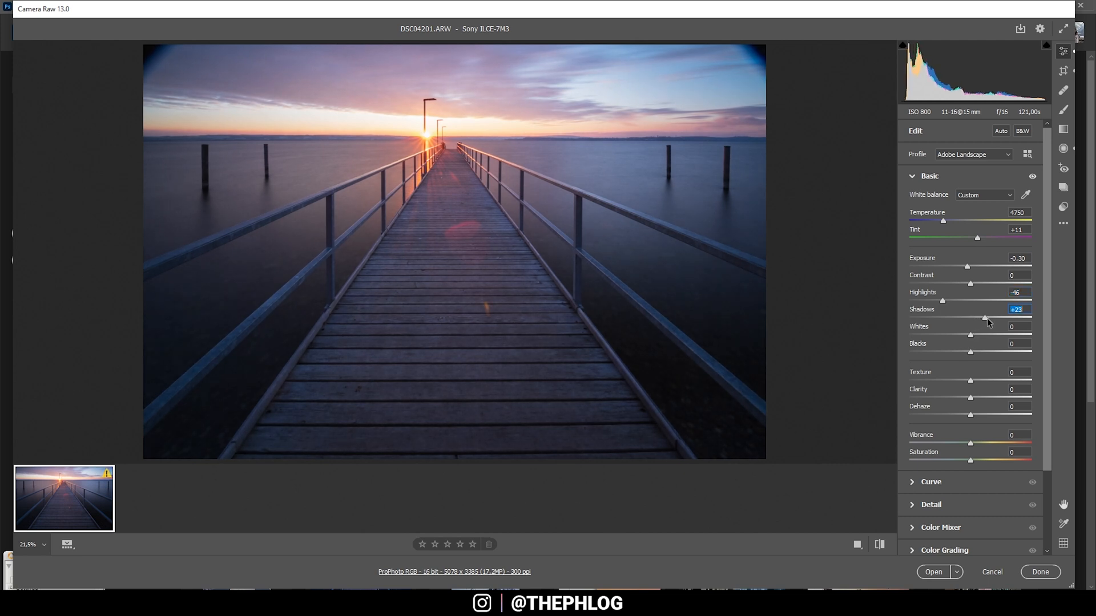
{"action": "left_click_drag", "start_coordinate": [985, 320], "coordinate": [1005, 319]}
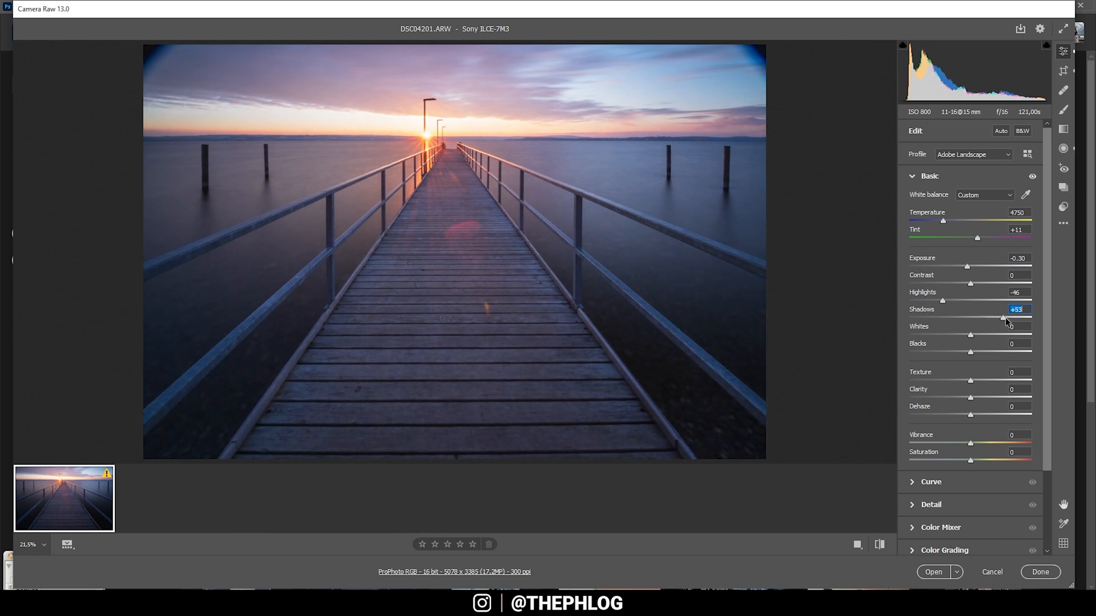
{"action": "left_click_drag", "start_coordinate": [1004, 318], "coordinate": [1014, 318]}
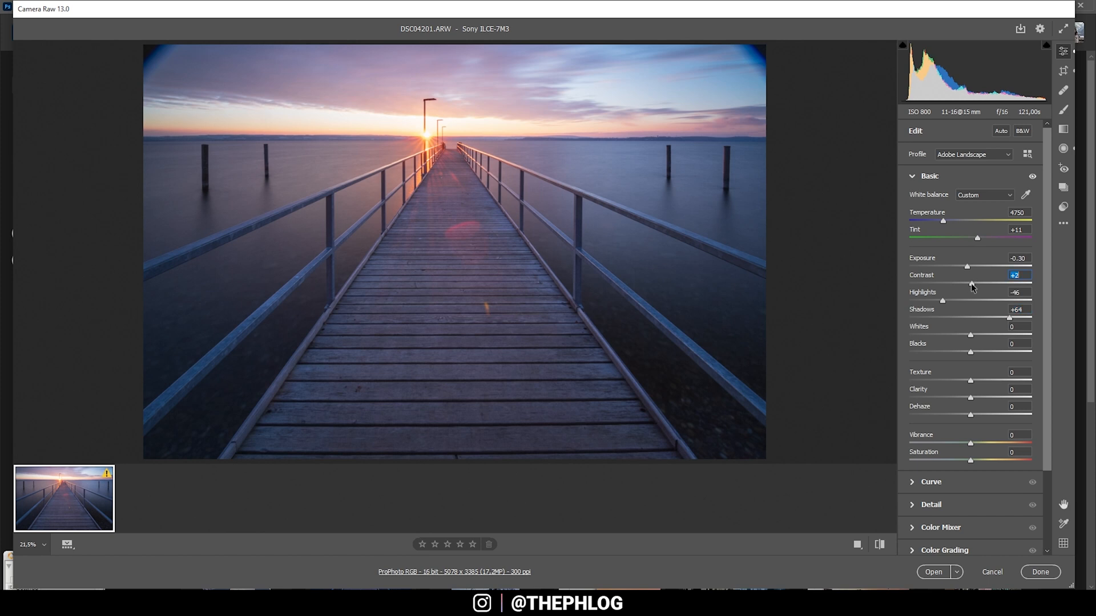
{"action": "left_click_drag", "start_coordinate": [972, 283], "coordinate": [979, 283]}
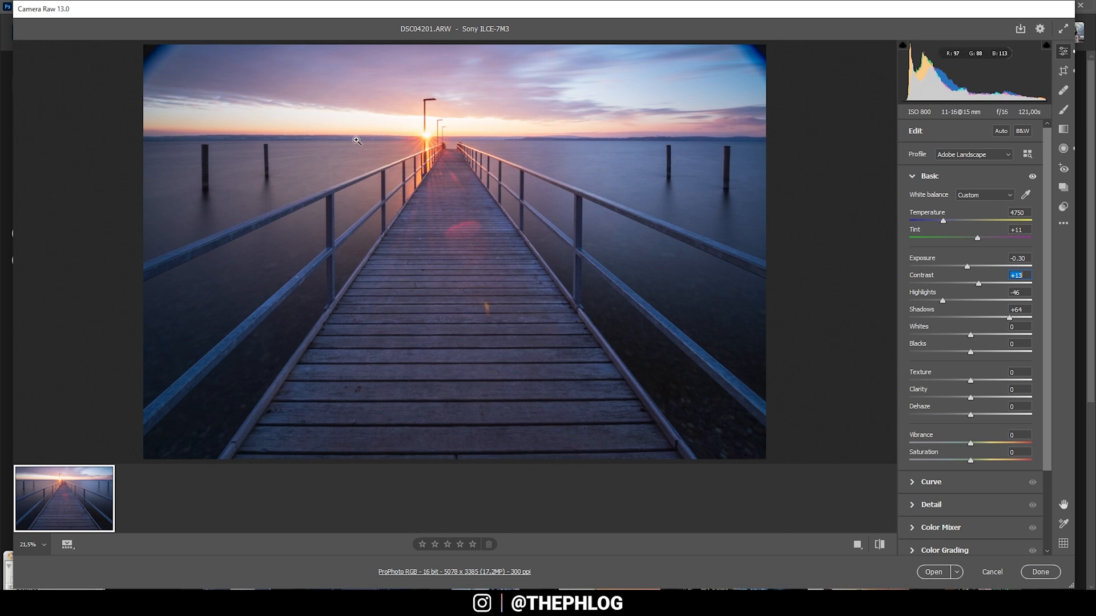
{"action": "mouse_move", "coordinate": [217, 176]}
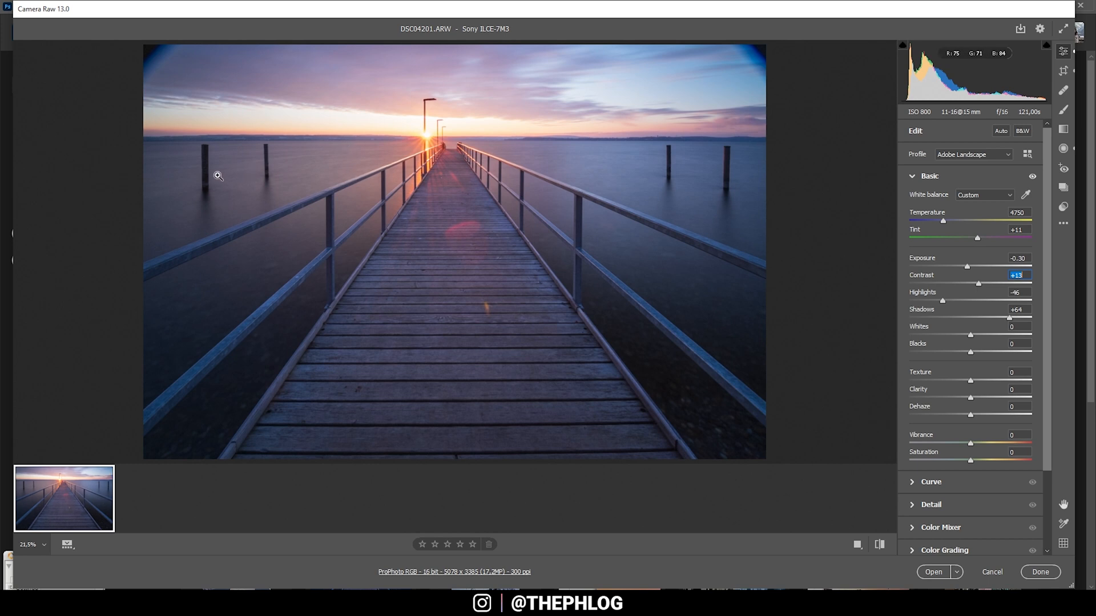
{"action": "mouse_move", "coordinate": [842, 260]}
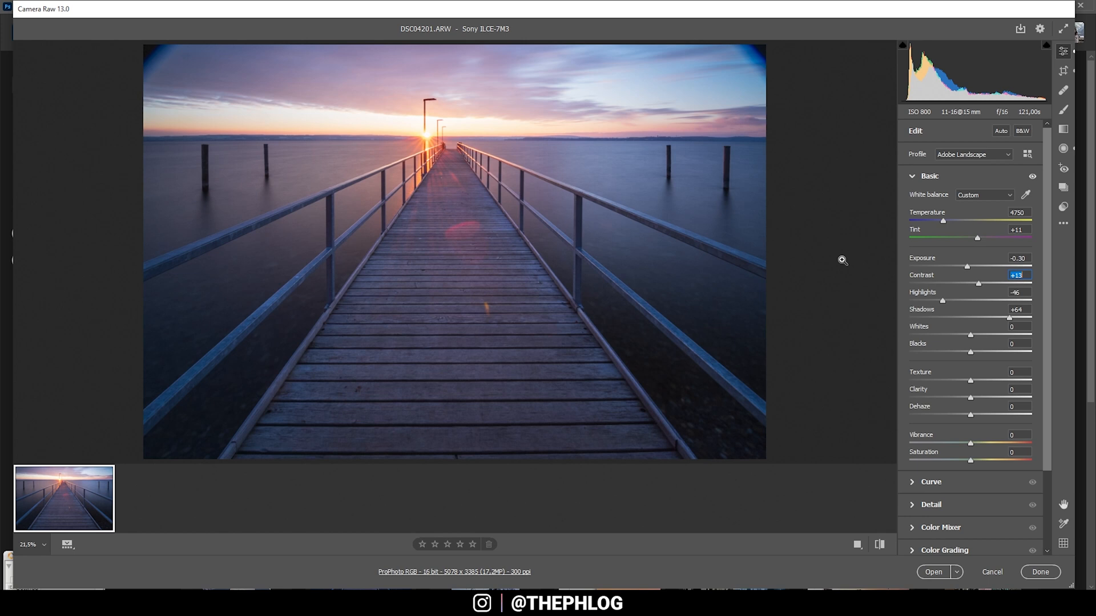
{"action": "mouse_move", "coordinate": [985, 429]}
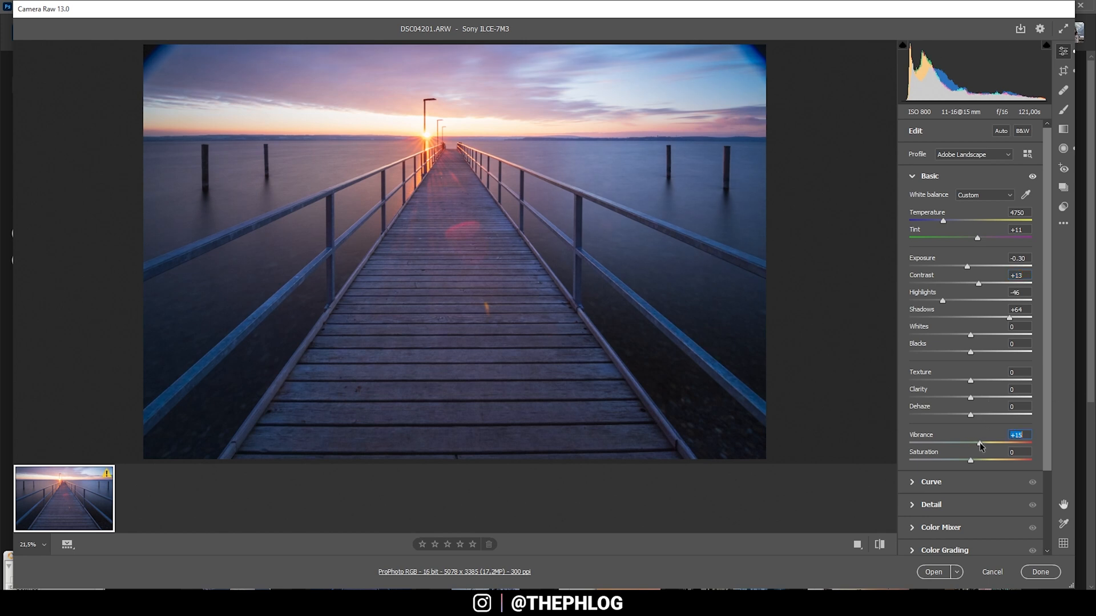
- Boost Vibrance to +16 and lower Saturation to -13
{"action": "left_click_drag", "start_coordinate": [976, 443], "coordinate": [980, 443]}
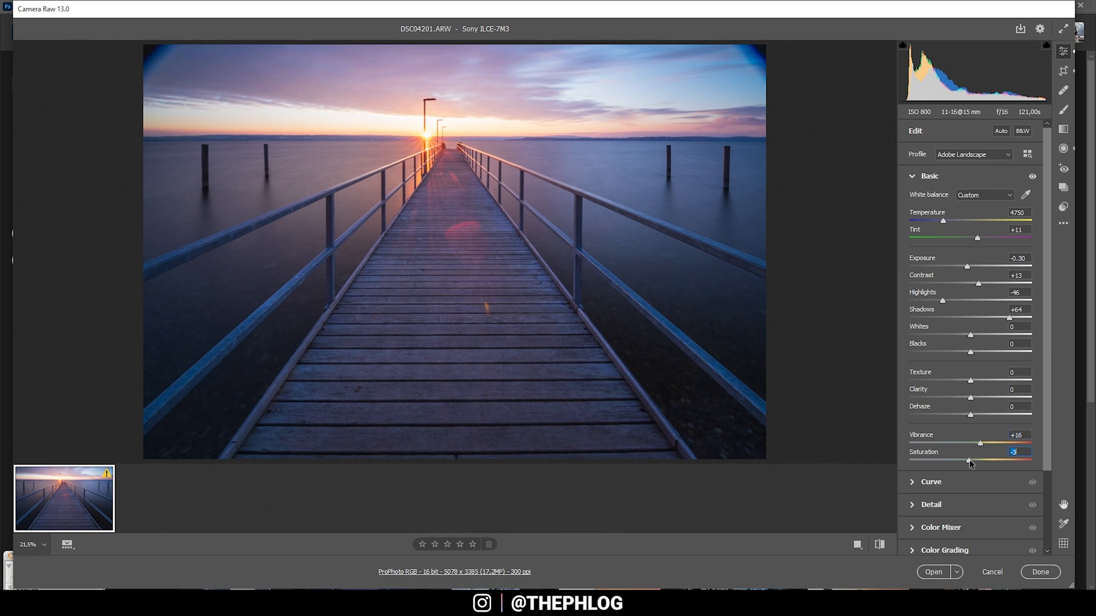
{"action": "left_click_drag", "start_coordinate": [969, 460], "coordinate": [966, 460]}
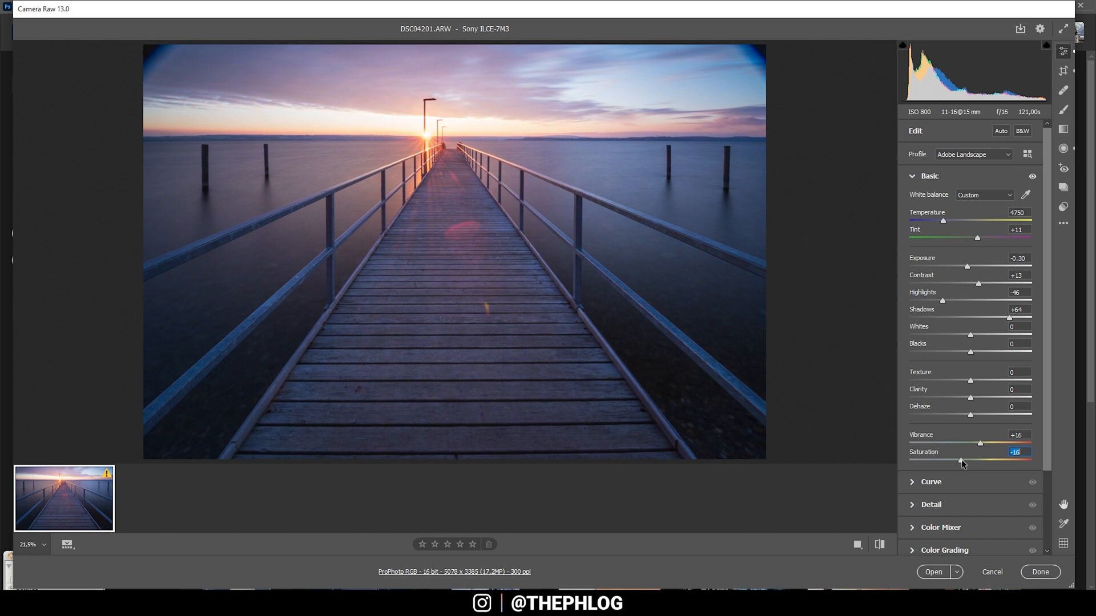
{"action": "left_click_drag", "start_coordinate": [980, 442], "coordinate": [983, 442]}
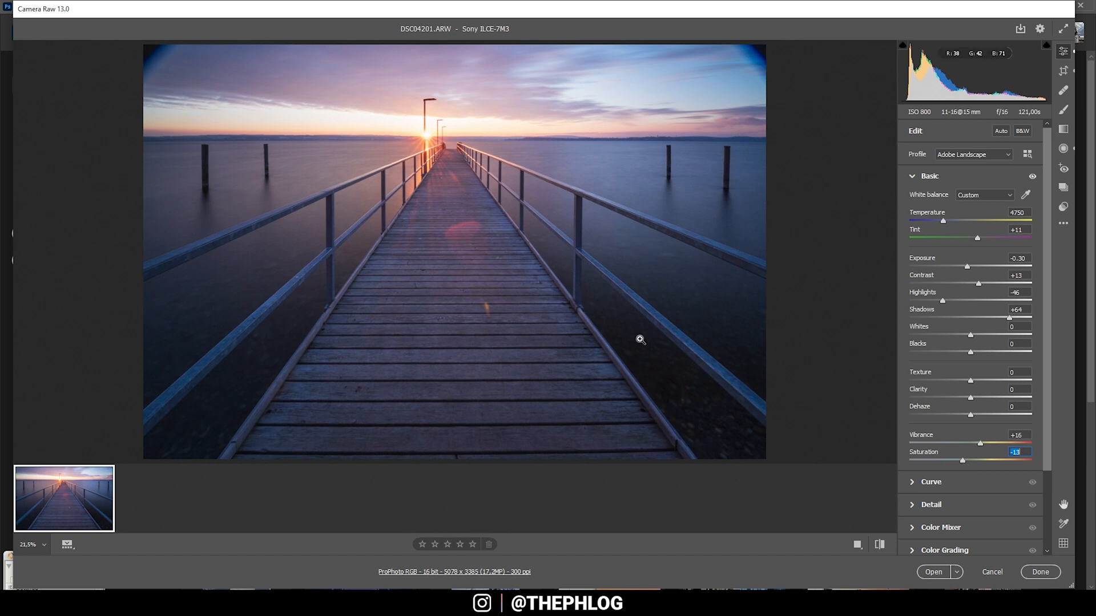
{"action": "mouse_move", "coordinate": [518, 132]}
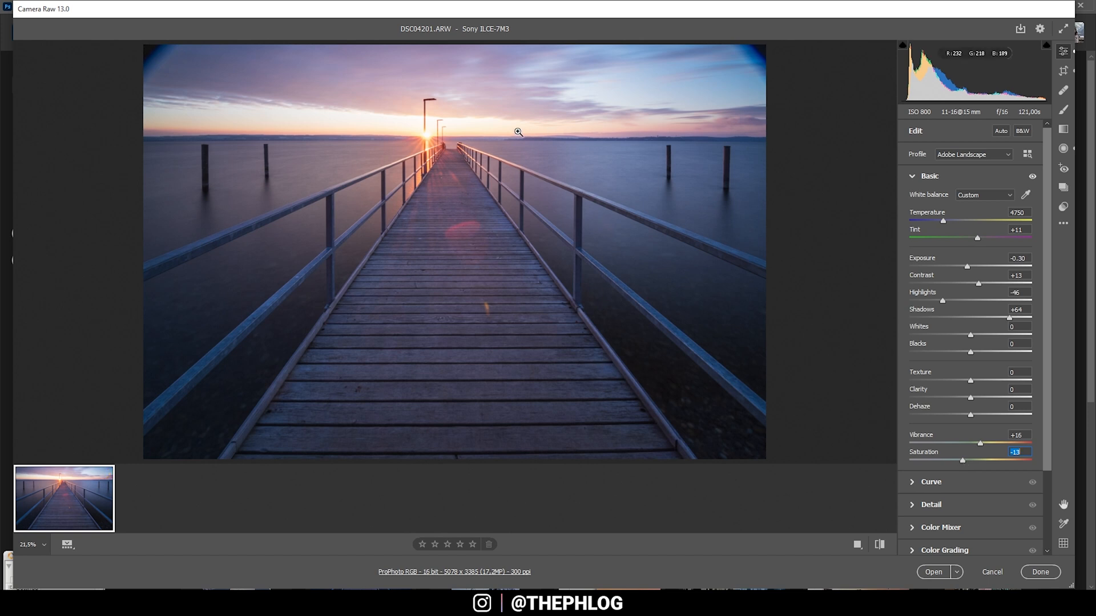
{"action": "mouse_move", "coordinate": [463, 113]}
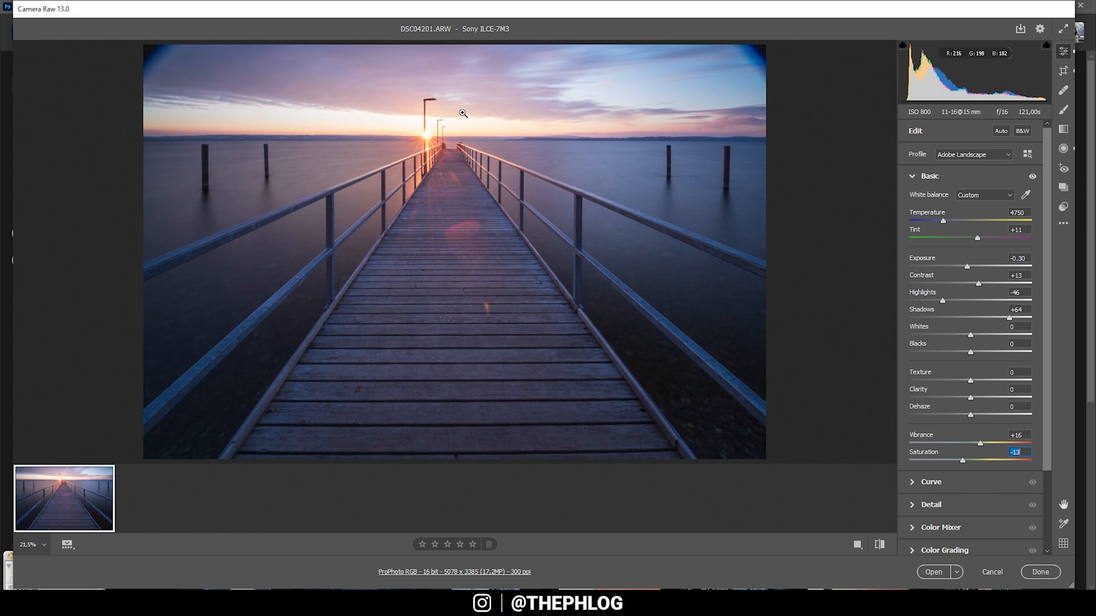
{"action": "mouse_move", "coordinate": [1063, 131]}
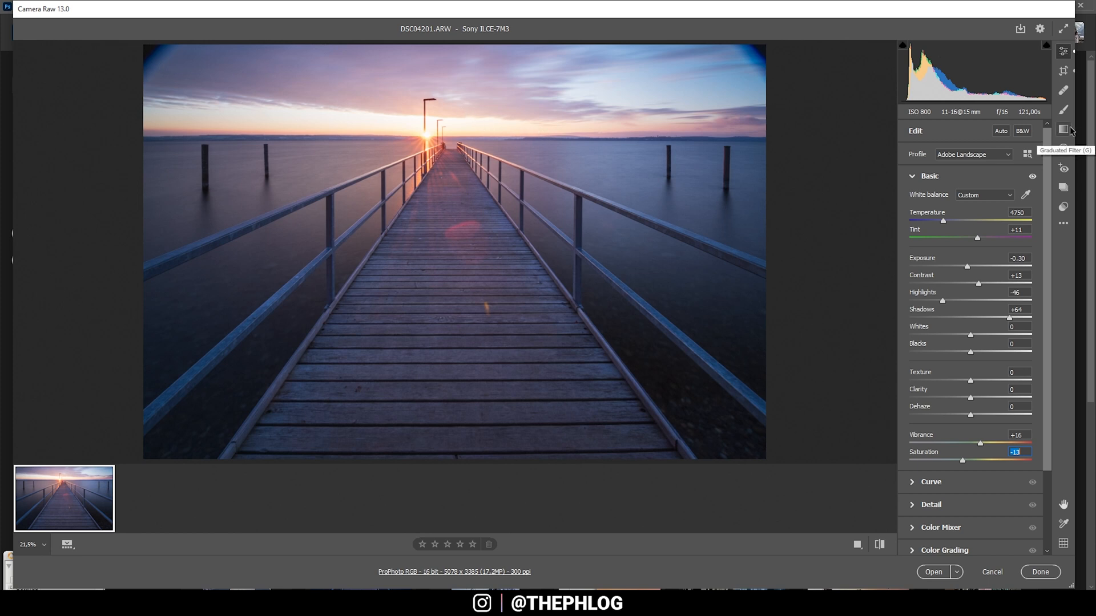
- Lay a Graduated Filter from upper sky to horizon at -0.75 exposure and start a second one over the water
{"action": "left_click", "coordinate": [1063, 129]}
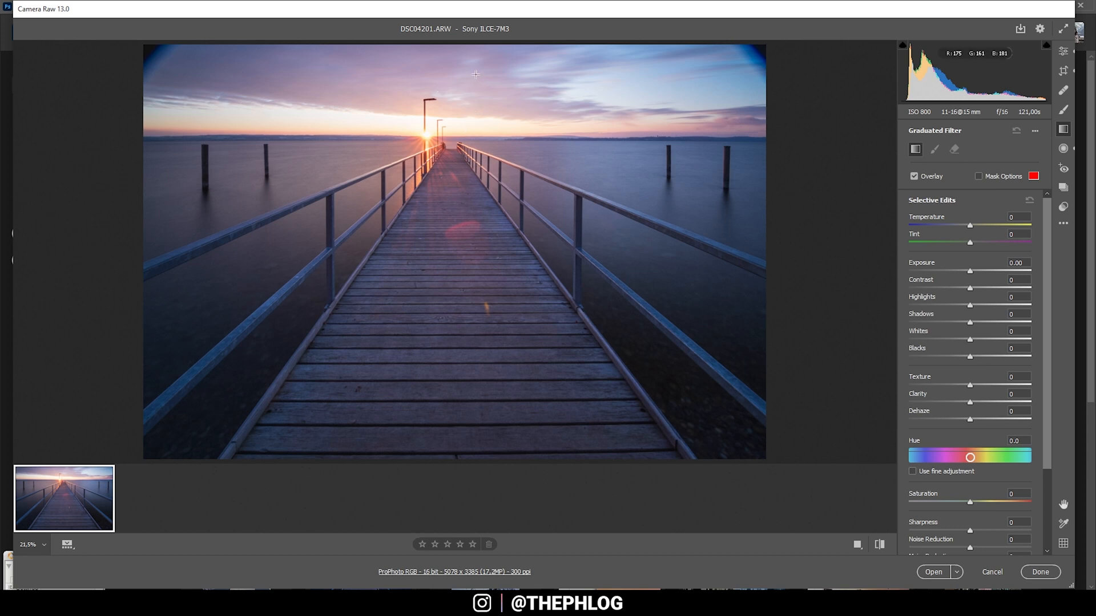
{"action": "left_click_drag", "start_coordinate": [475, 64], "coordinate": [475, 132]}
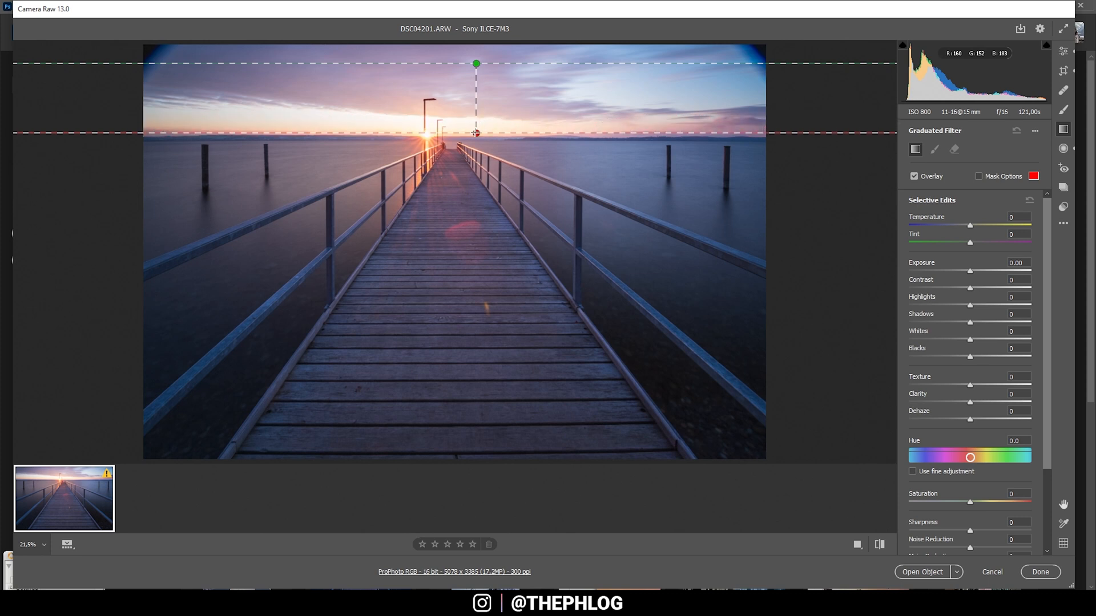
{"action": "left_click_drag", "start_coordinate": [475, 132], "coordinate": [475, 136]}
{"action": "type", "text": "-0.75"}
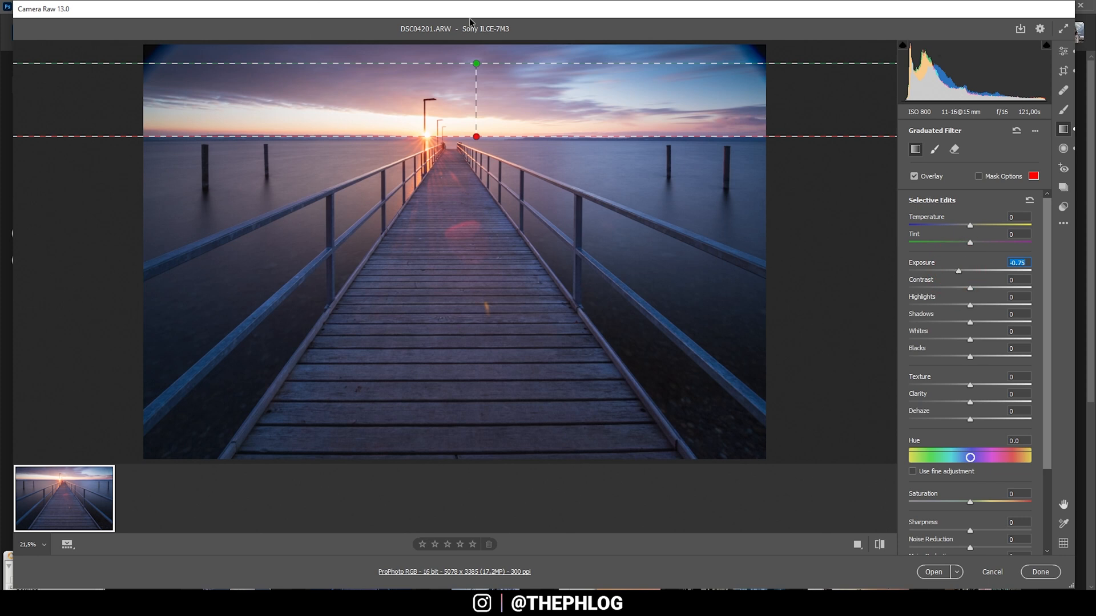
{"action": "mouse_move", "coordinate": [499, 84]}
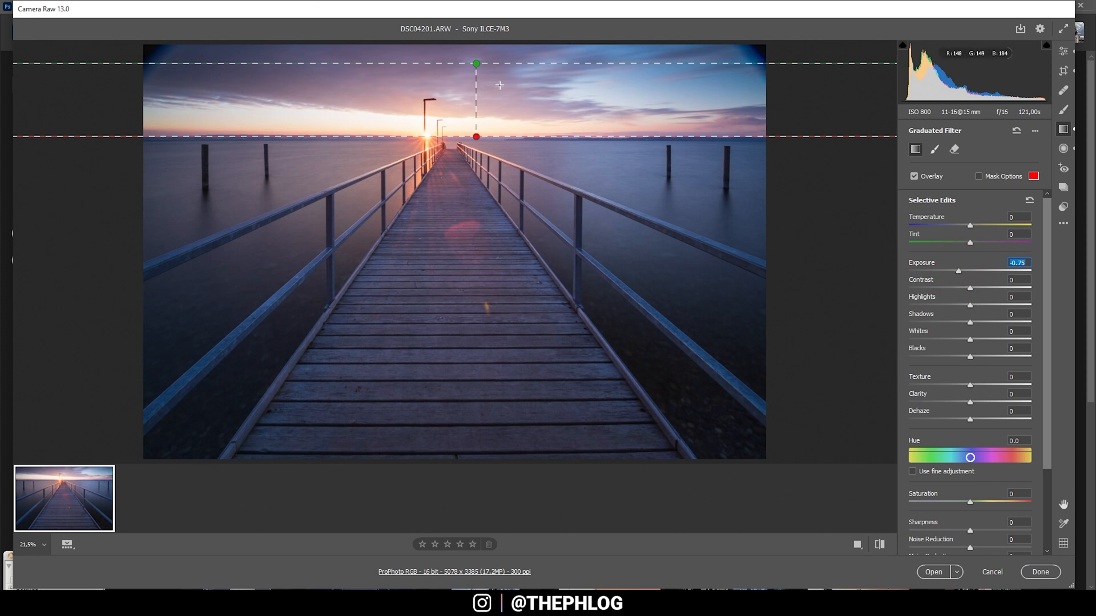
{"action": "left_click_drag", "start_coordinate": [476, 64], "coordinate": [476, 68]}
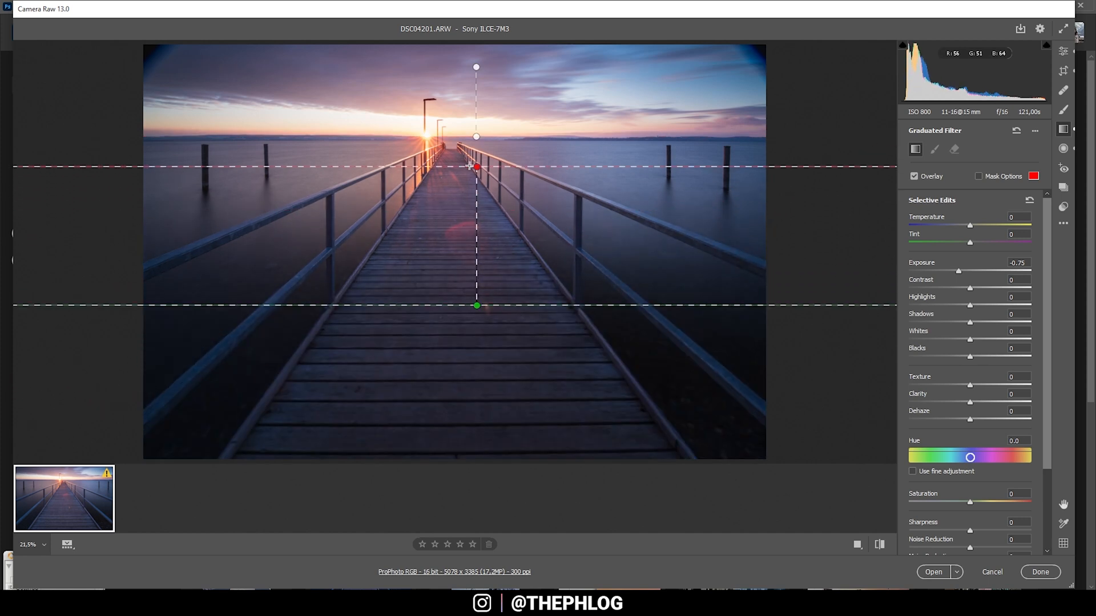
- Pull the second gradient up to the horizon with Exposure -0.30 and Texture +7 on the foreground
{"action": "left_click_drag", "start_coordinate": [476, 167], "coordinate": [476, 142]}
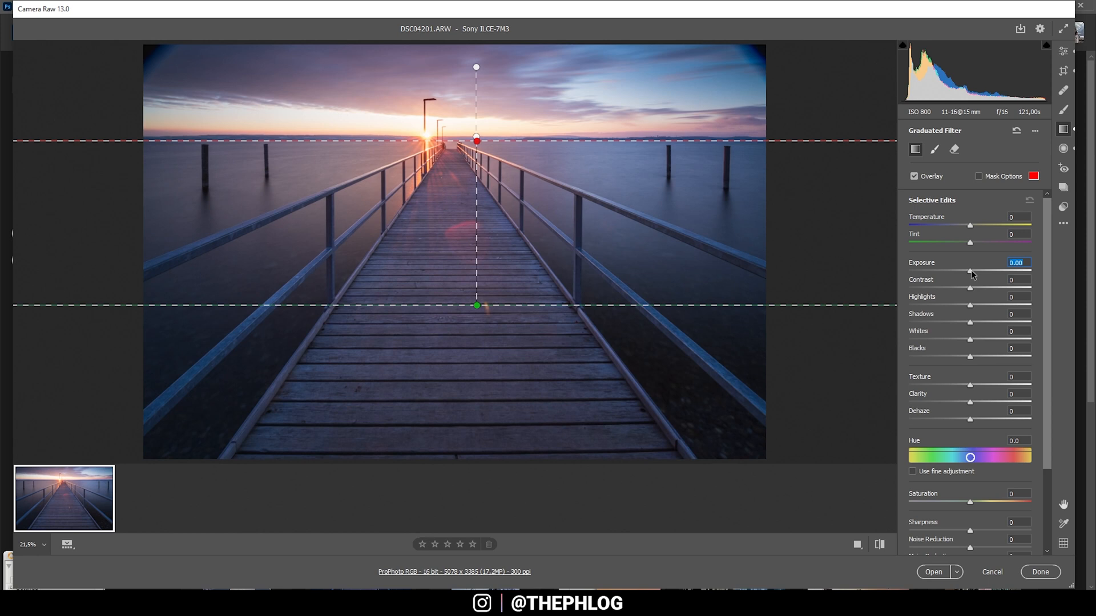
{"action": "left_click_drag", "start_coordinate": [970, 272], "coordinate": [965, 272]}
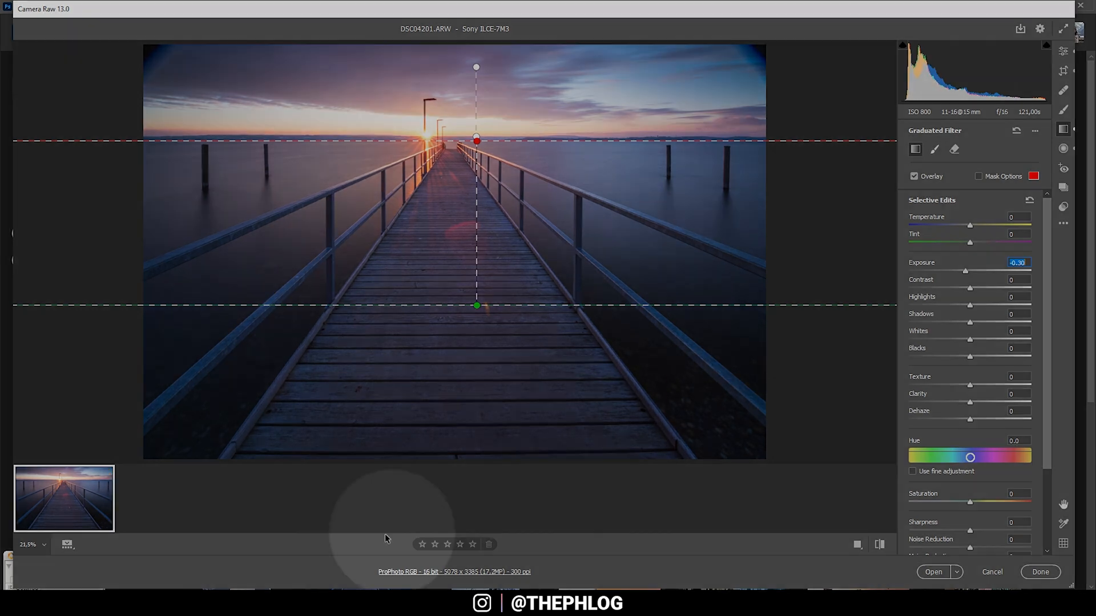
{"action": "mouse_move", "coordinate": [578, 394]}
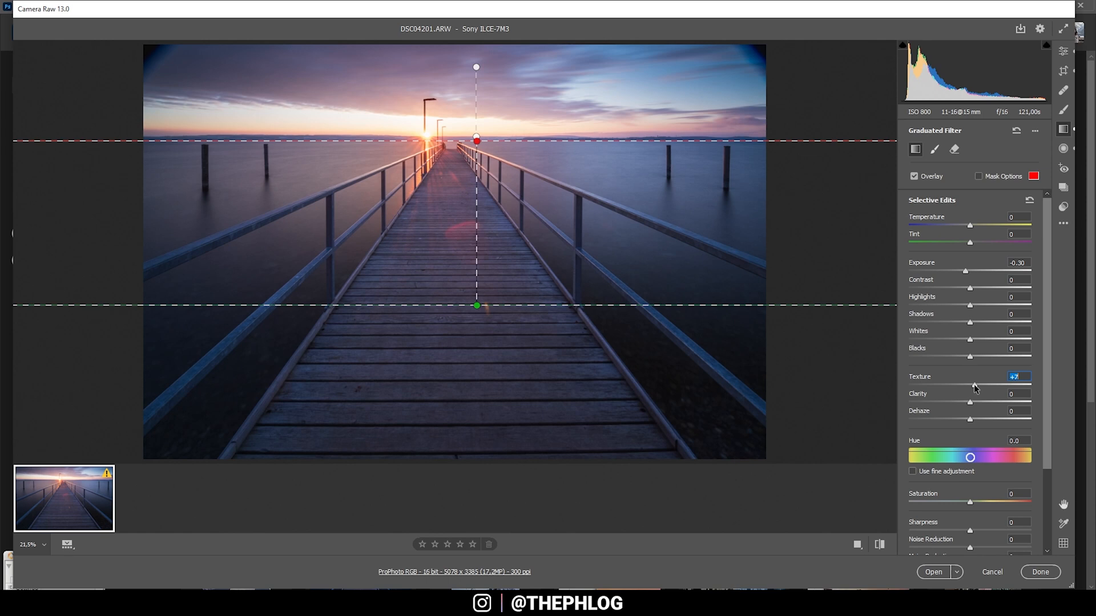
{"action": "left_click_drag", "start_coordinate": [969, 385], "coordinate": [985, 385]}
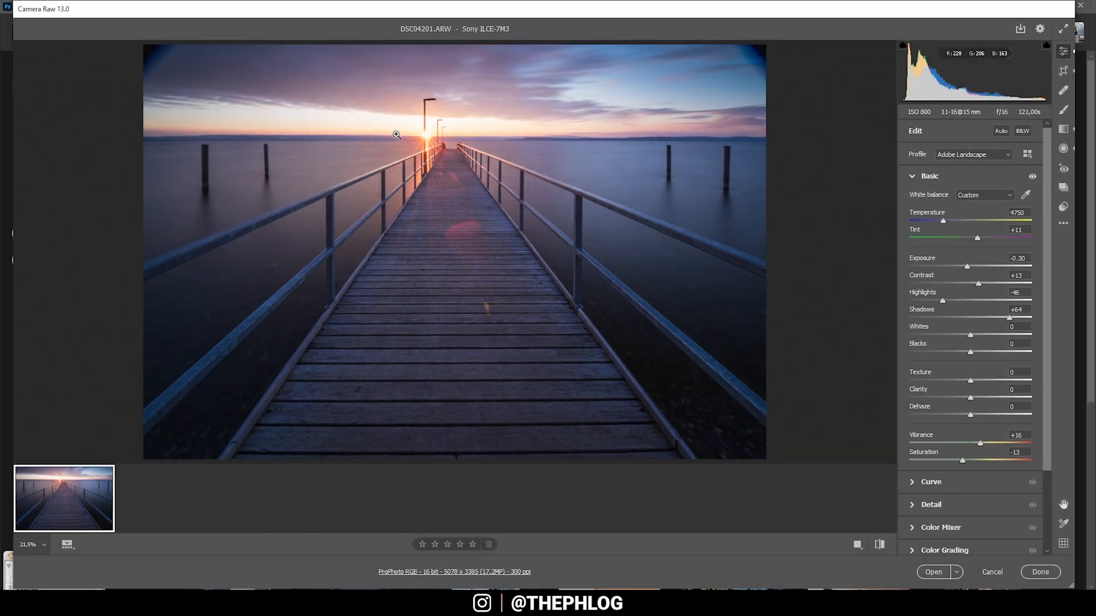
{"action": "mouse_move", "coordinate": [1064, 148]}
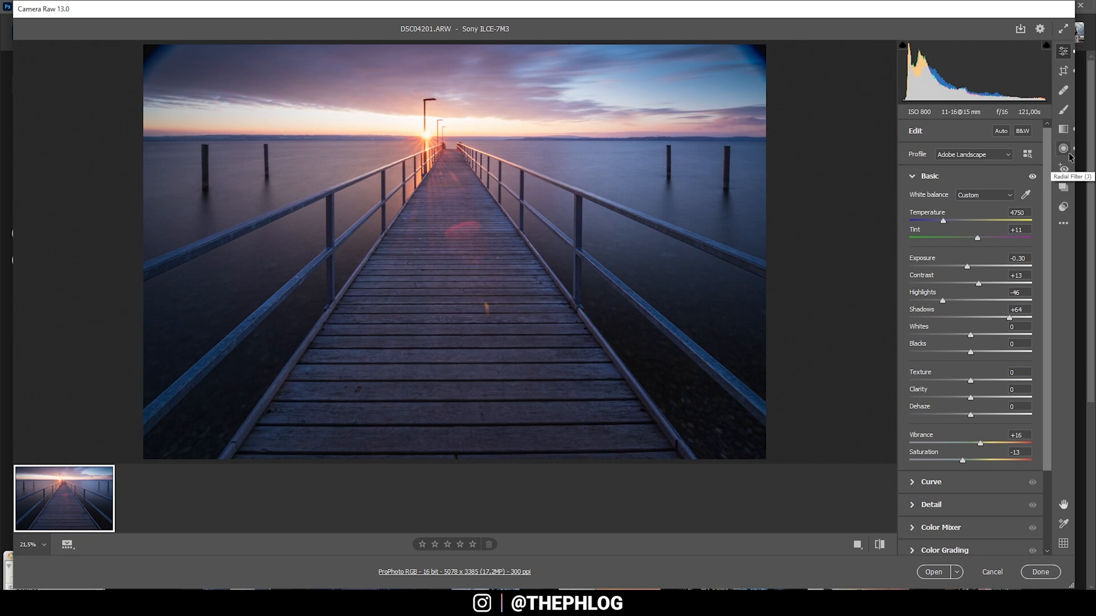
- With the Radial Filter, draw an oval glow around the sun, raise Temperature to +10 and lift Blacks
{"action": "left_click", "coordinate": [1063, 148]}
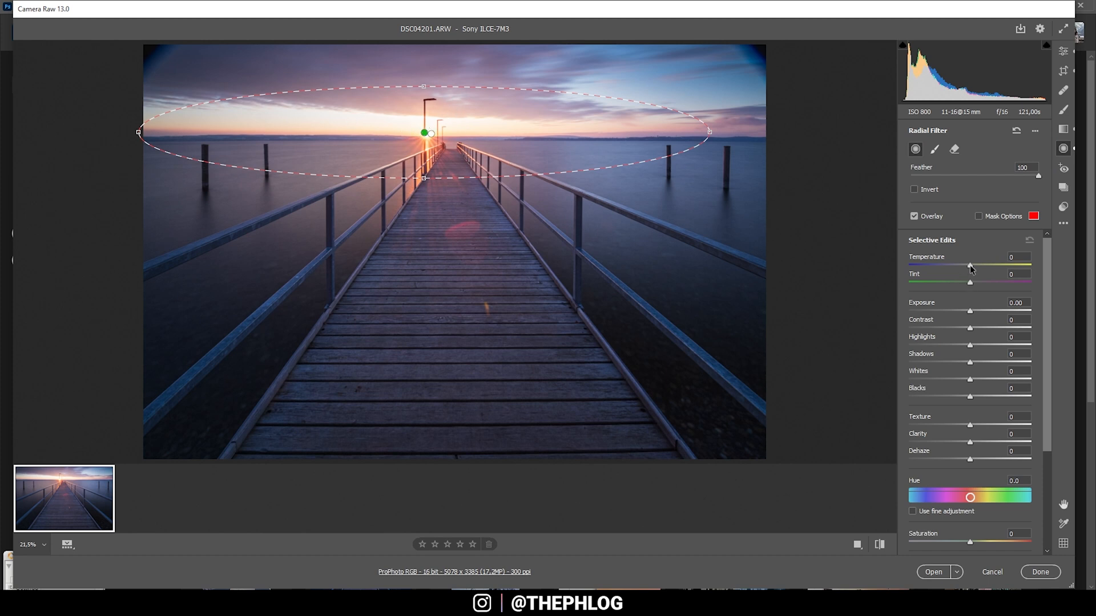
{"action": "left_click_drag", "start_coordinate": [969, 266], "coordinate": [973, 266]}
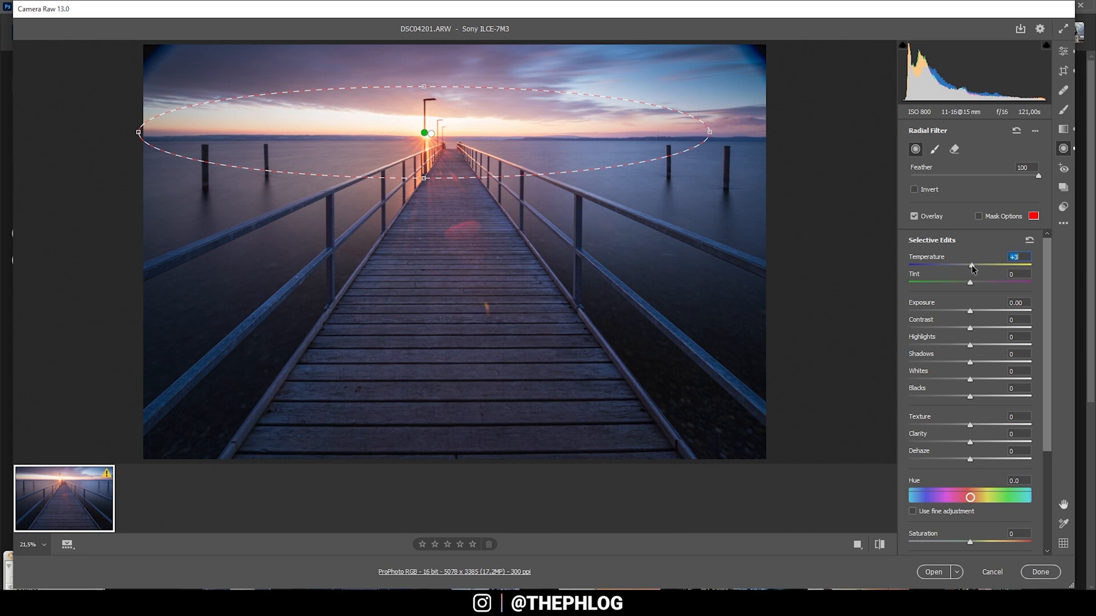
{"action": "left_click_drag", "start_coordinate": [970, 268], "coordinate": [973, 267]}
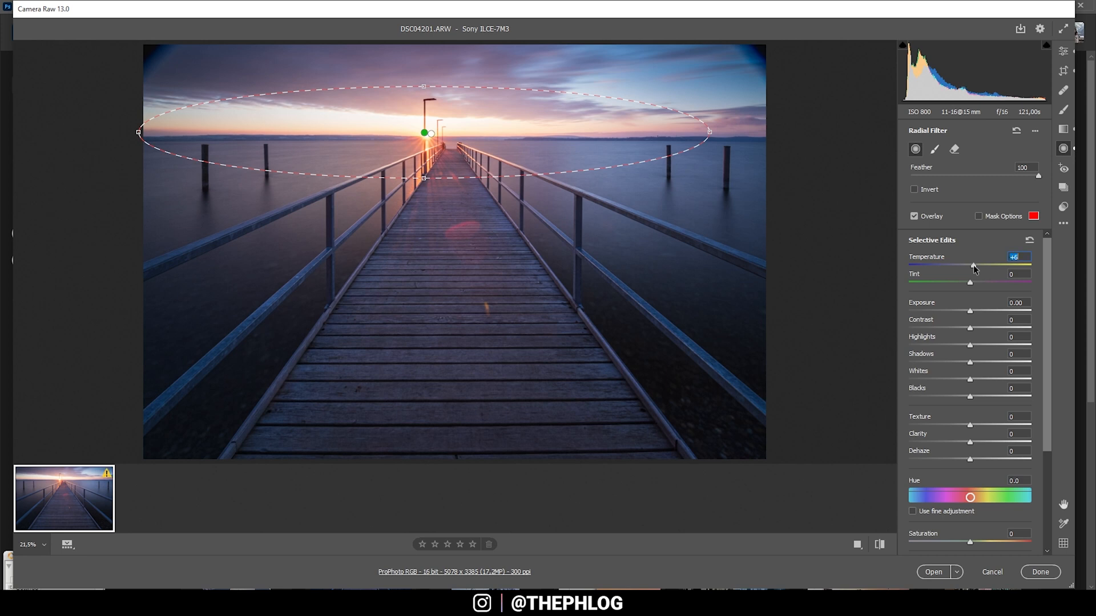
{"action": "left_click_drag", "start_coordinate": [973, 267], "coordinate": [977, 267]}
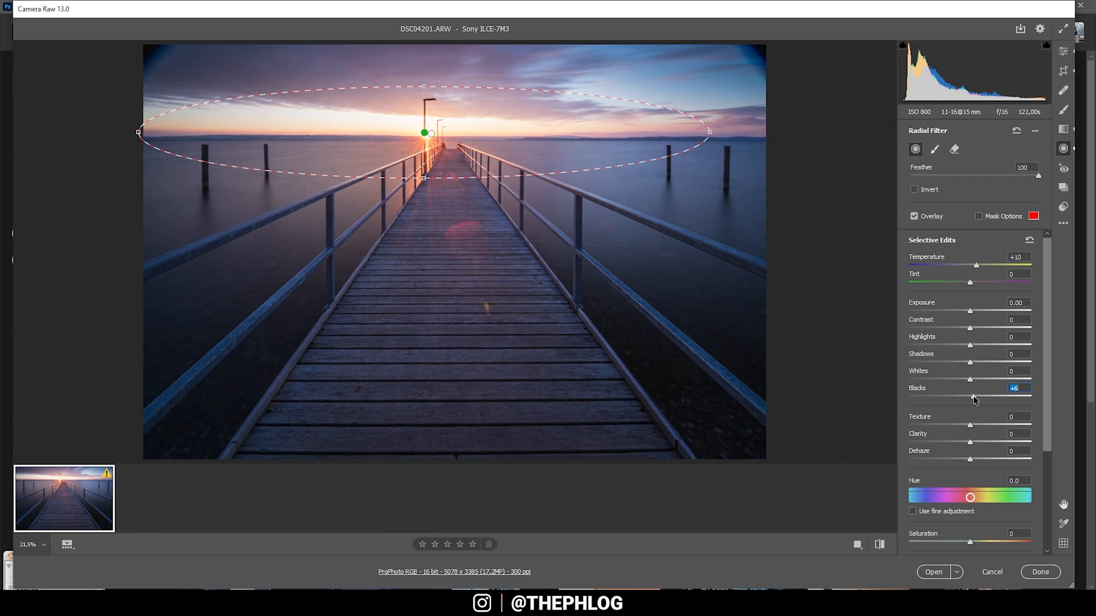
{"action": "left_click_drag", "start_coordinate": [970, 398], "coordinate": [977, 398]}
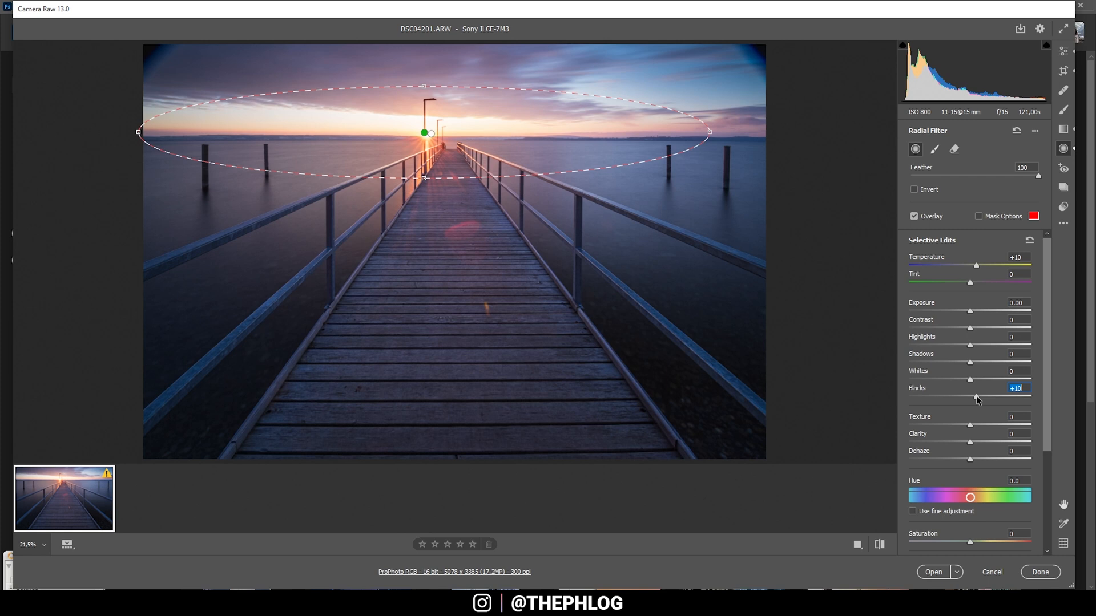
{"action": "left_click_drag", "start_coordinate": [974, 399], "coordinate": [999, 399]}
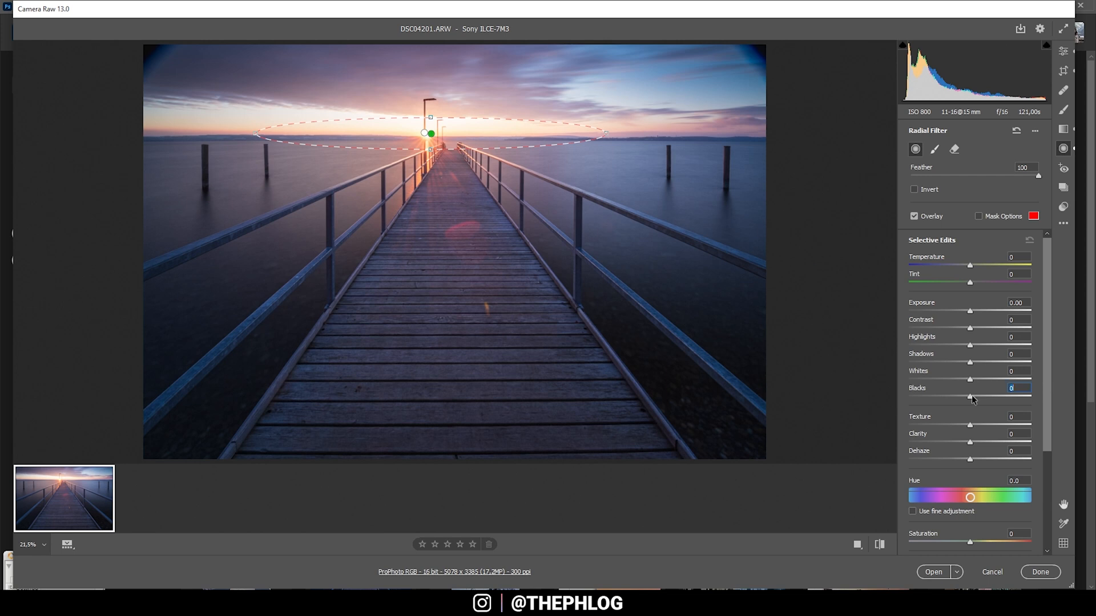
- On the tighter sun ellipse set Blacks +100, Dehaze -17 and Highlights -24
{"action": "left_click_drag", "start_coordinate": [969, 397], "coordinate": [1029, 398]}
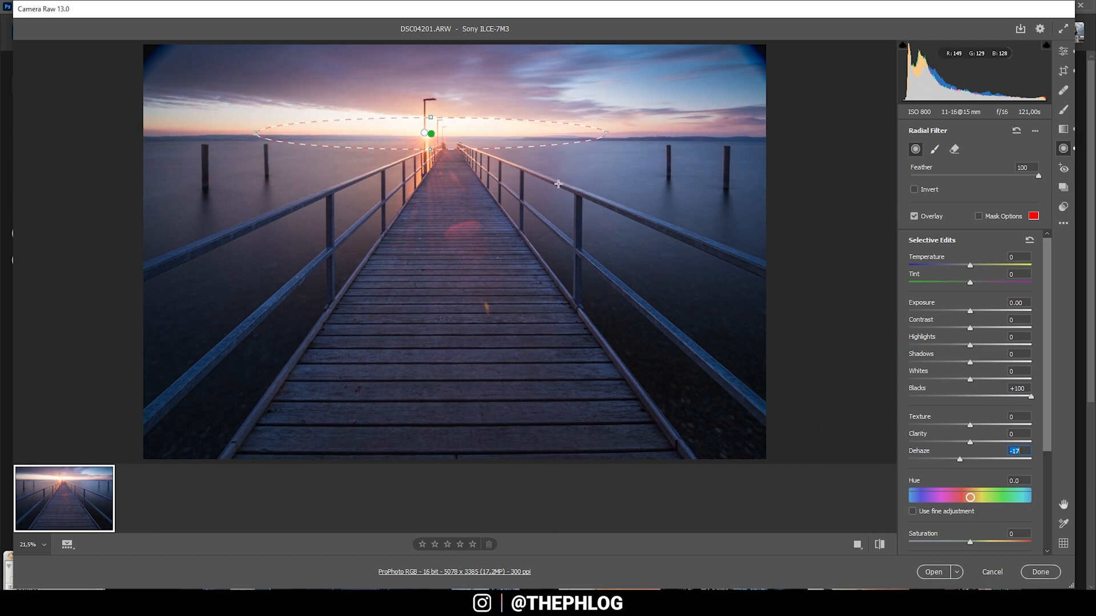
{"action": "left_click", "coordinate": [1016, 336]}
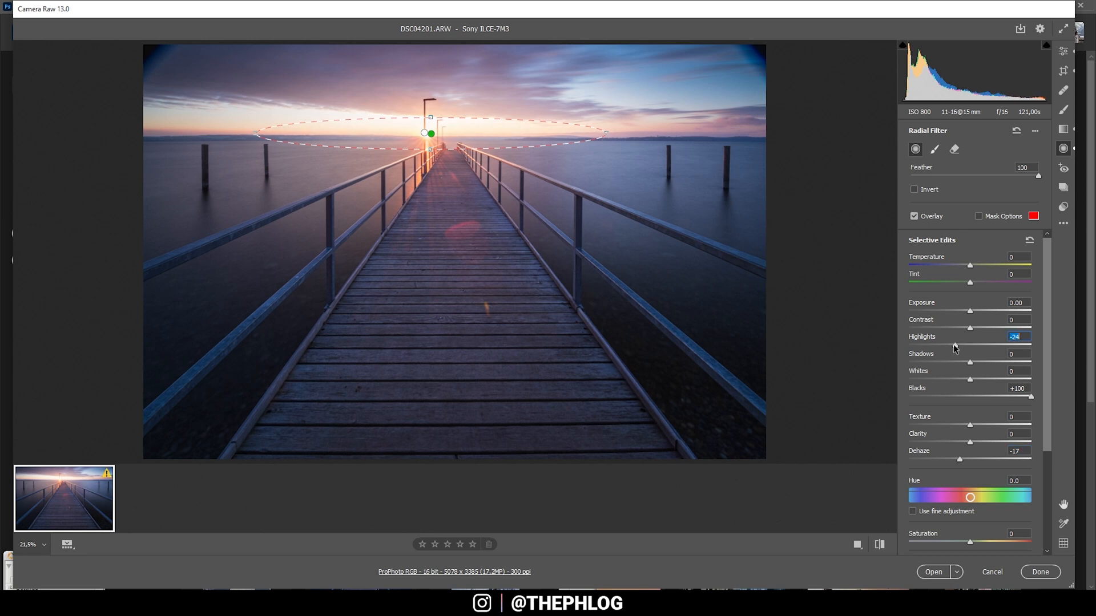
{"action": "left_click_drag", "start_coordinate": [969, 344], "coordinate": [948, 345]}
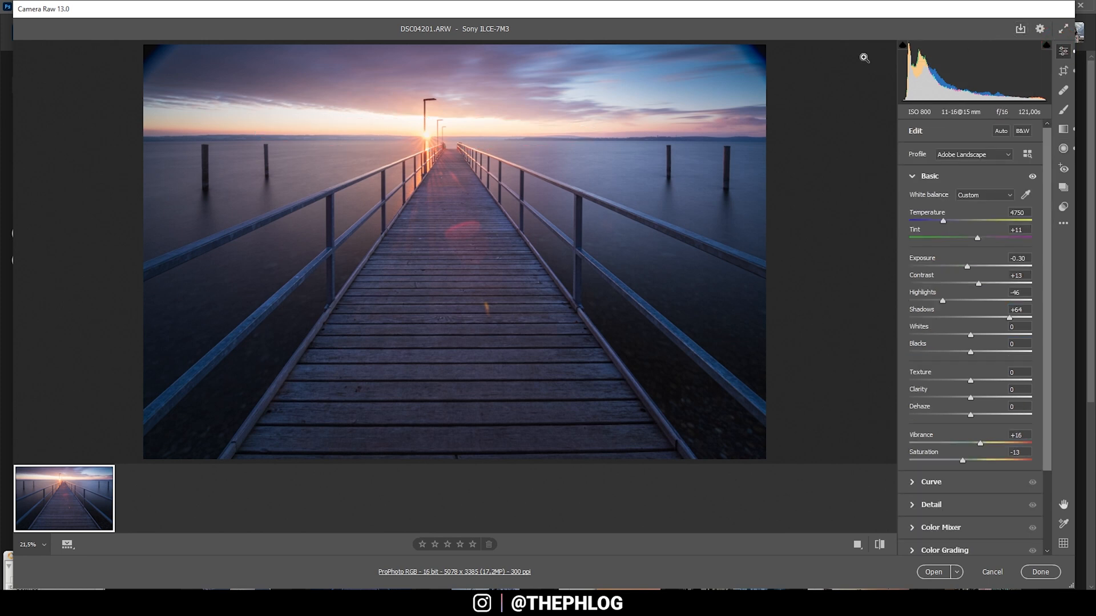
{"action": "mouse_move", "coordinate": [798, 348]}
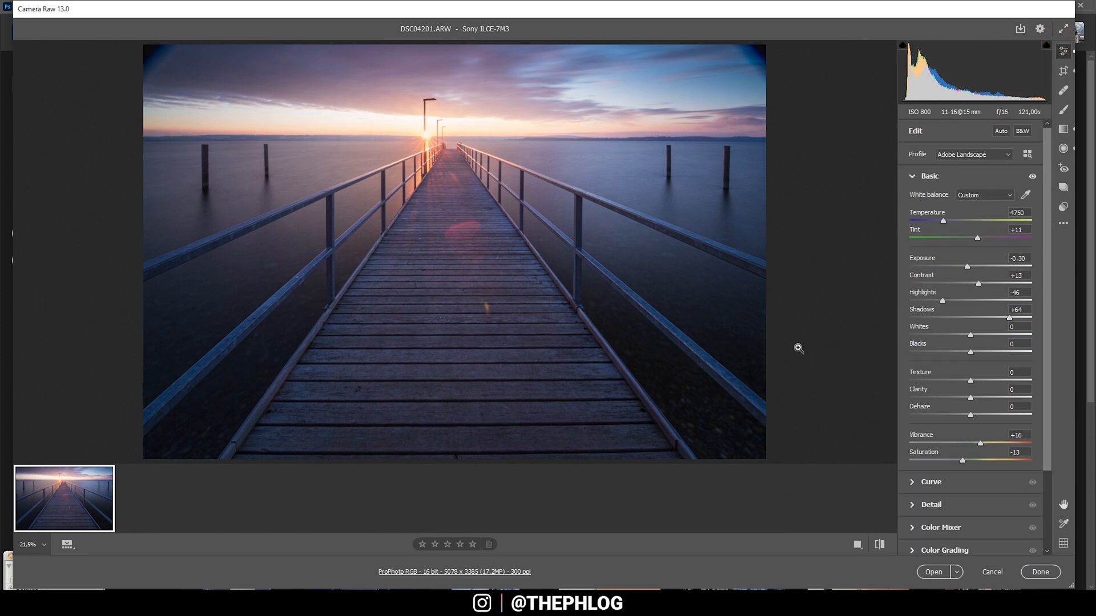
{"action": "mouse_move", "coordinate": [857, 479]}
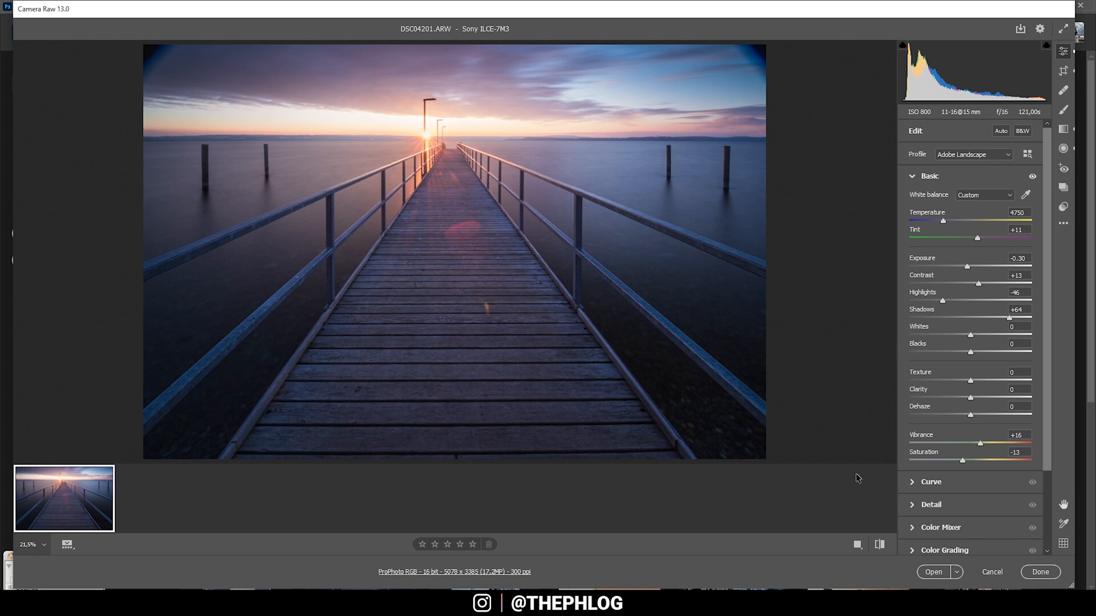
- In the Curve panel, pull the red and blue channel top endpoints inward to tint highlights magenta
{"action": "left_click", "coordinate": [929, 176]}
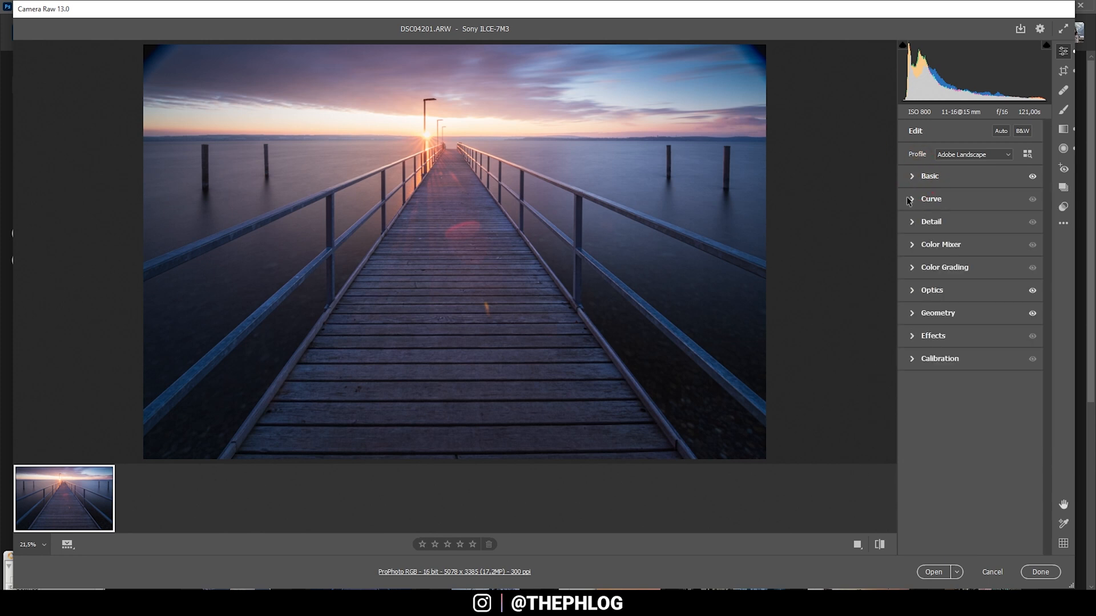
{"action": "left_click", "coordinate": [930, 199]}
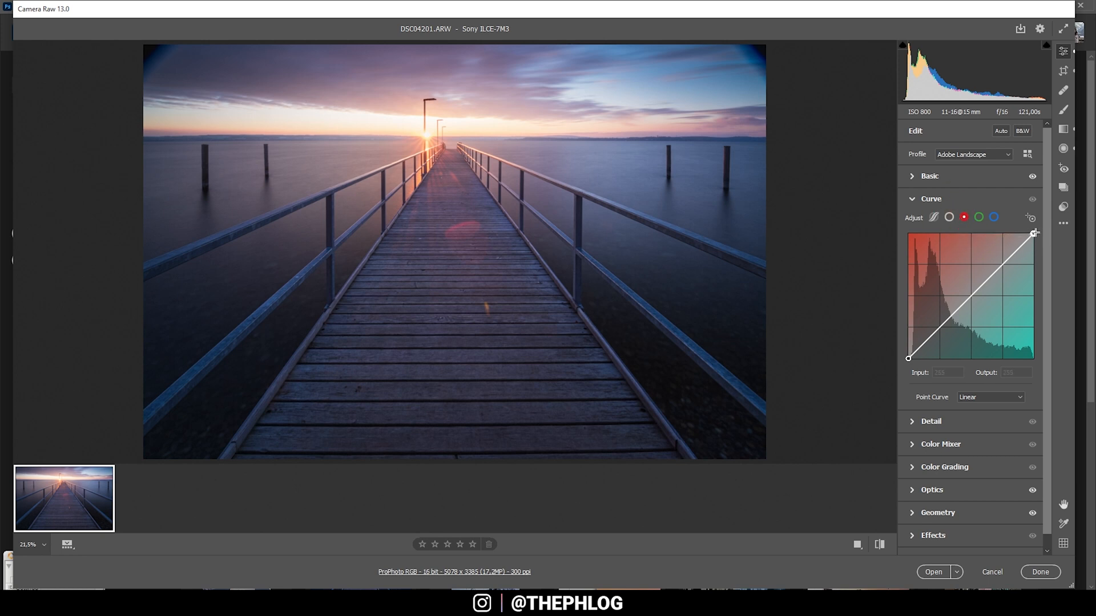
{"action": "left_click_drag", "start_coordinate": [1035, 232], "coordinate": [1032, 234]}
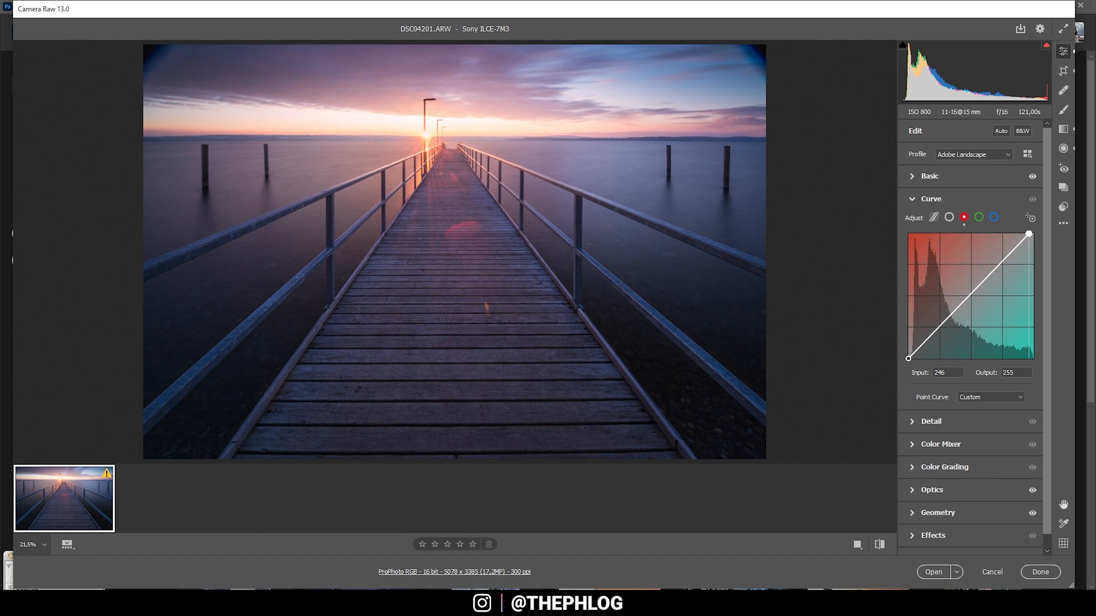
{"action": "mouse_move", "coordinate": [994, 217]}
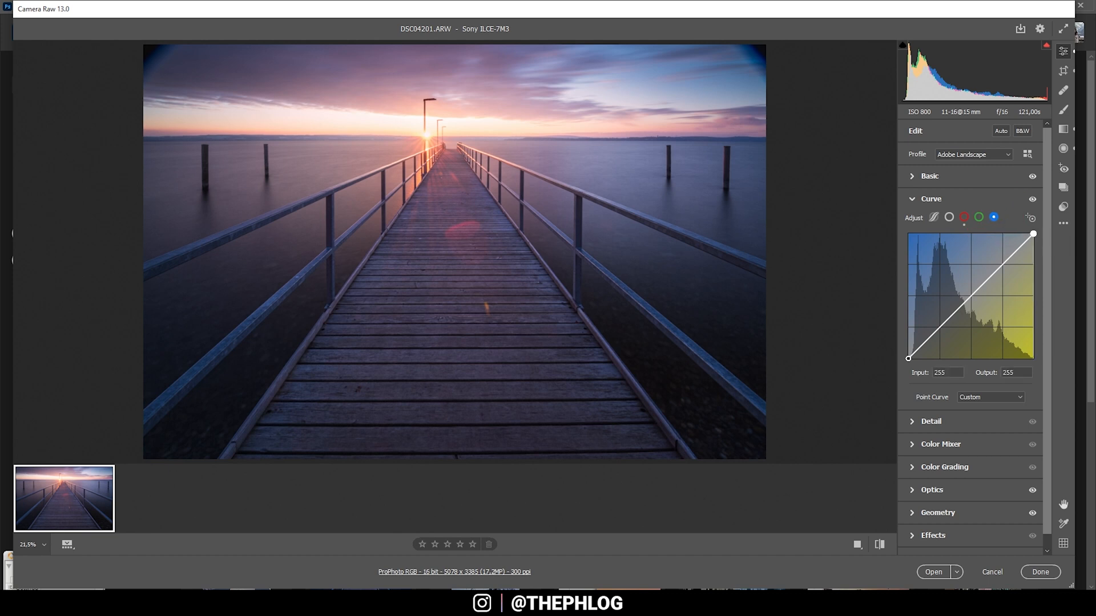
{"action": "left_click_drag", "start_coordinate": [1032, 234], "coordinate": [1029, 235]}
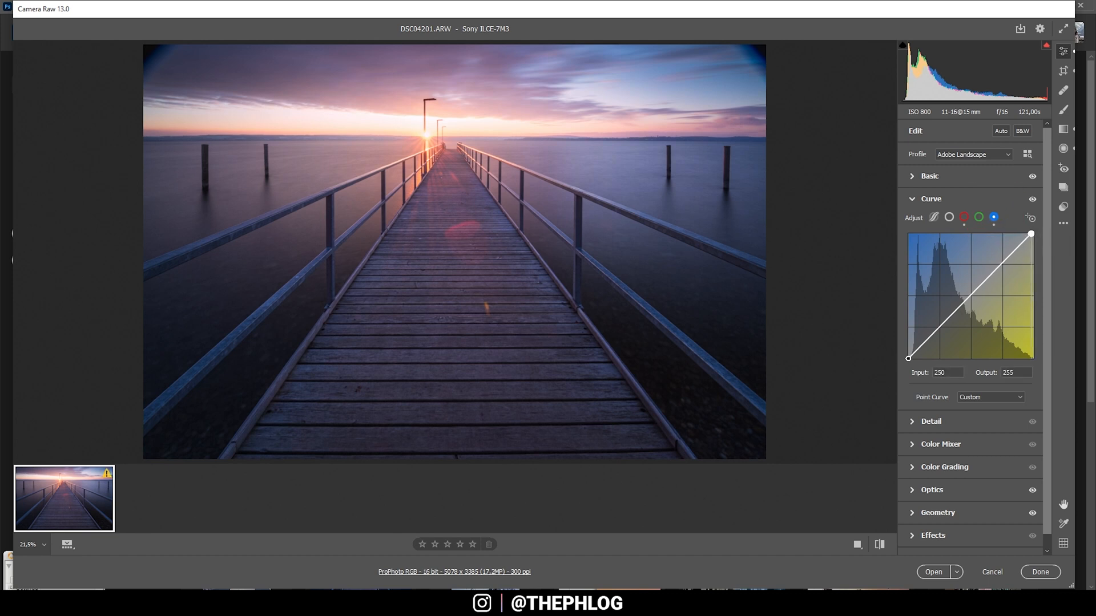
{"action": "left_click", "coordinate": [931, 199]}
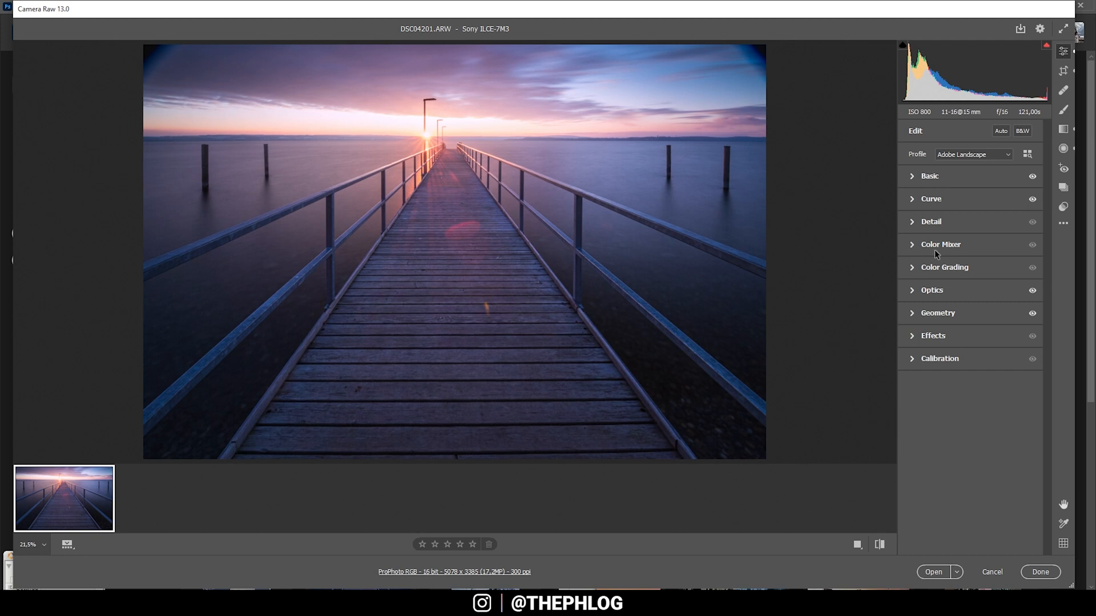
{"action": "mouse_move", "coordinate": [917, 273]}
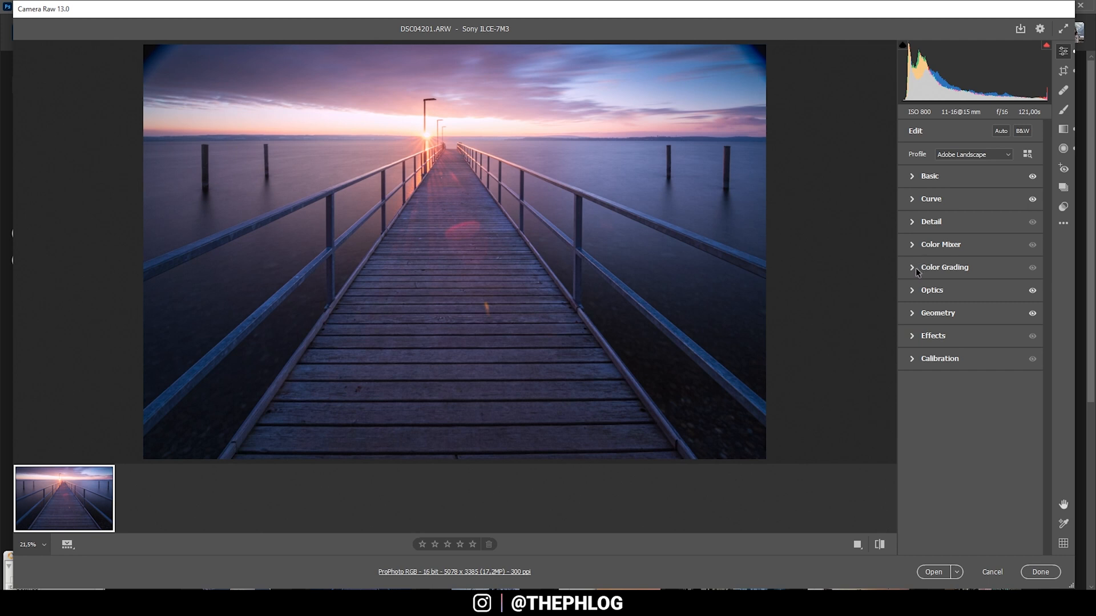
- In Color Grading, tint the highlights warm orange at about hue 38
{"action": "left_click", "coordinate": [944, 267]}
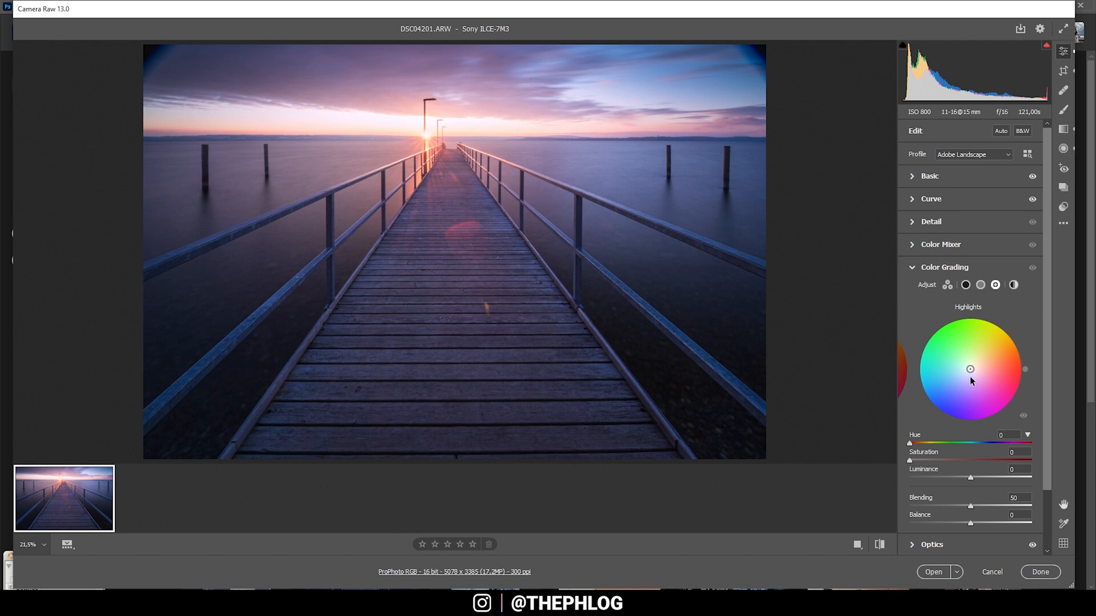
{"action": "left_click_drag", "start_coordinate": [970, 368], "coordinate": [1026, 369]}
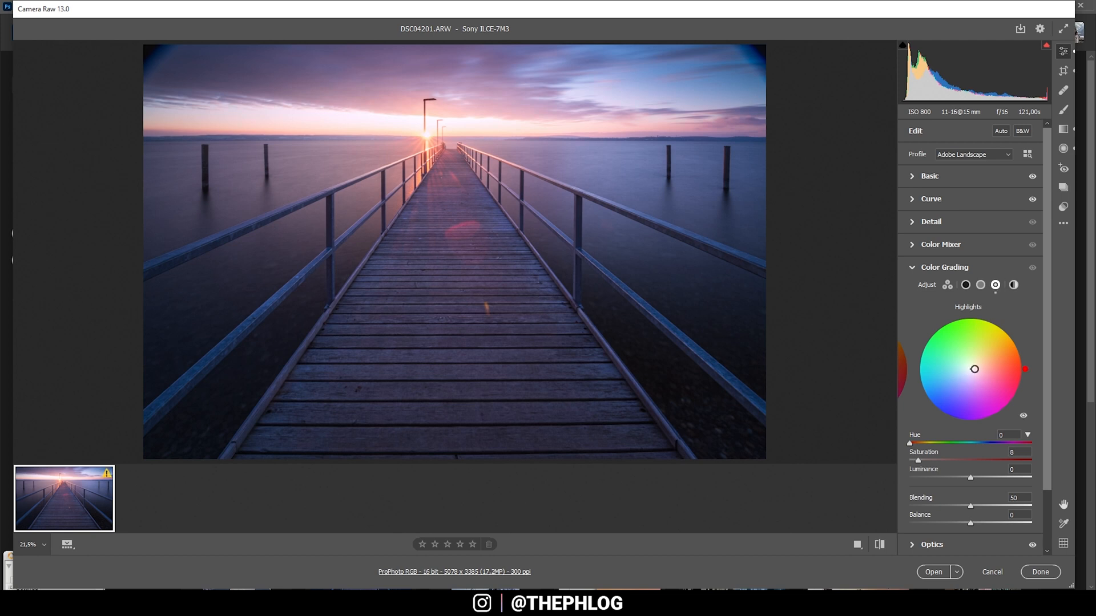
{"action": "left_click_drag", "start_coordinate": [974, 368], "coordinate": [990, 362]}
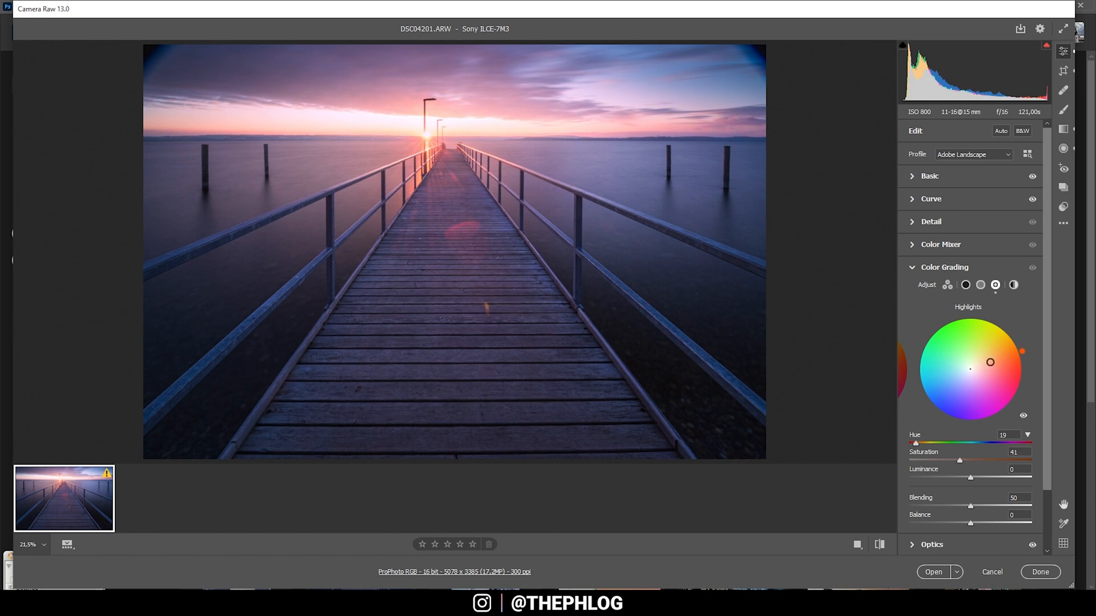
{"action": "left_click_drag", "start_coordinate": [990, 362], "coordinate": [992, 360]}
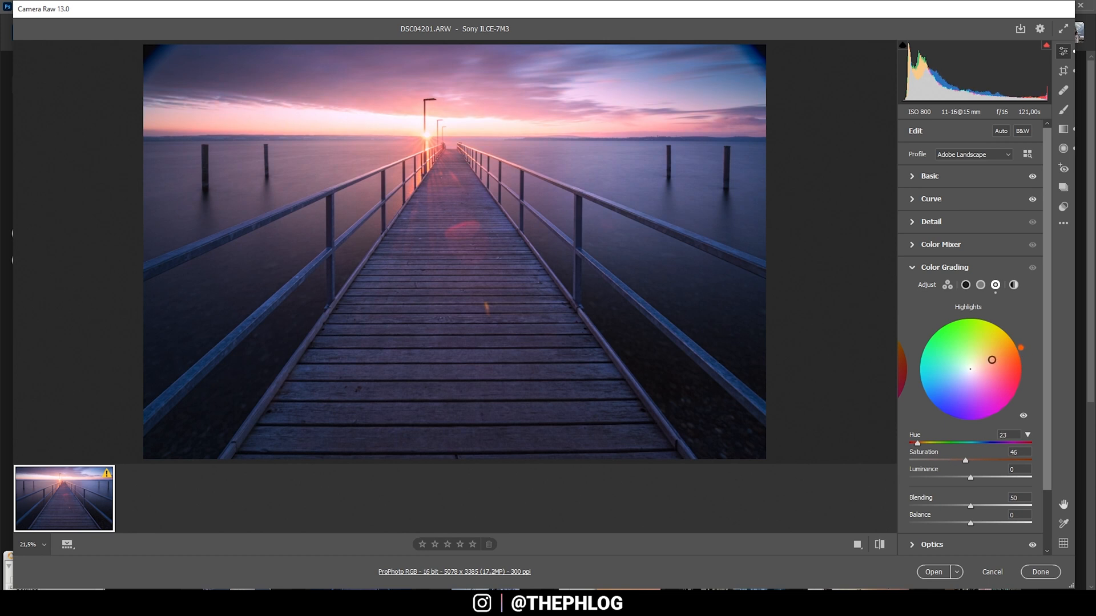
{"action": "left_click_drag", "start_coordinate": [992, 360], "coordinate": [991, 356]}
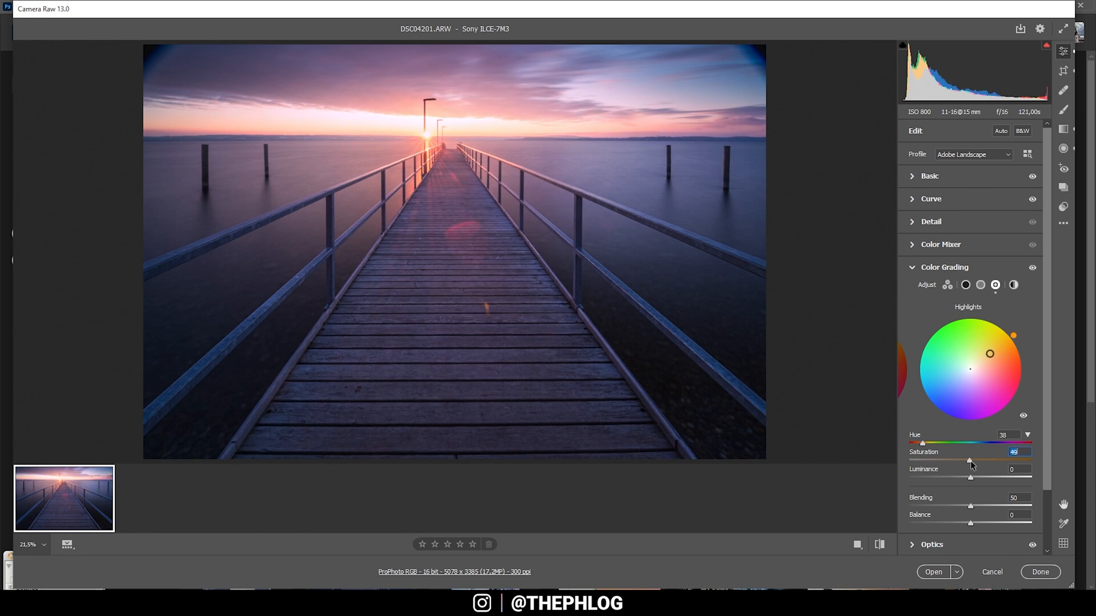
- Set the highlight grade saturation to 43
{"action": "left_click_drag", "start_coordinate": [970, 461], "coordinate": [960, 461]}
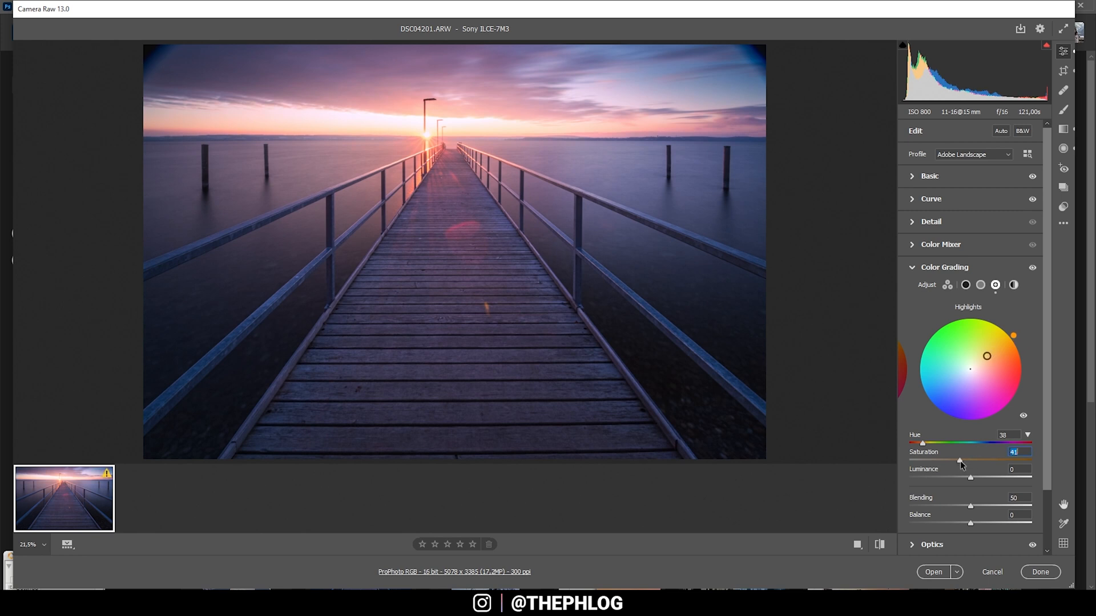
{"action": "left_click_drag", "start_coordinate": [960, 463], "coordinate": [958, 462]}
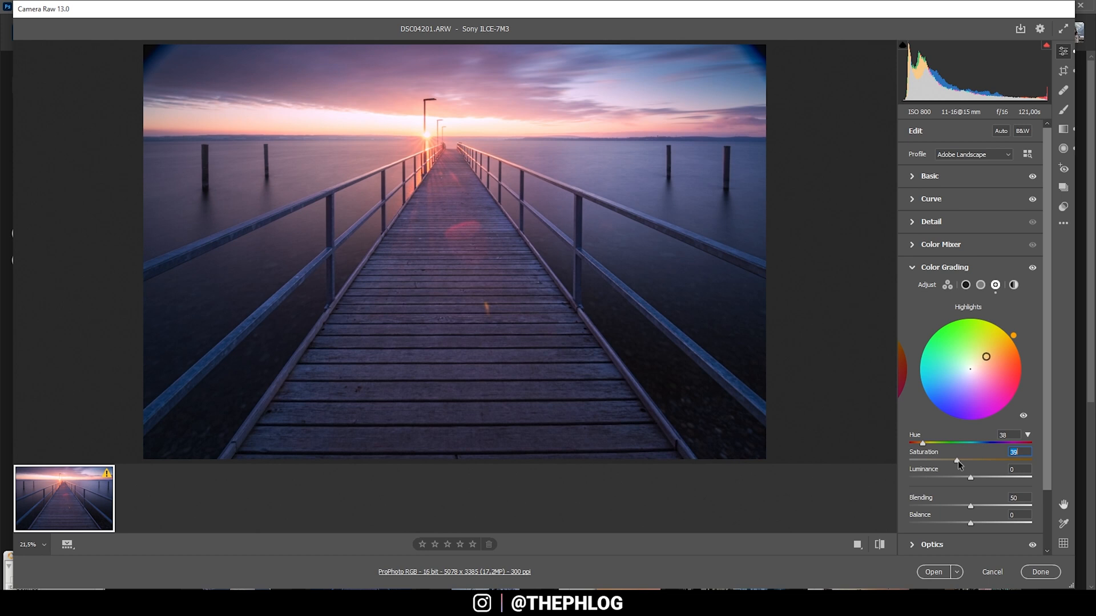
{"action": "left_click_drag", "start_coordinate": [957, 460], "coordinate": [963, 460]}
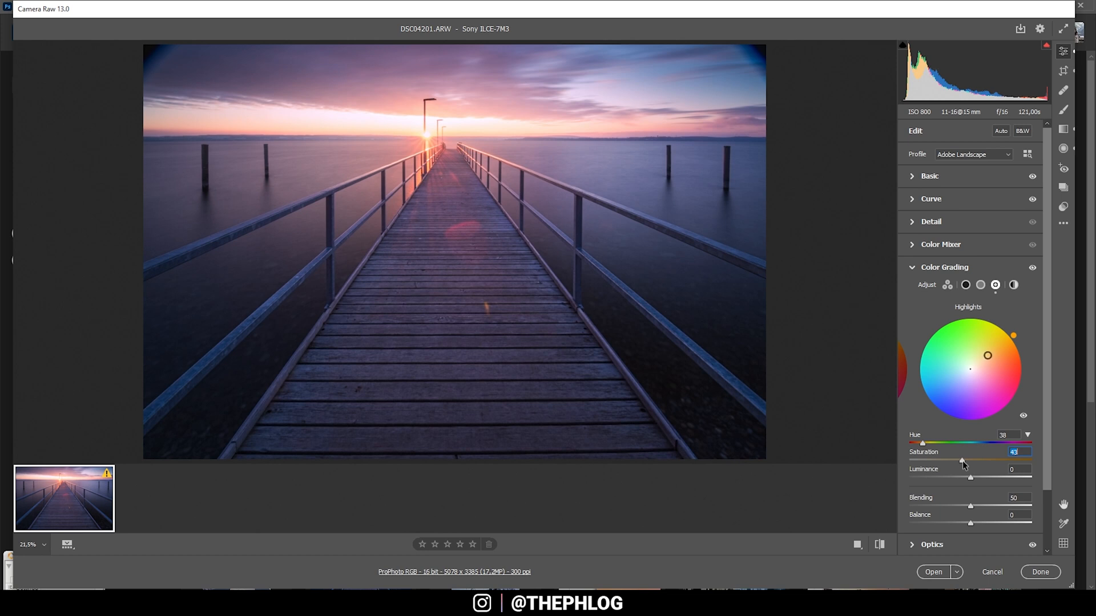
{"action": "left_click", "coordinate": [980, 284]}
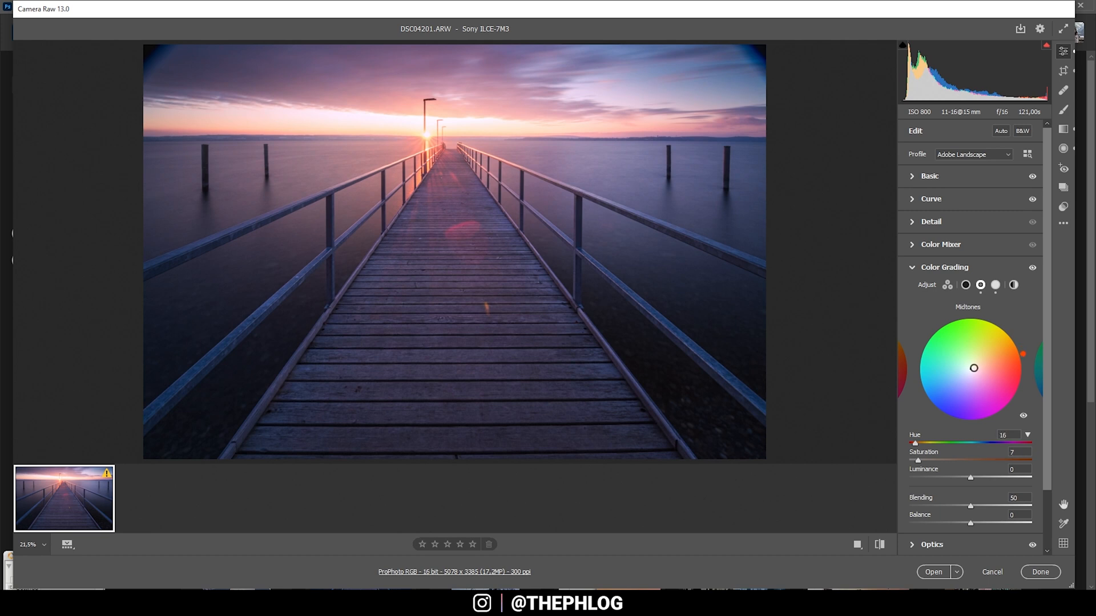
- Give the midtones a faint warm tint (hue 13, saturation 6) and the shadows a faint blue tint (hue 215, saturation 7)
{"action": "left_click_drag", "start_coordinate": [1022, 354], "coordinate": [1022, 356]}
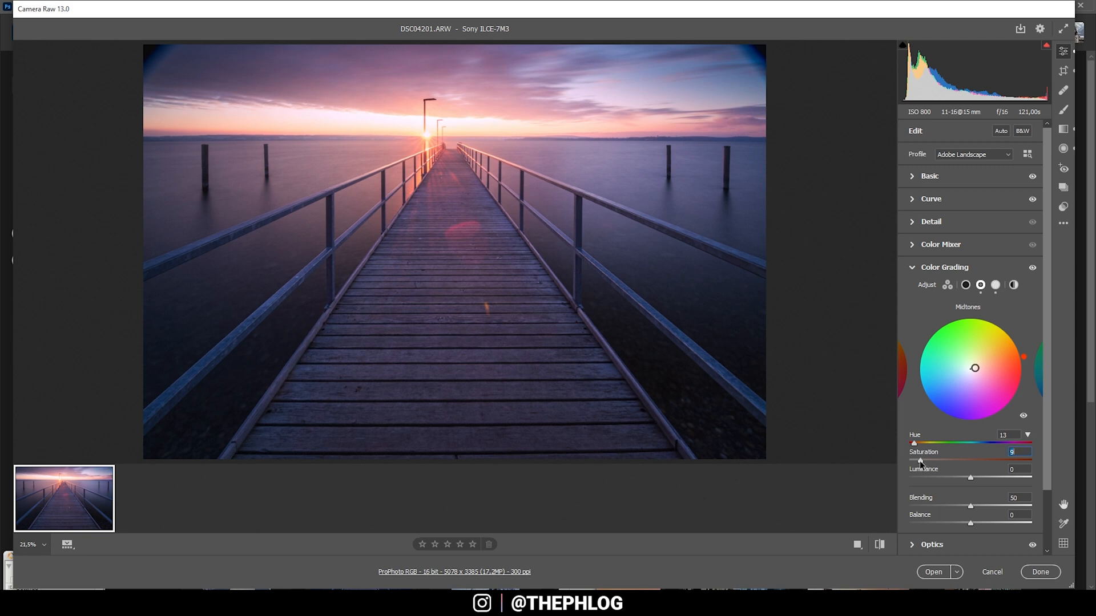
{"action": "left_click_drag", "start_coordinate": [920, 460], "coordinate": [915, 460]}
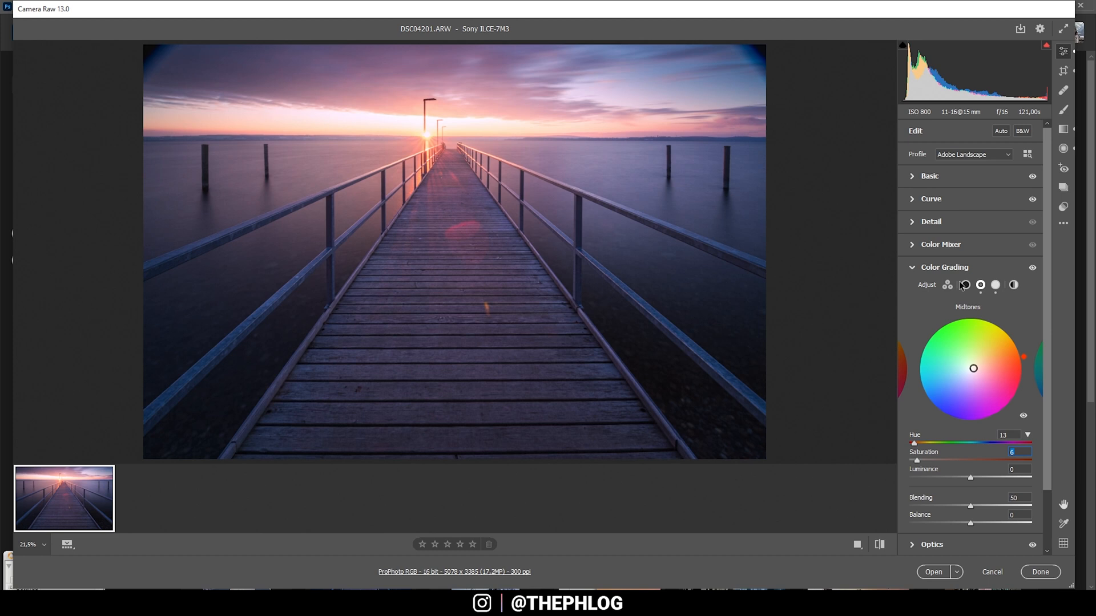
{"action": "left_click", "coordinate": [964, 285]}
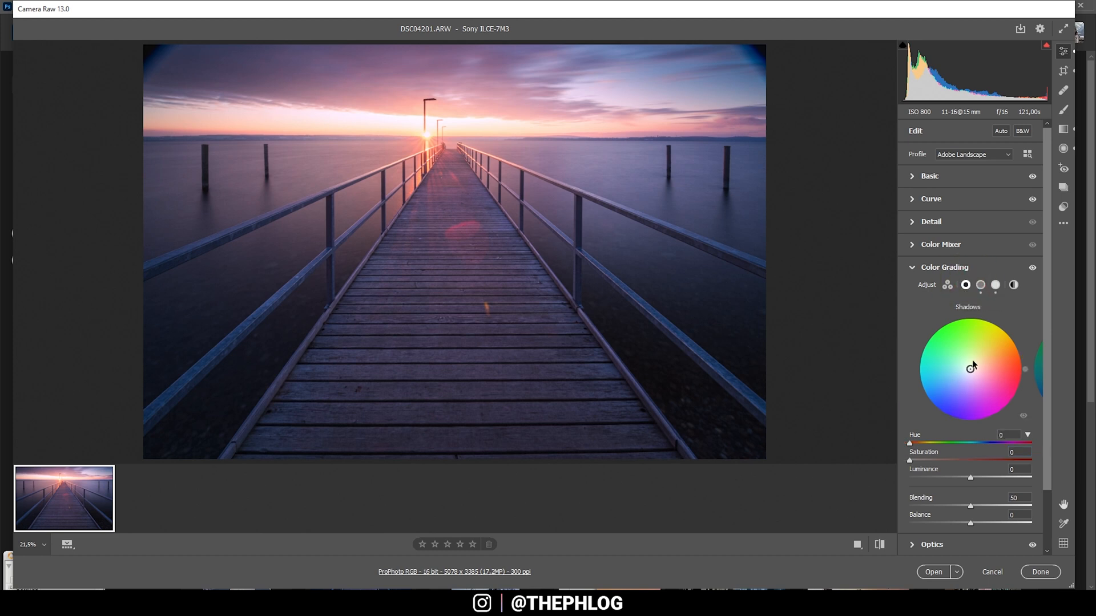
{"action": "left_click_drag", "start_coordinate": [971, 369], "coordinate": [967, 370]}
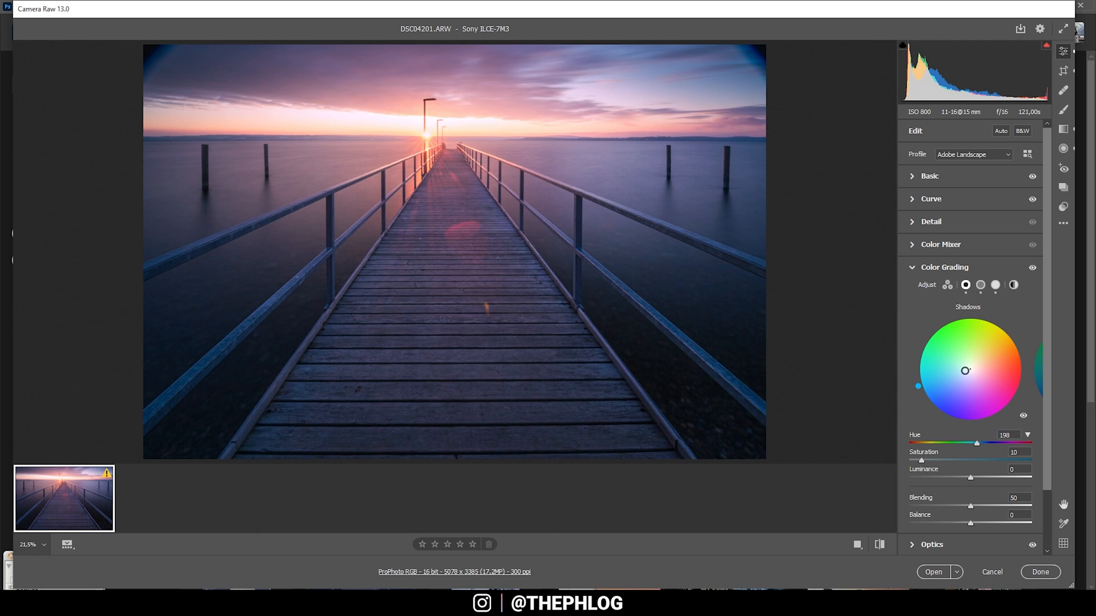
{"action": "left_click_drag", "start_coordinate": [966, 370], "coordinate": [962, 372]}
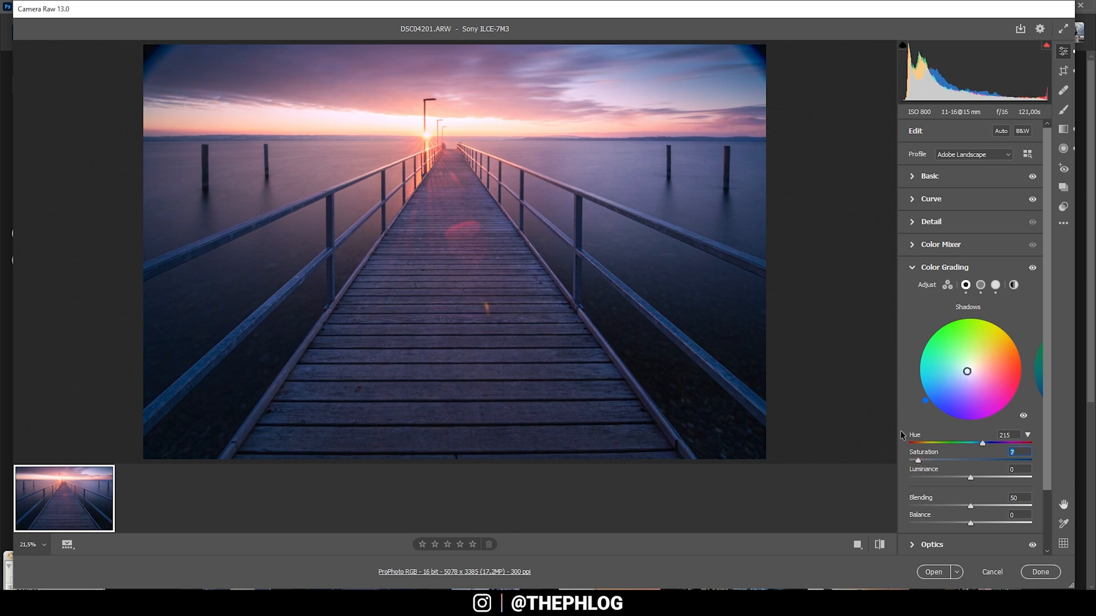
- Collapse Color Grading and expand Detail for sharpening (amount 60, radius 0.5, detail 100, masking 63)
{"action": "left_click", "coordinate": [944, 267]}
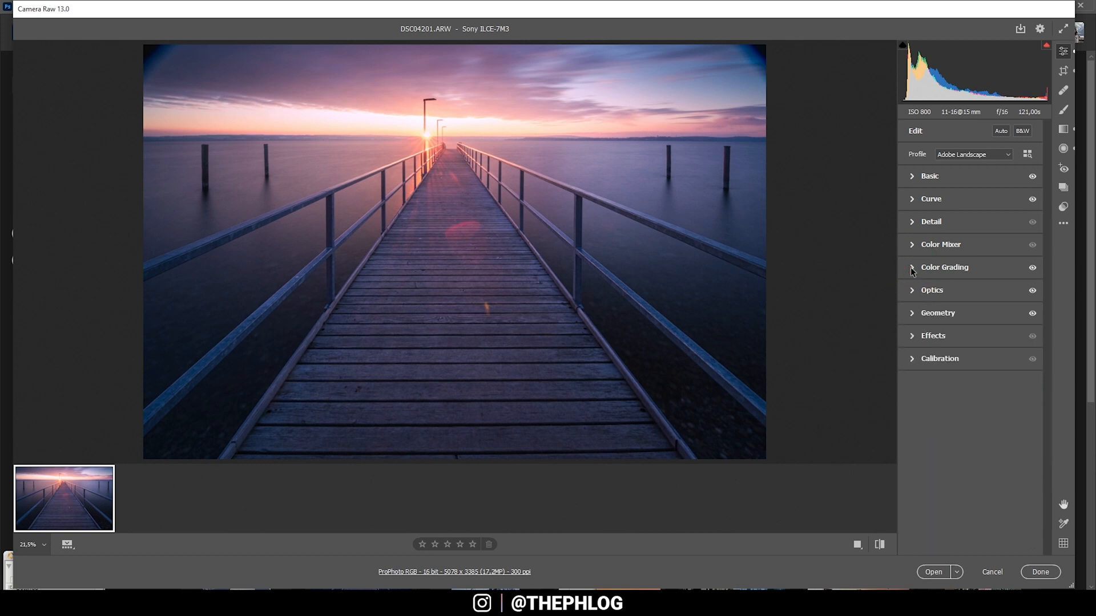
{"action": "left_click", "coordinate": [931, 222]}
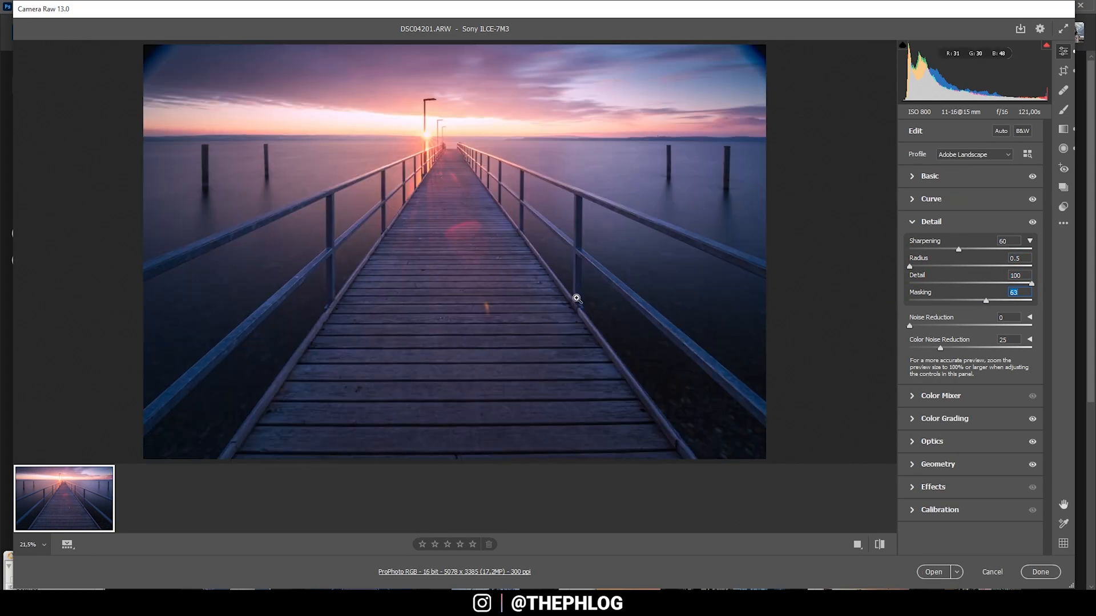
- Open the graded pier photo from Camera Raw into Photoshop
{"action": "left_click", "coordinate": [1039, 572]}
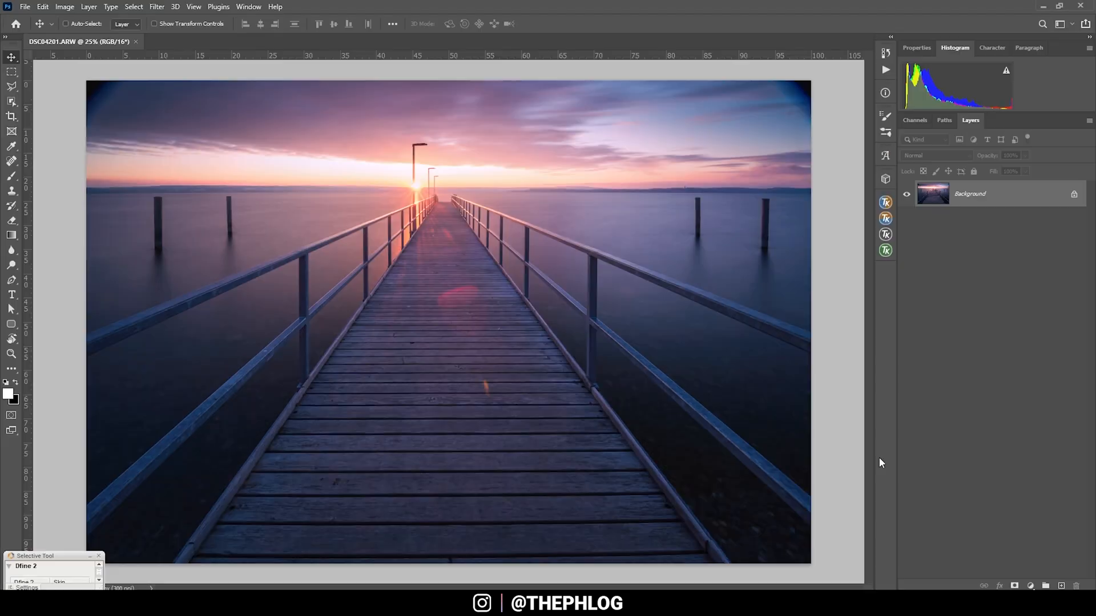
{"action": "mouse_move", "coordinate": [103, 100]}
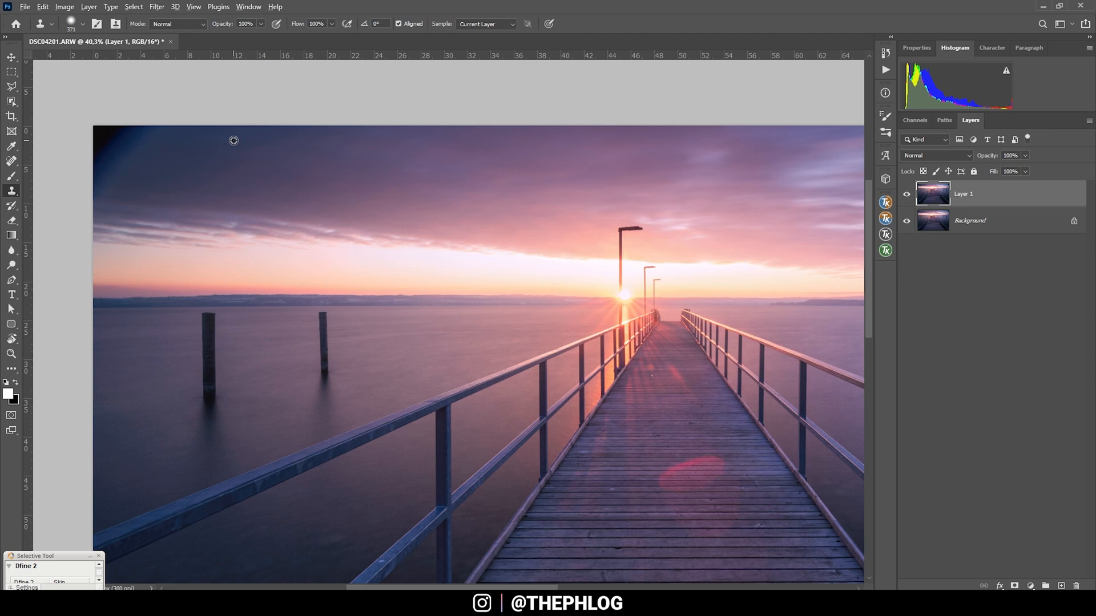
{"action": "mouse_move", "coordinate": [228, 133]}
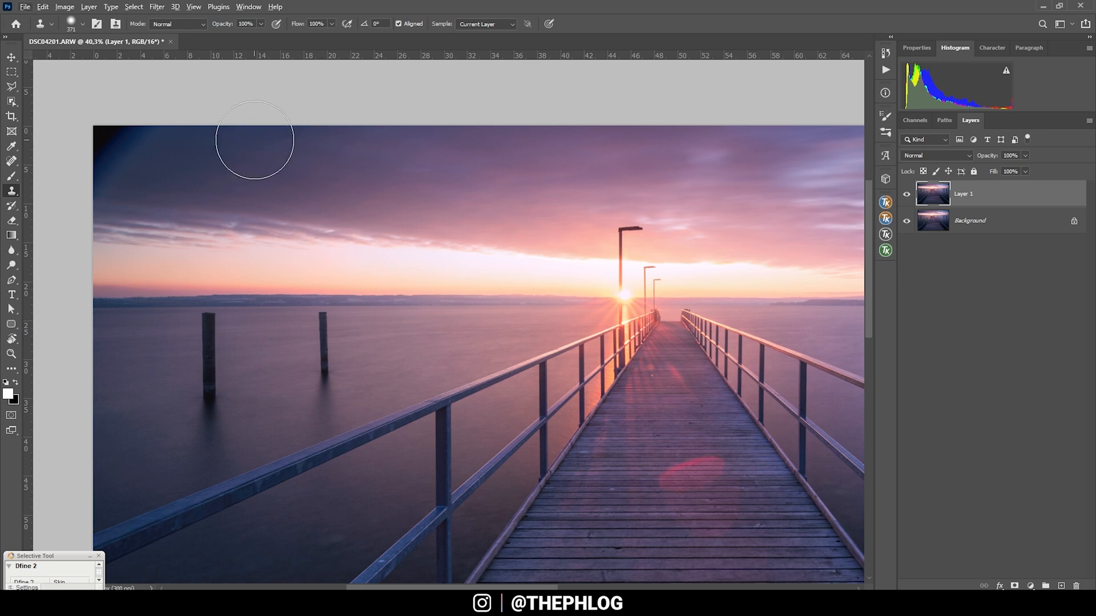
{"action": "mouse_move", "coordinate": [212, 144]}
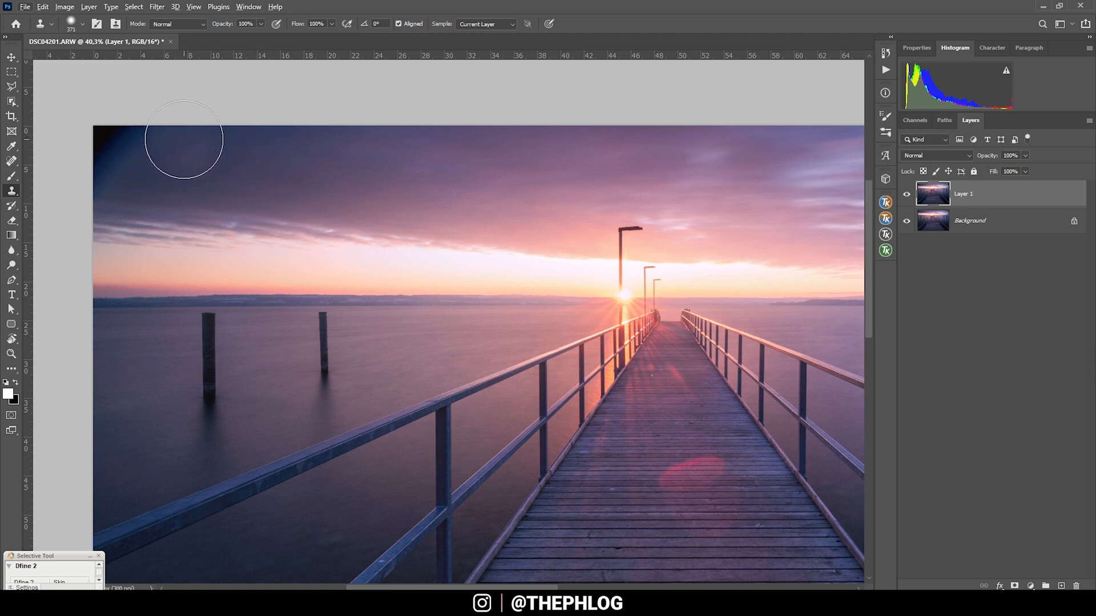
{"action": "mouse_move", "coordinate": [159, 140]}
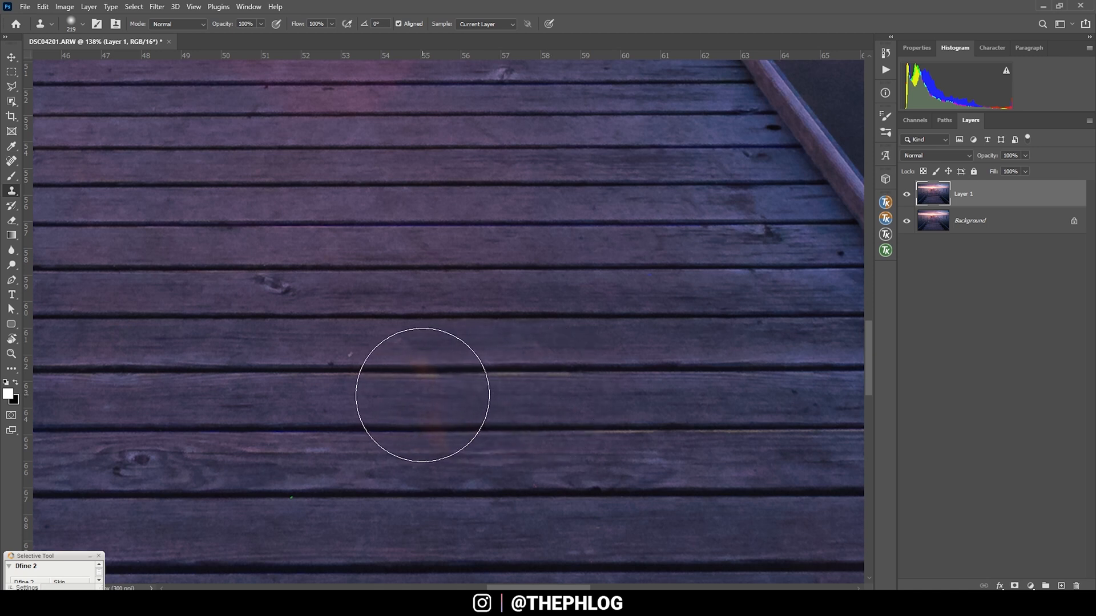
- Clone clean planks over the reddish lens-flare glow on the pier deck
{"action": "left_click", "coordinate": [427, 394]}
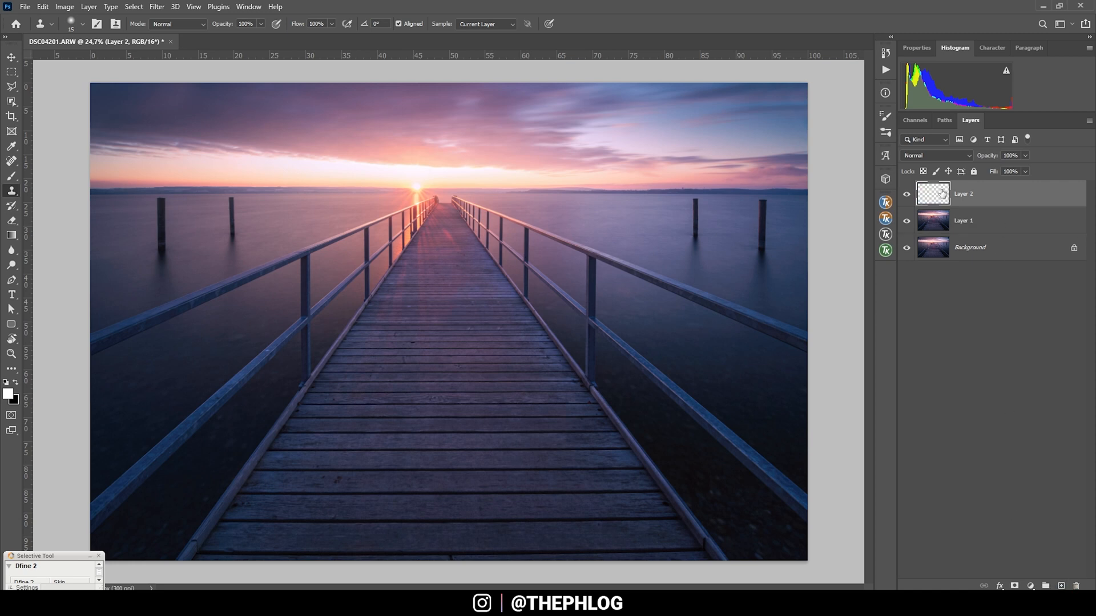
- On the Soft Light layer, paint a 10%-opacity warm sampled glow around the sun on the horizon
{"action": "left_click", "coordinate": [935, 155]}
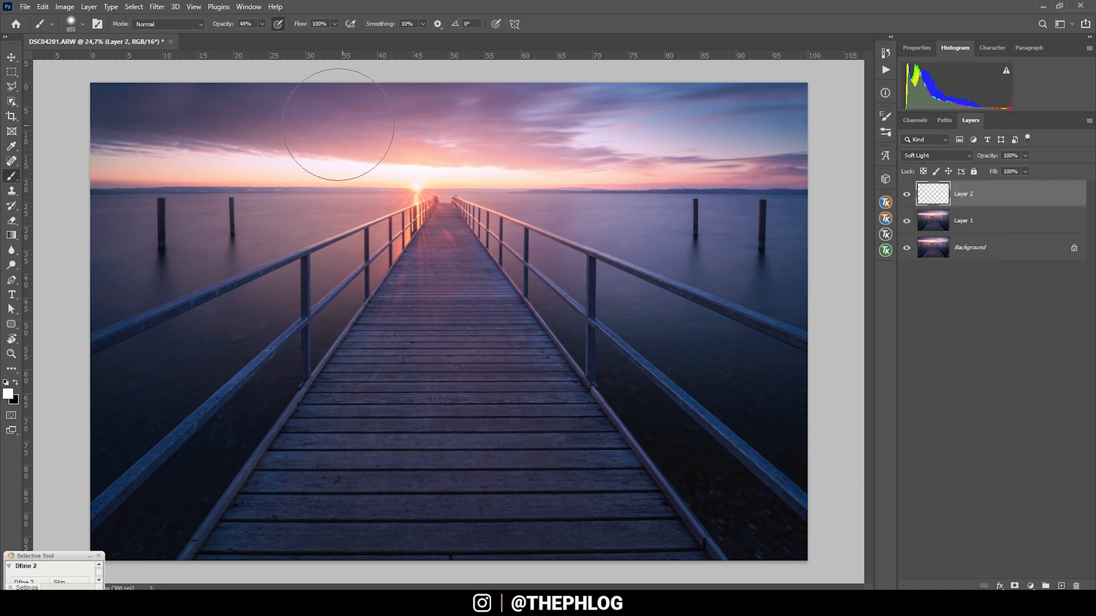
{"action": "mouse_move", "coordinate": [284, 43]}
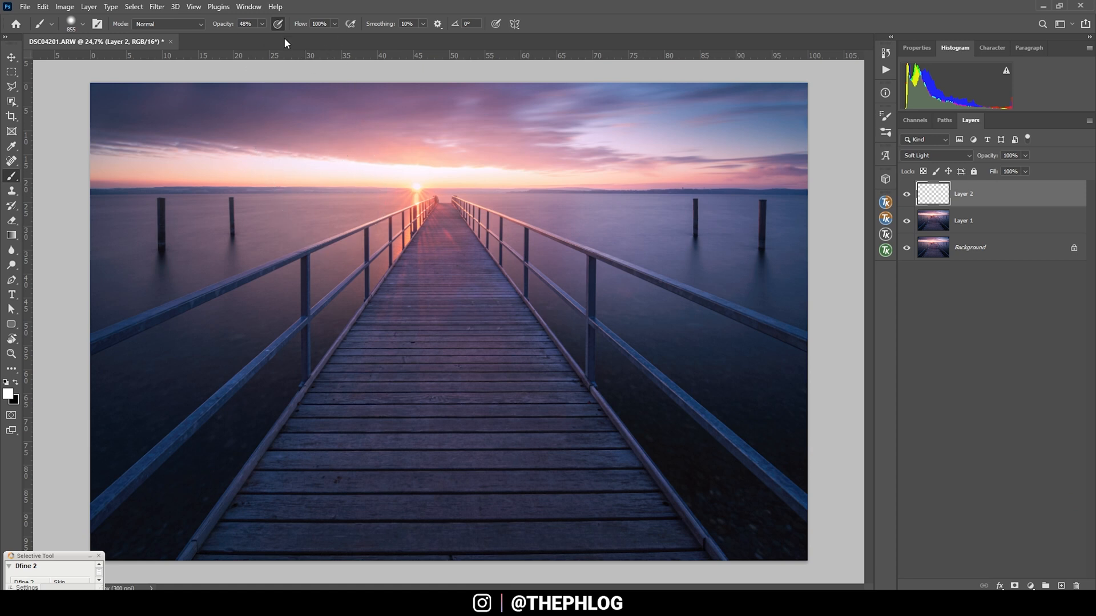
{"action": "left_click_drag", "start_coordinate": [277, 33], "coordinate": [263, 33]}
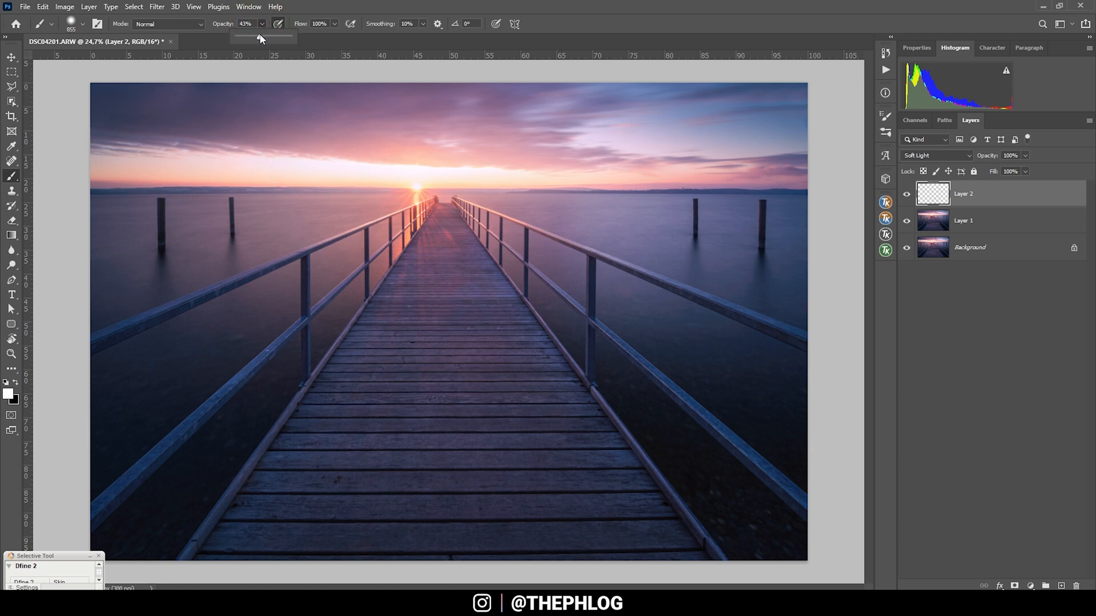
{"action": "left_click_drag", "start_coordinate": [259, 38], "coordinate": [242, 37]}
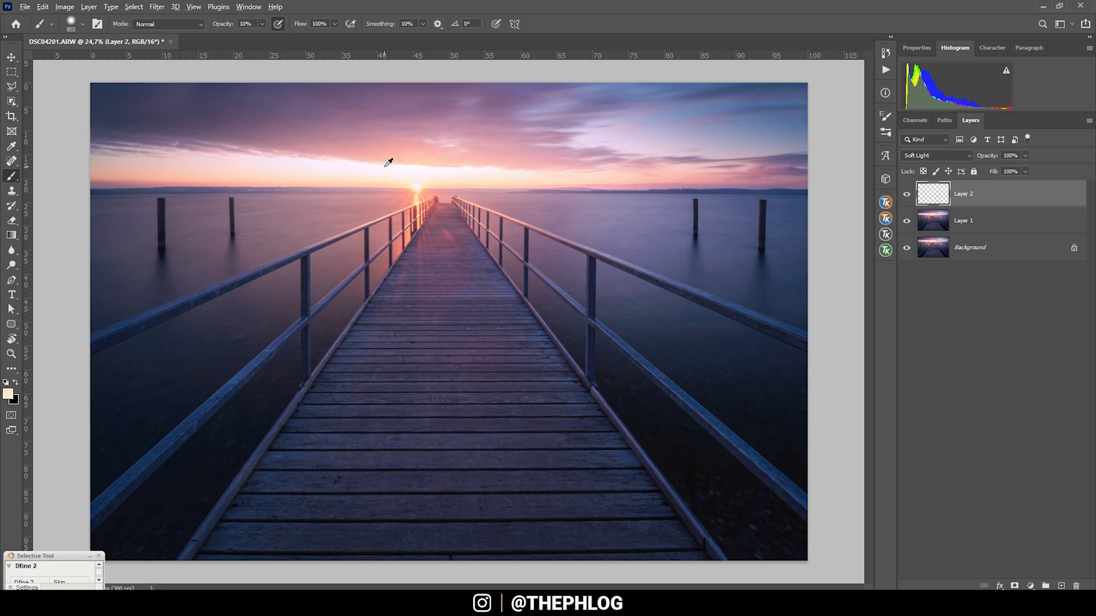
{"action": "mouse_move", "coordinate": [424, 172]}
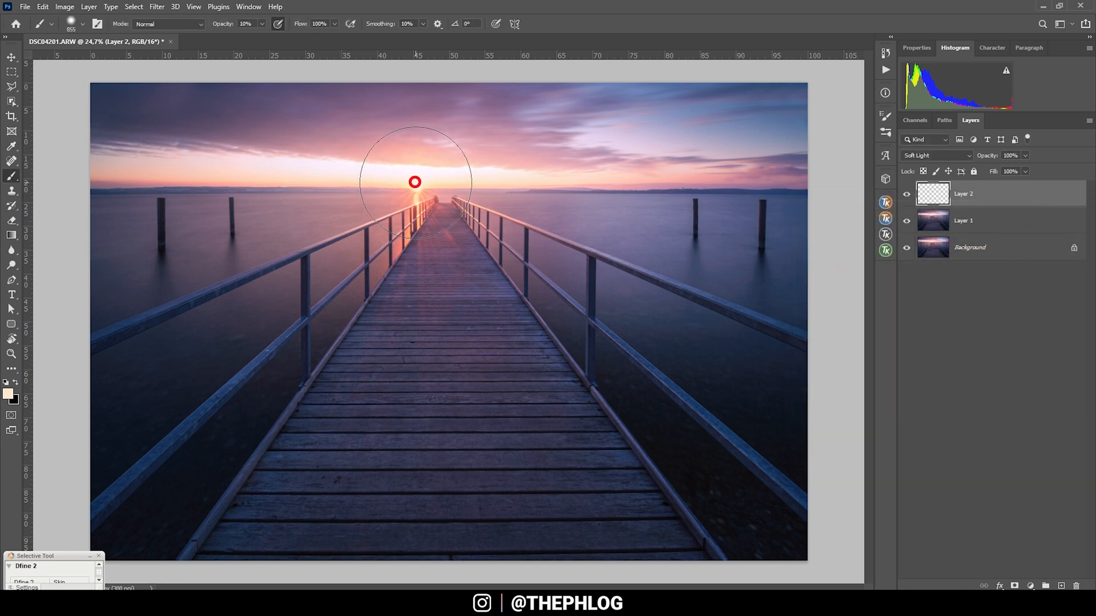
{"action": "left_click_drag", "start_coordinate": [414, 183], "coordinate": [381, 176]}
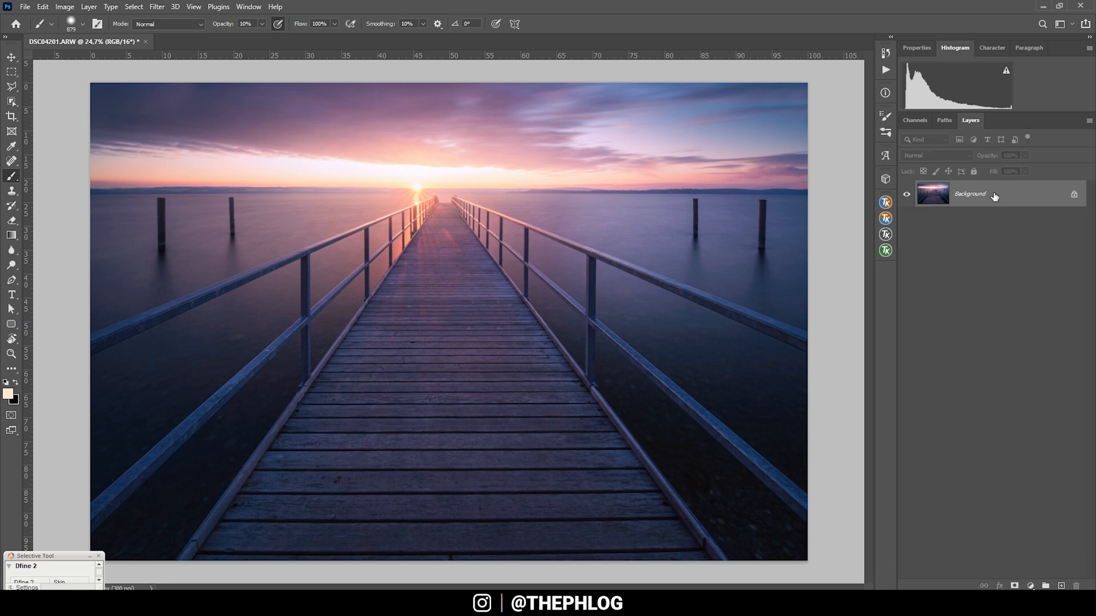
{"action": "mouse_move", "coordinate": [1018, 237]}
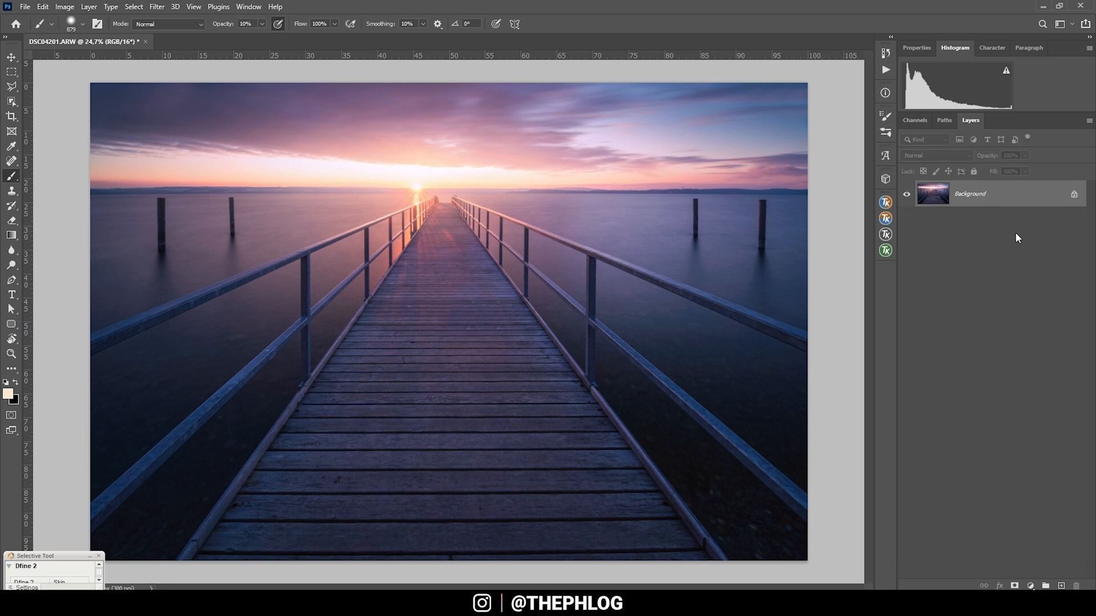
- Launch Color Efex Pro 4 on the flattened photo and add the Polarization filter
{"action": "left_click", "coordinate": [156, 7]}
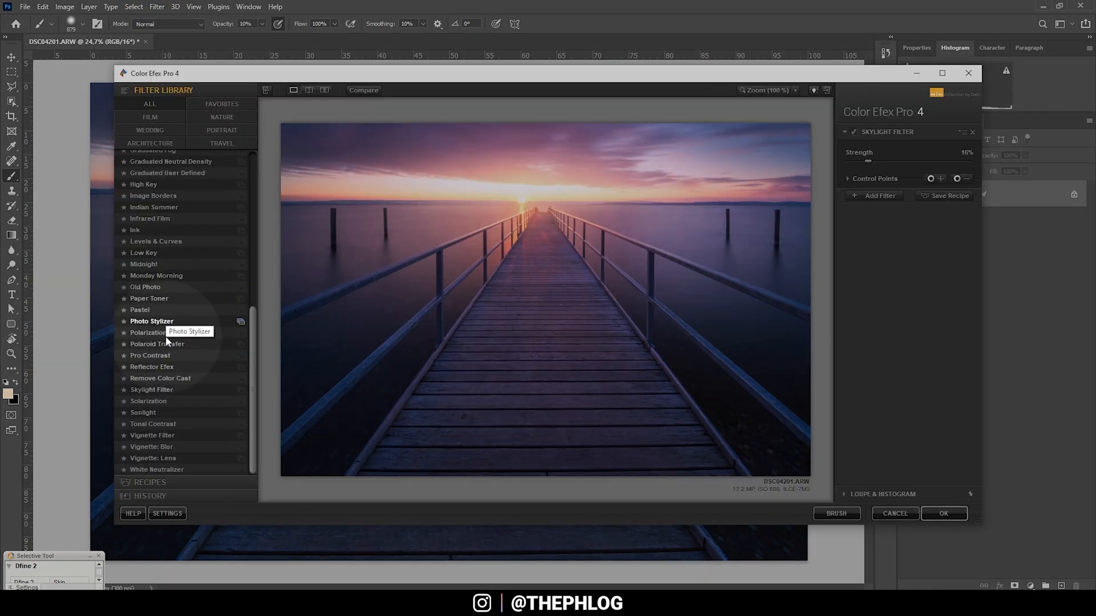
{"action": "left_click", "coordinate": [148, 332]}
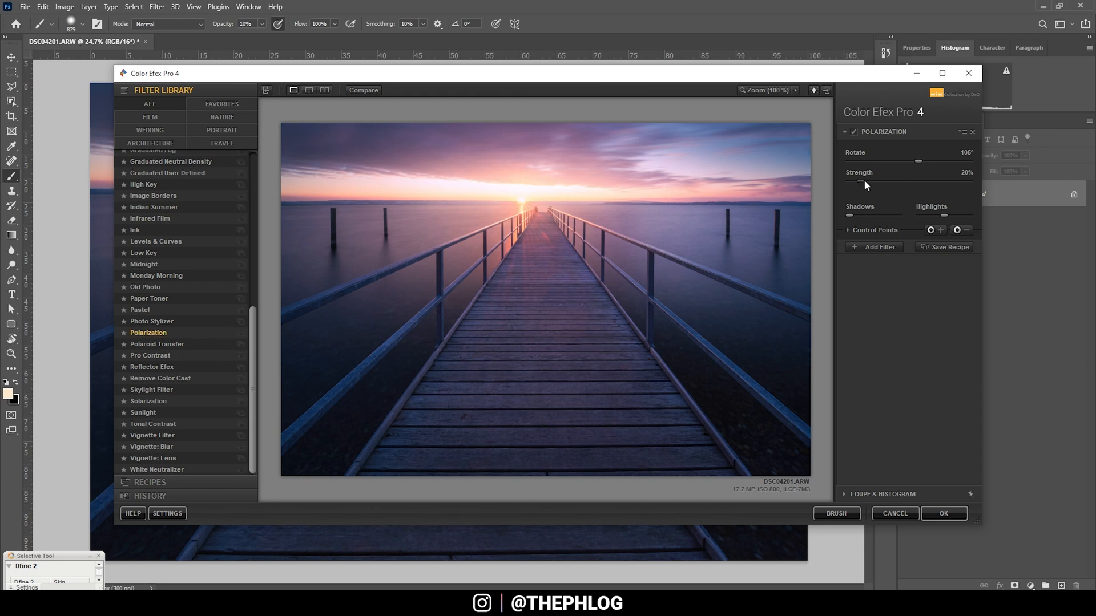
- Set Polarization Rotate to 120° and Strength to 132%
{"action": "left_click_drag", "start_coordinate": [860, 183], "coordinate": [888, 182]}
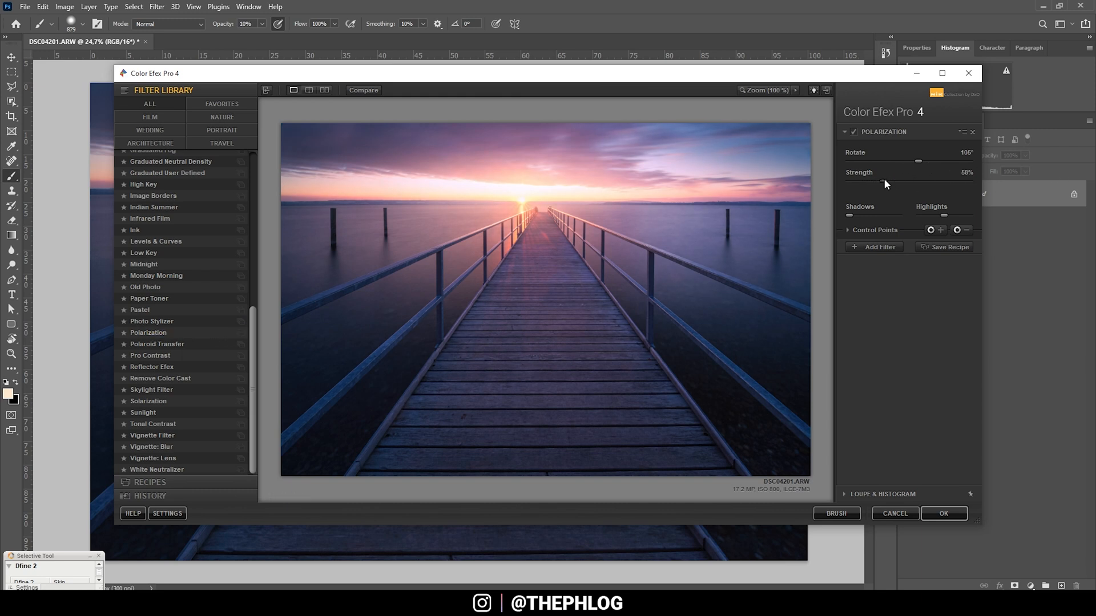
{"action": "left_click_drag", "start_coordinate": [880, 183], "coordinate": [916, 184]}
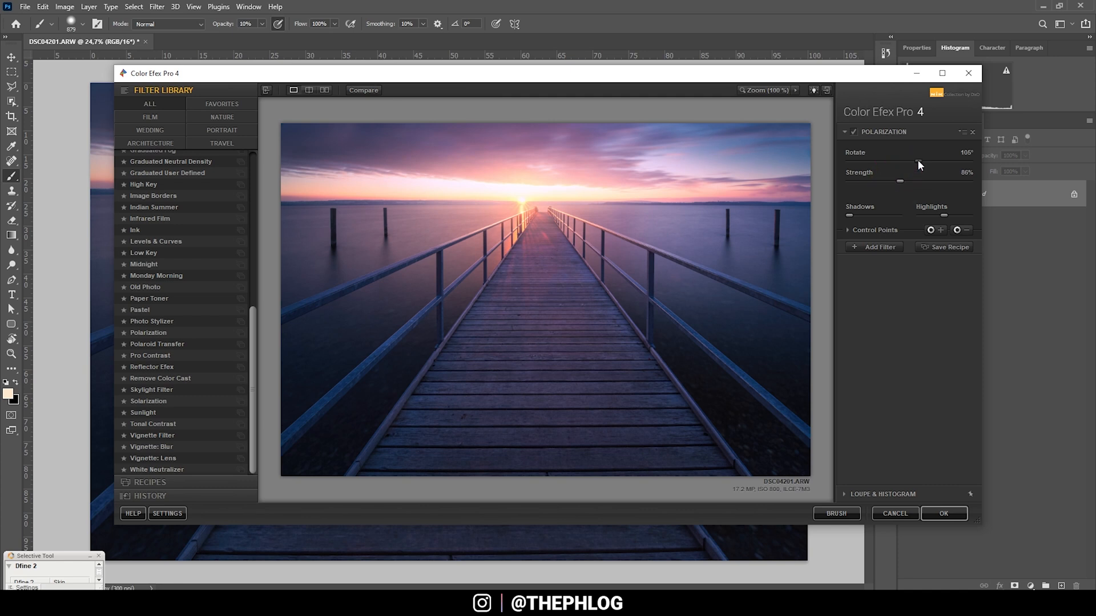
{"action": "left_click_drag", "start_coordinate": [919, 164], "coordinate": [949, 164]}
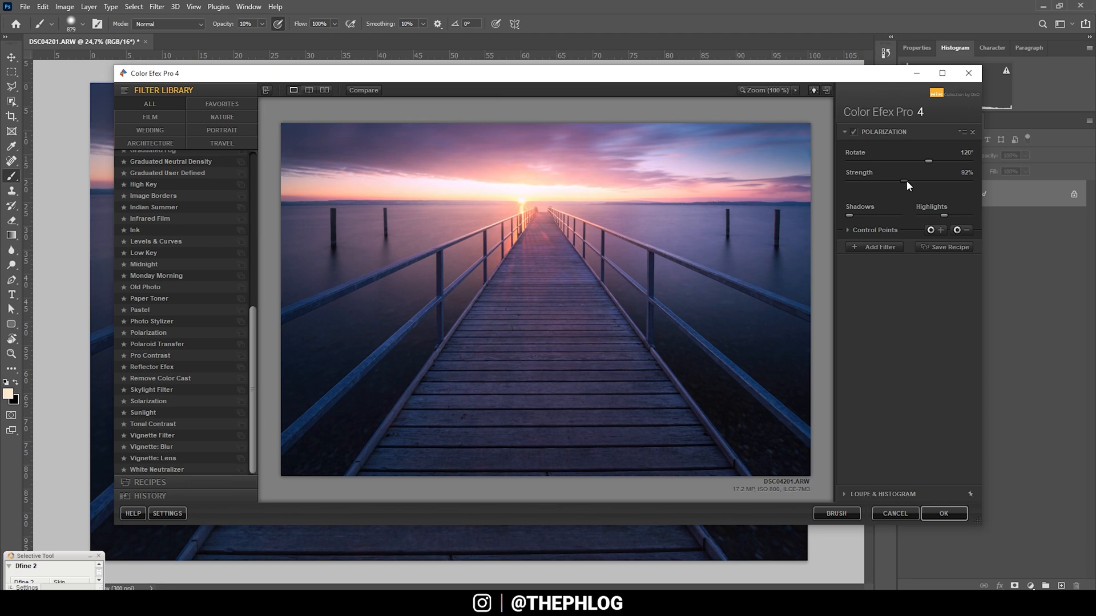
{"action": "left_click_drag", "start_coordinate": [905, 182], "coordinate": [943, 183]}
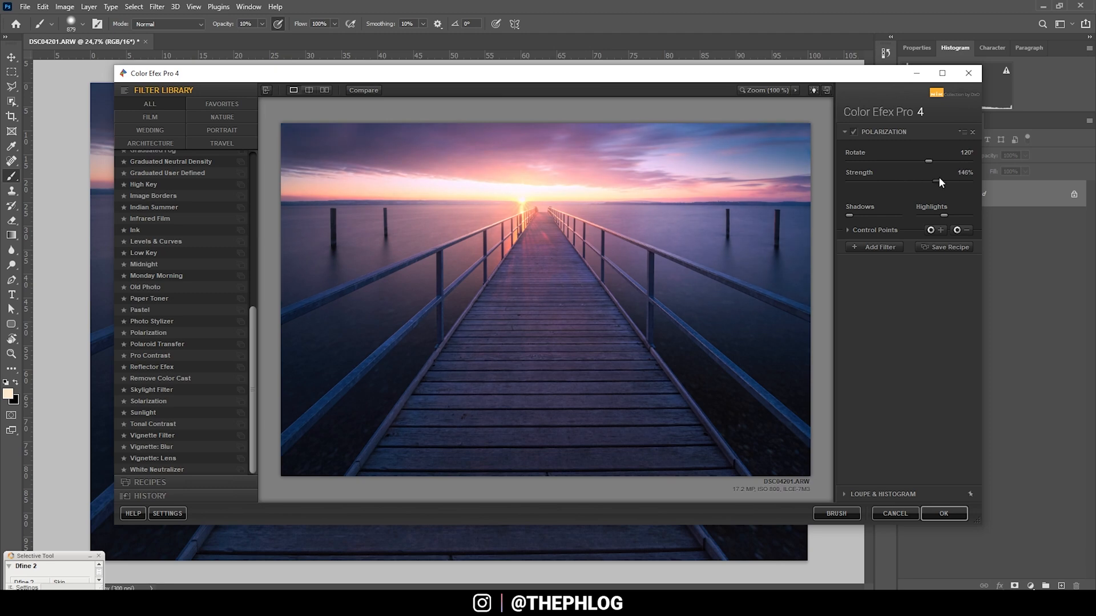
{"action": "left_click_drag", "start_coordinate": [944, 180], "coordinate": [928, 181]}
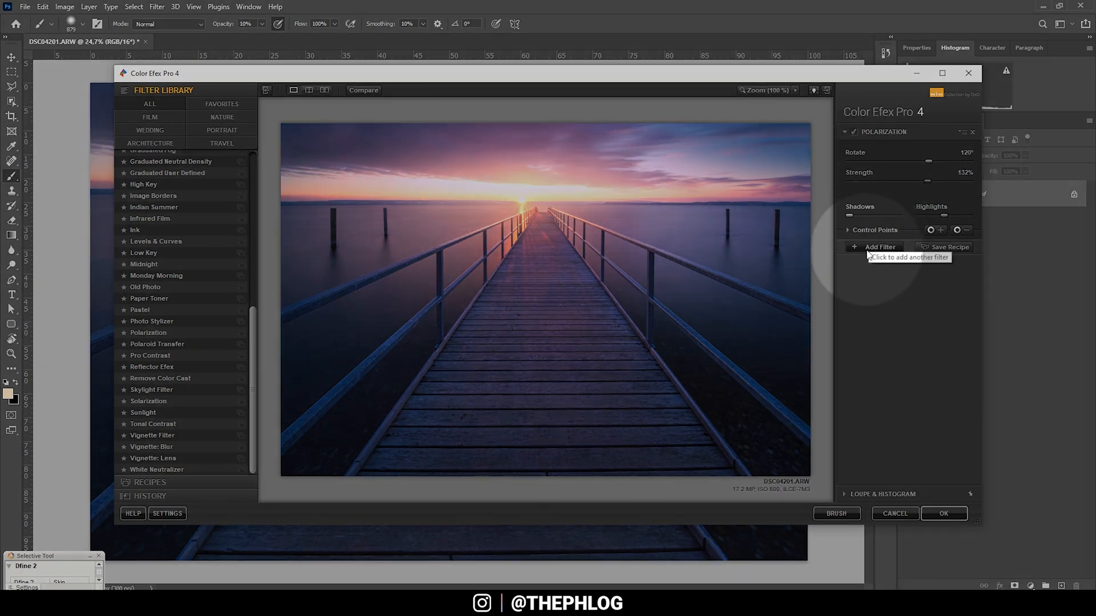
- Add a Skylight Filter and settle its Strength slider at 13%, then start a third filter slot
{"action": "left_click", "coordinate": [880, 246]}
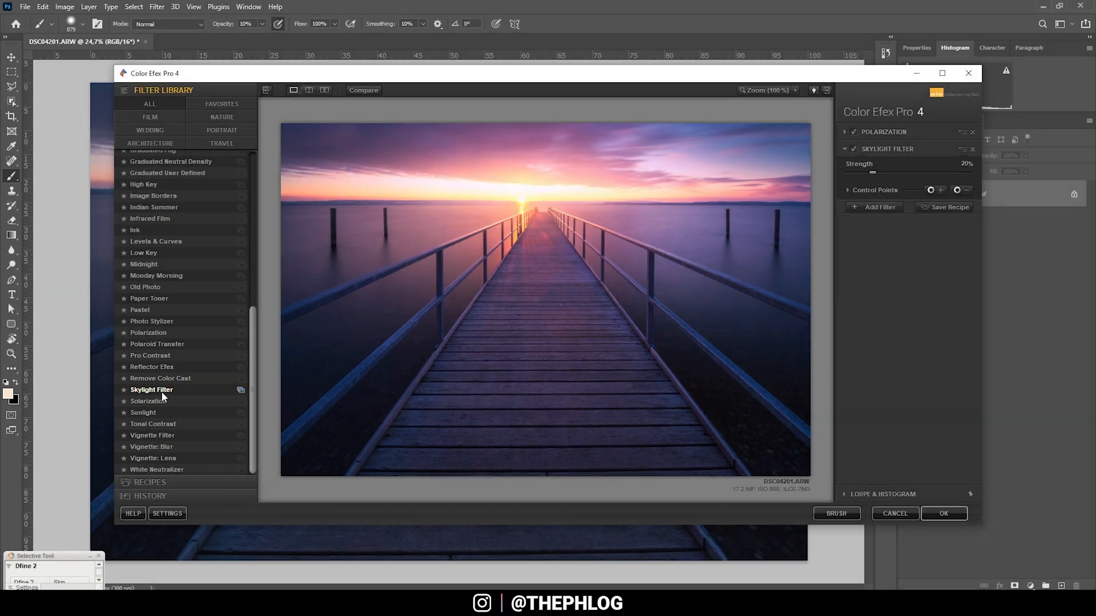
{"action": "left_click_drag", "start_coordinate": [871, 179], "coordinate": [919, 179]}
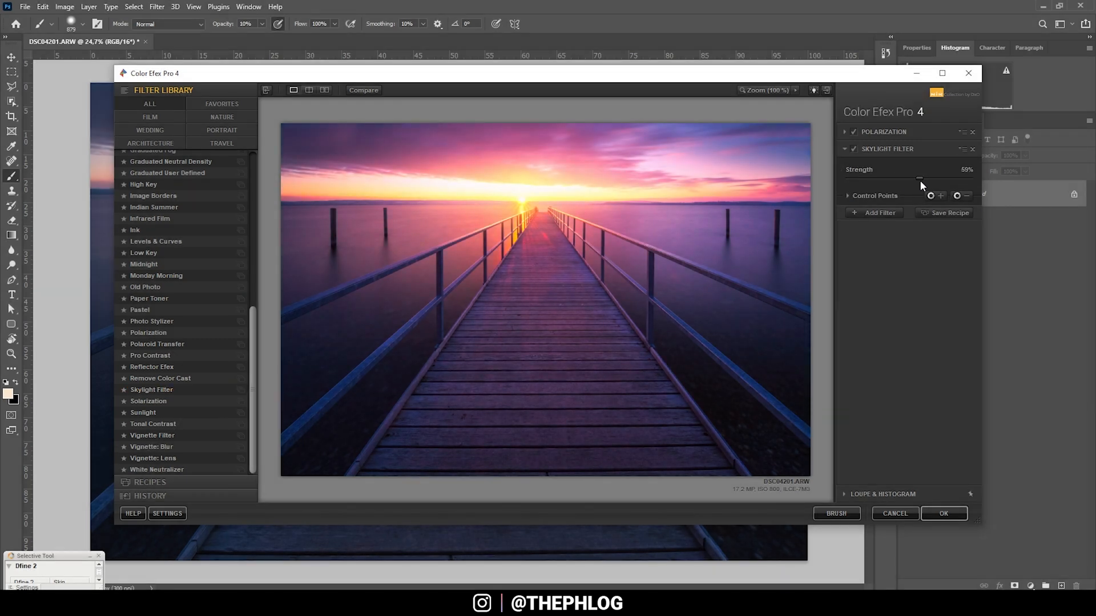
{"action": "left_click_drag", "start_coordinate": [919, 179], "coordinate": [846, 179]}
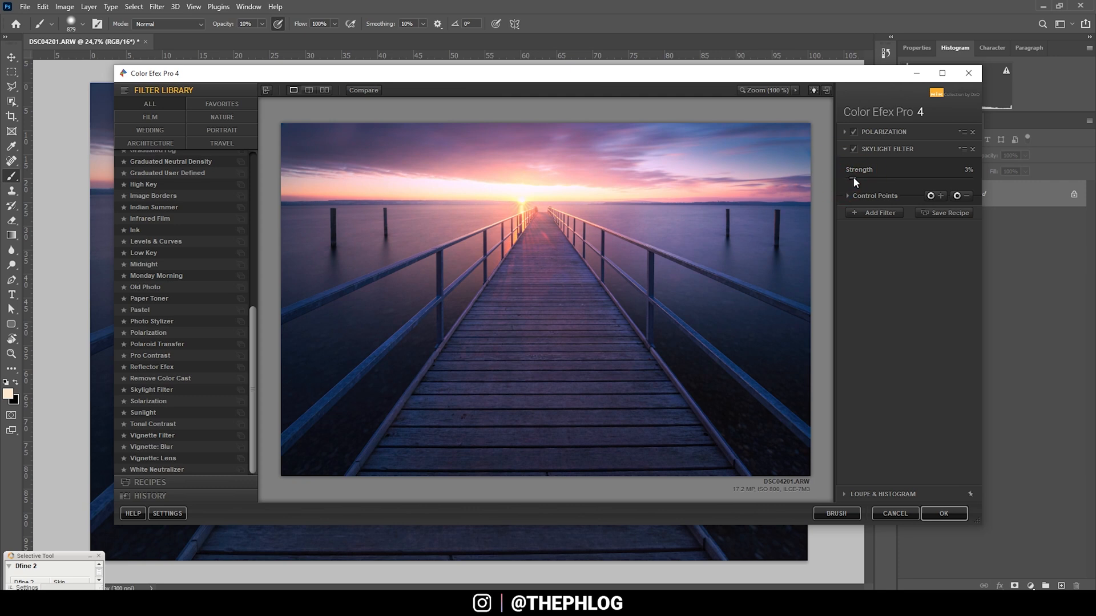
{"action": "left_click_drag", "start_coordinate": [849, 181], "coordinate": [863, 182]}
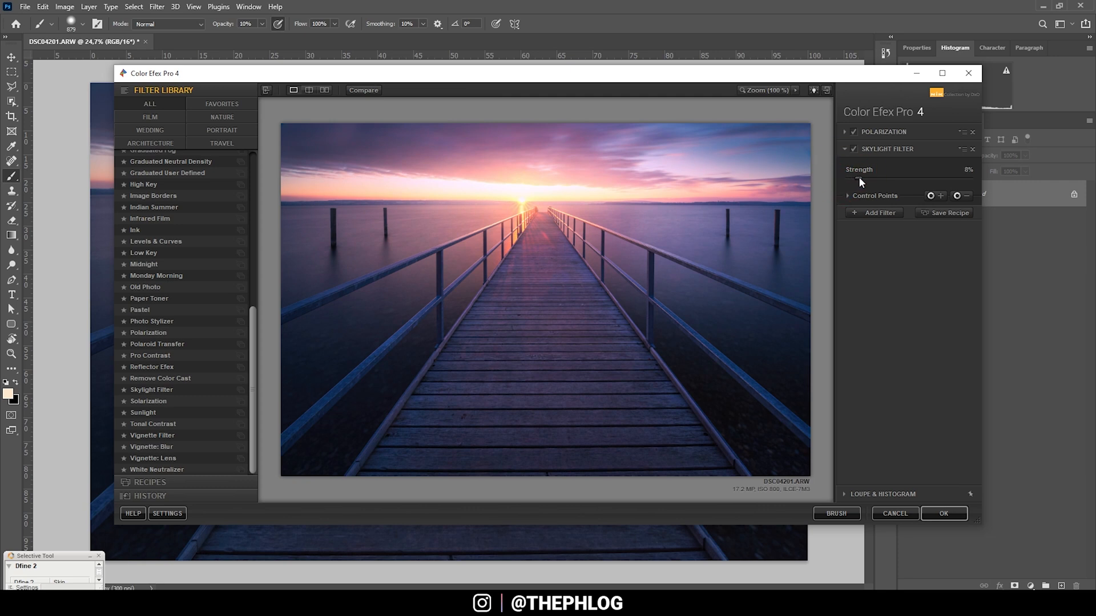
{"action": "left_click_drag", "start_coordinate": [850, 180], "coordinate": [866, 180]}
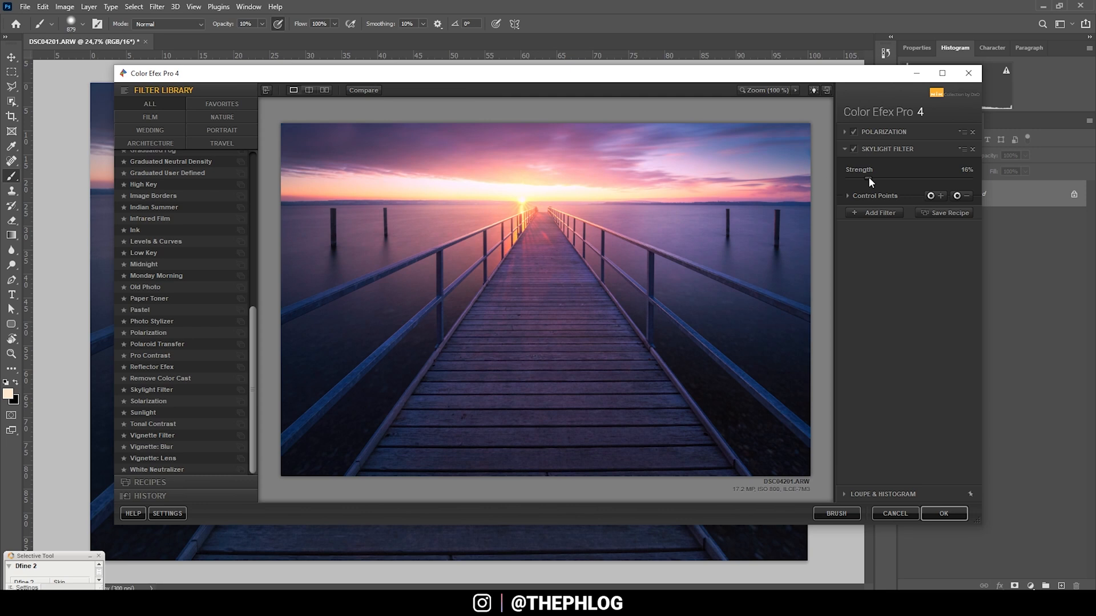
{"action": "left_click_drag", "start_coordinate": [873, 180], "coordinate": [863, 179]}
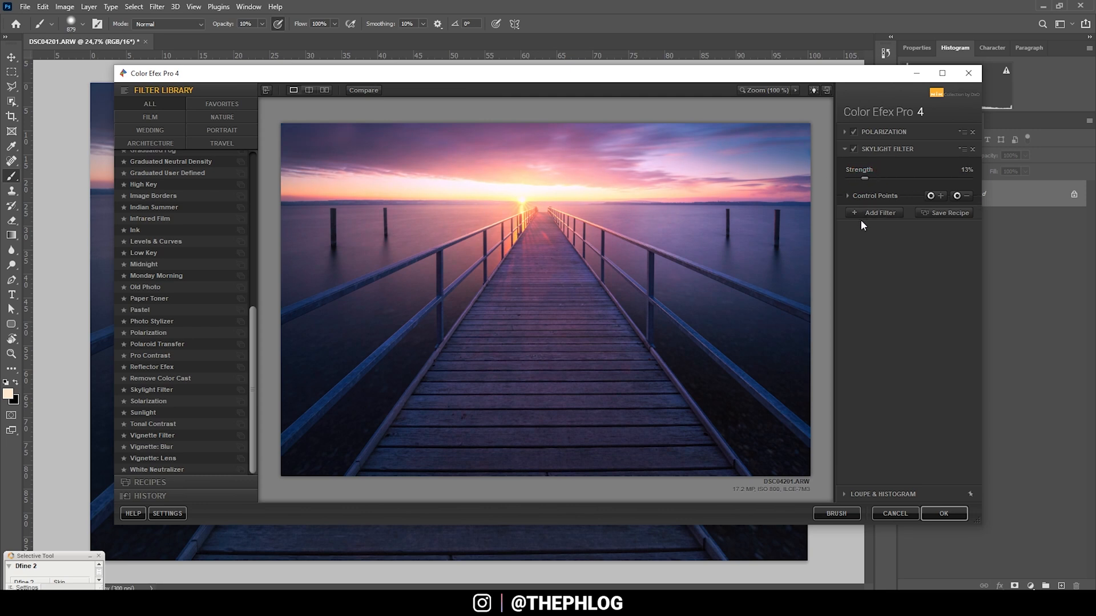
{"action": "left_click", "coordinate": [879, 212]}
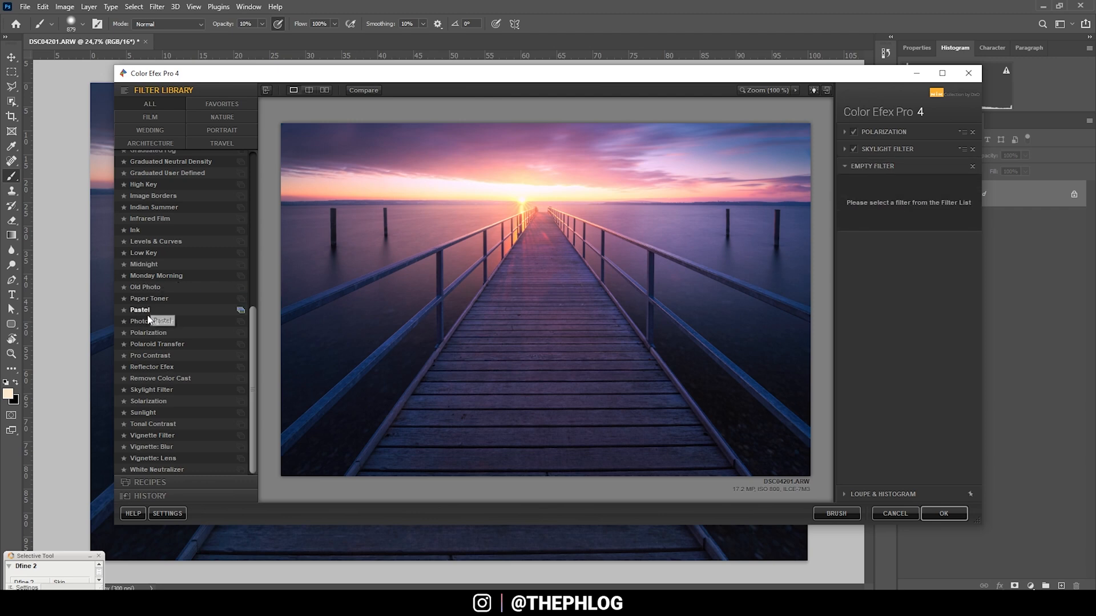
- Add Pro Contrast, nudge Correct Contrast up, and confirm with OK to apply the stack as a layer
{"action": "left_click", "coordinate": [149, 356]}
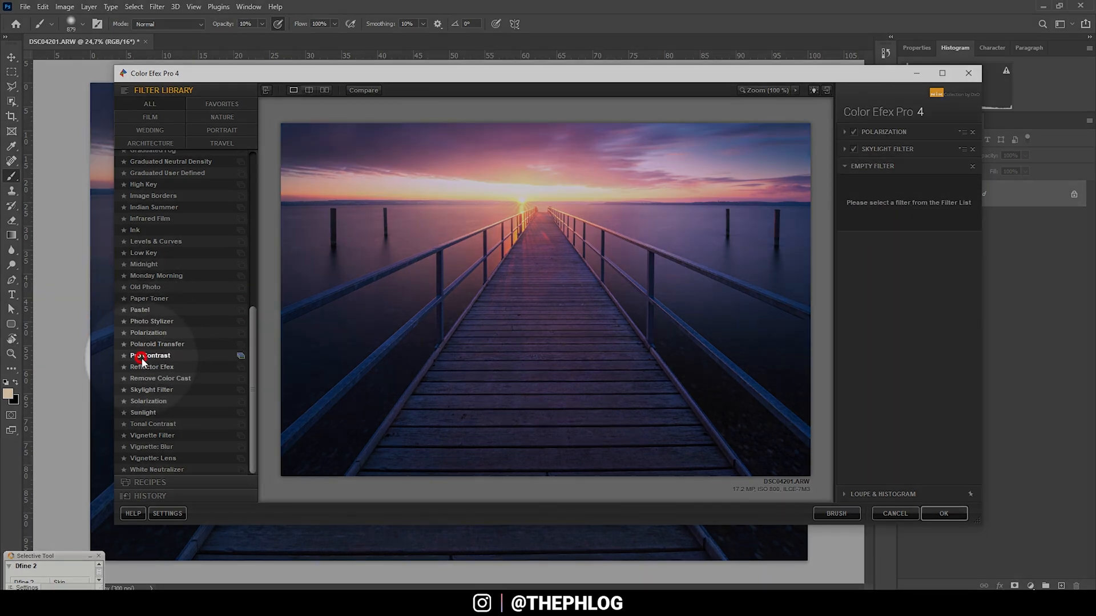
{"action": "left_click", "coordinate": [150, 356]}
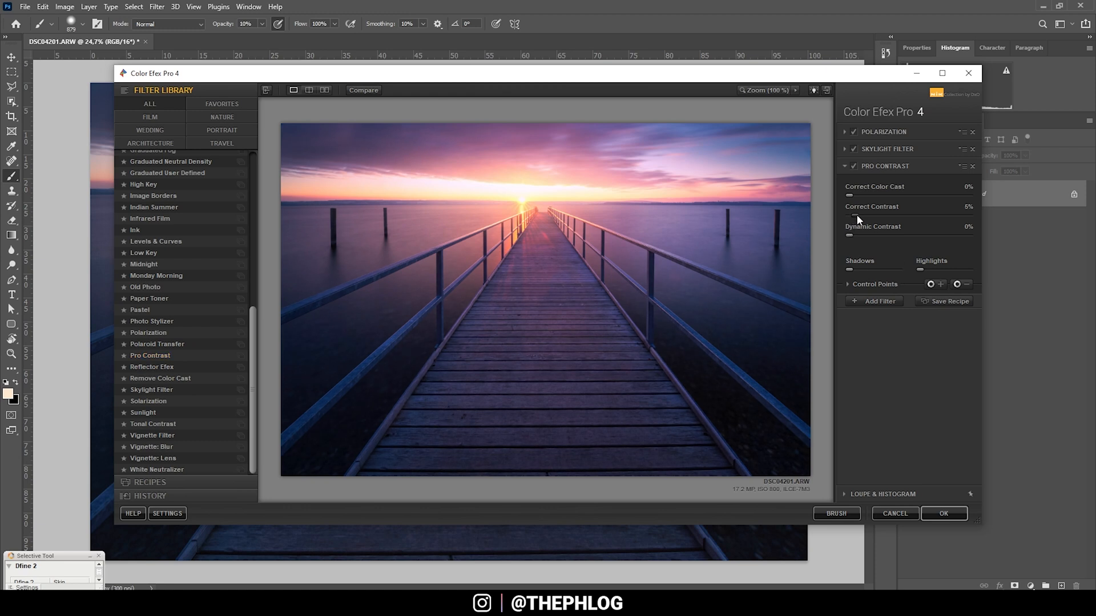
{"action": "left_click_drag", "start_coordinate": [849, 234], "coordinate": [869, 234]}
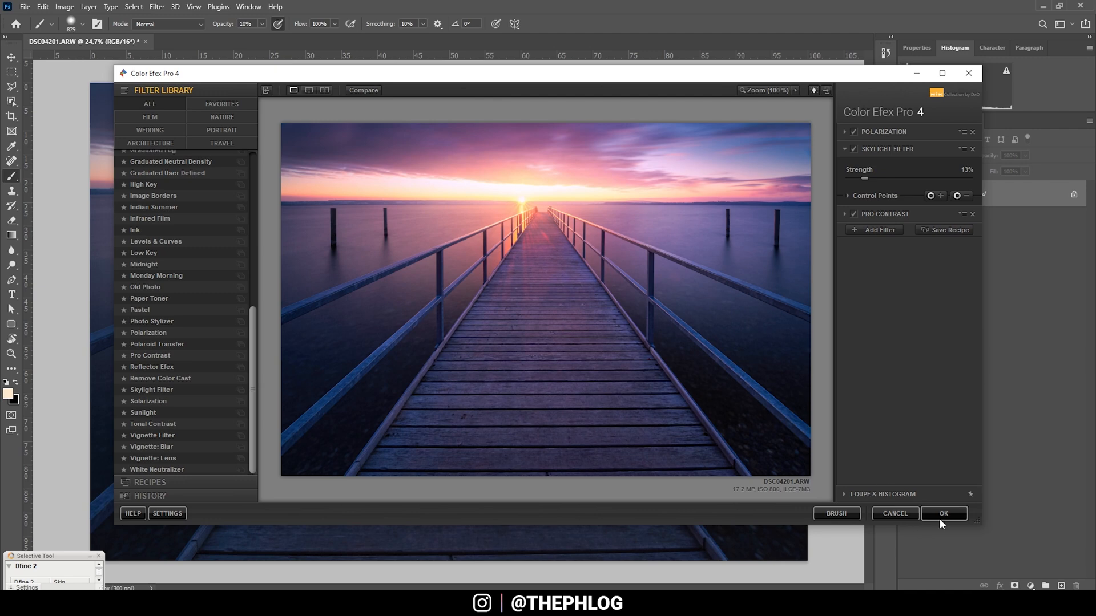
{"action": "left_click", "coordinate": [943, 514]}
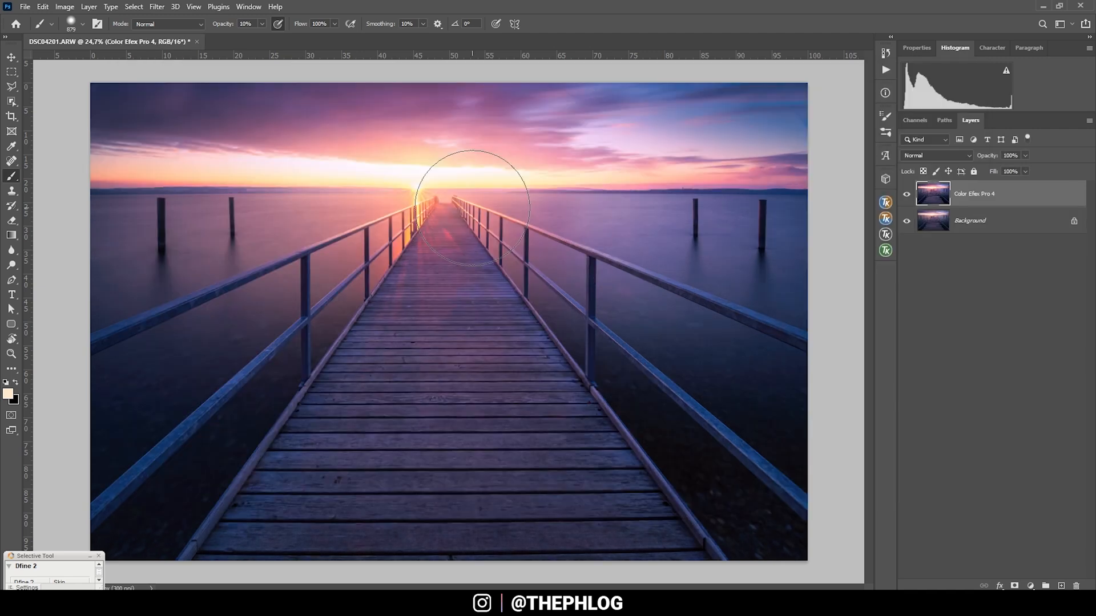